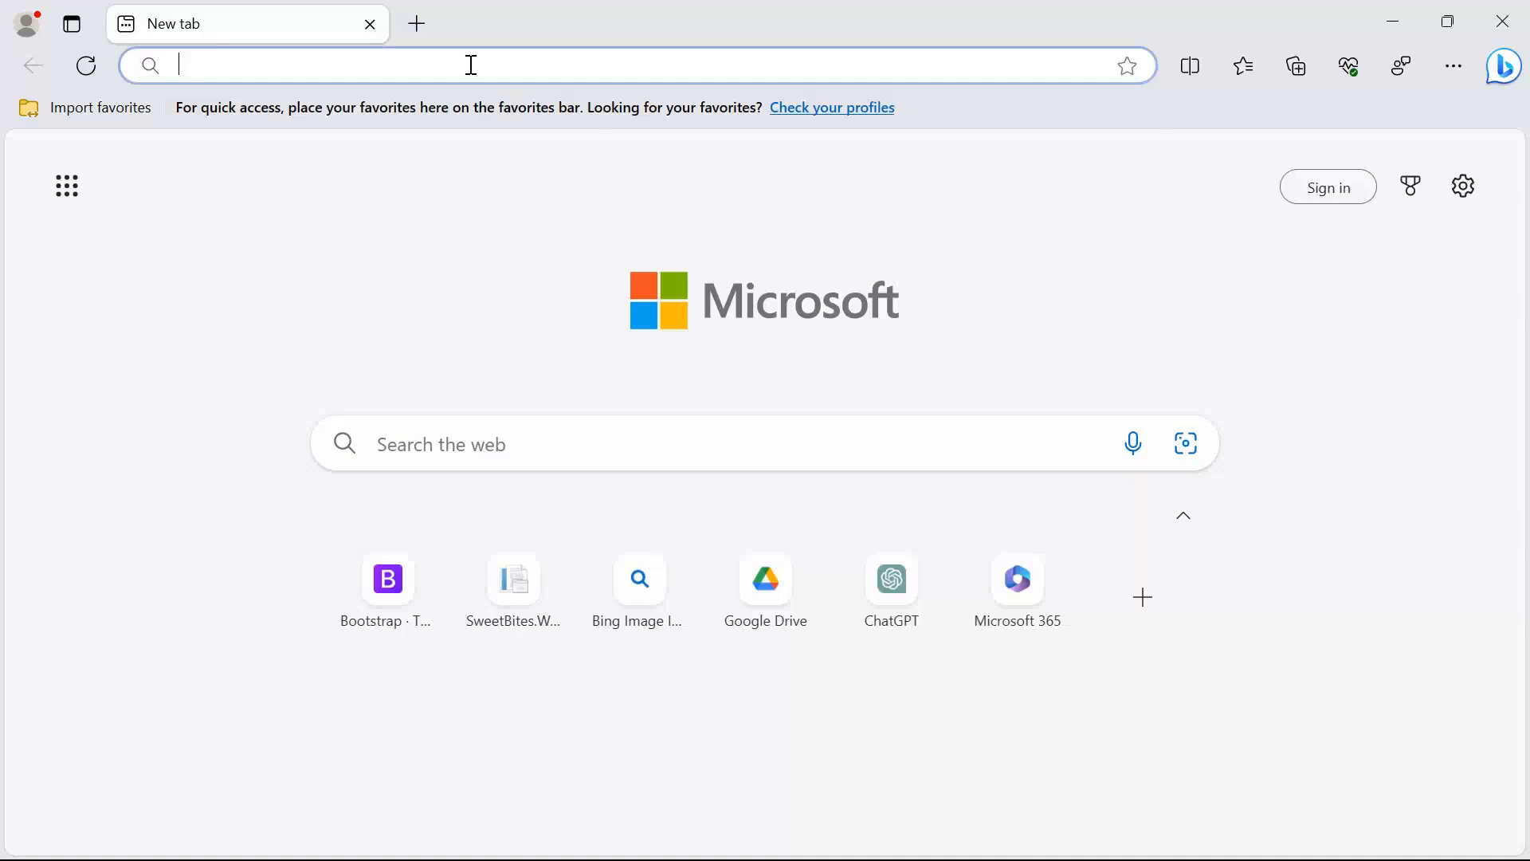
Go to openai.com and sign in with the account email and password.
text(https://openai.com)
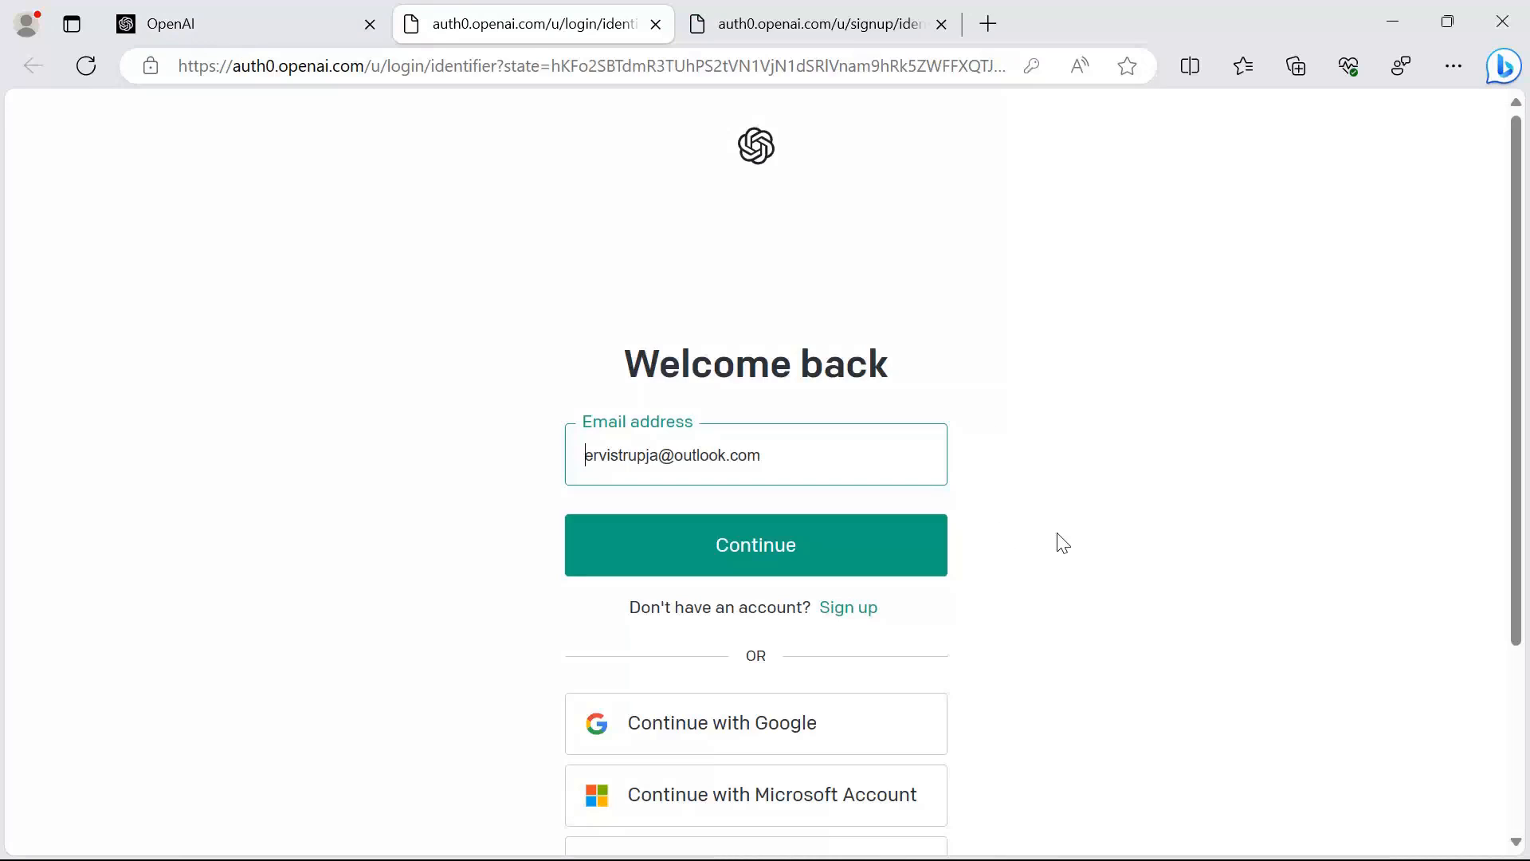
click(754, 545)
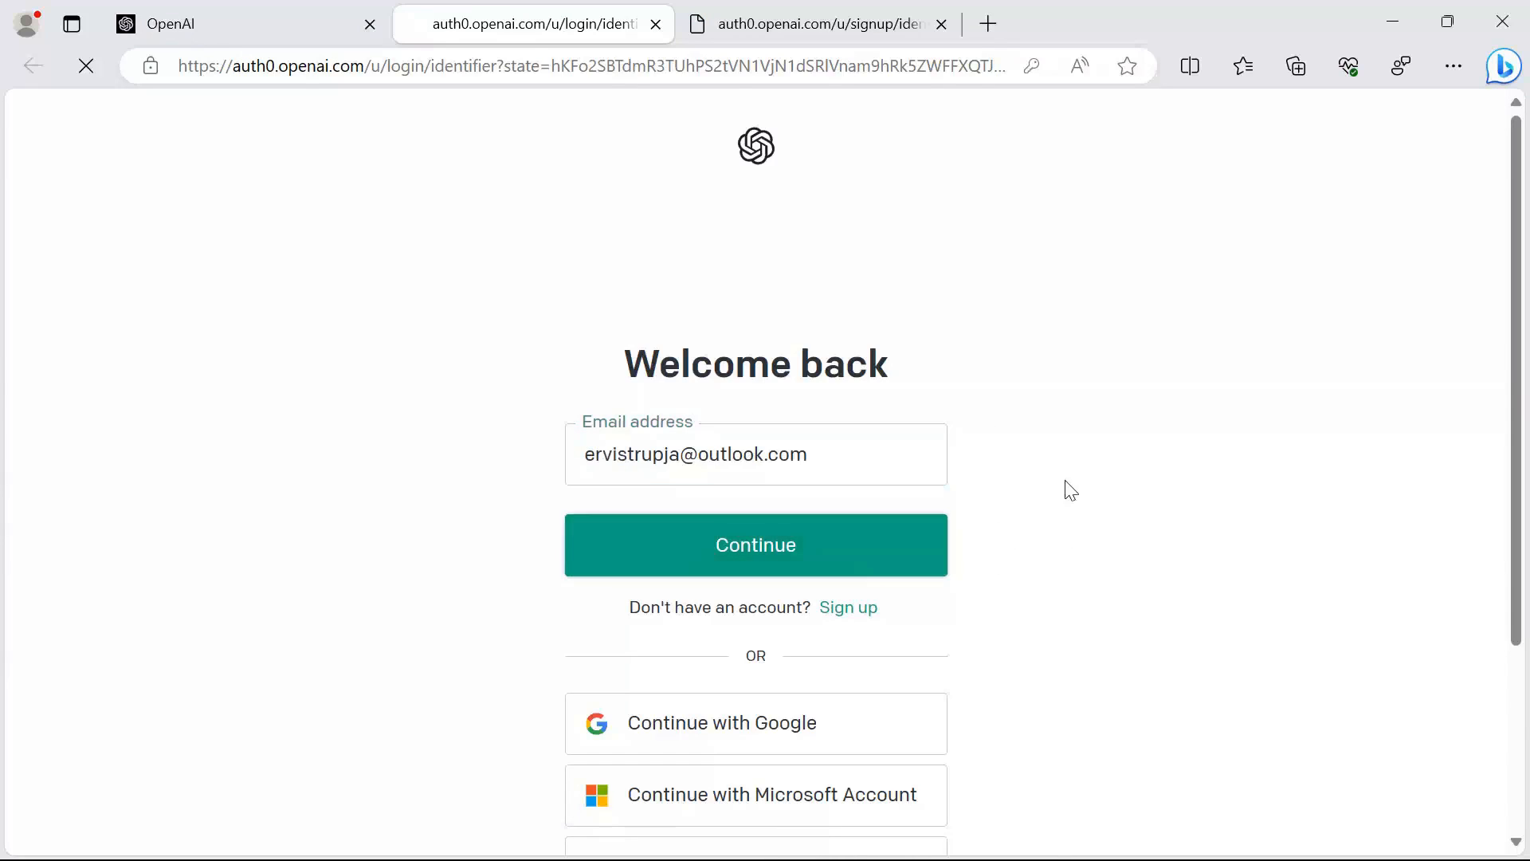
click(755, 545)
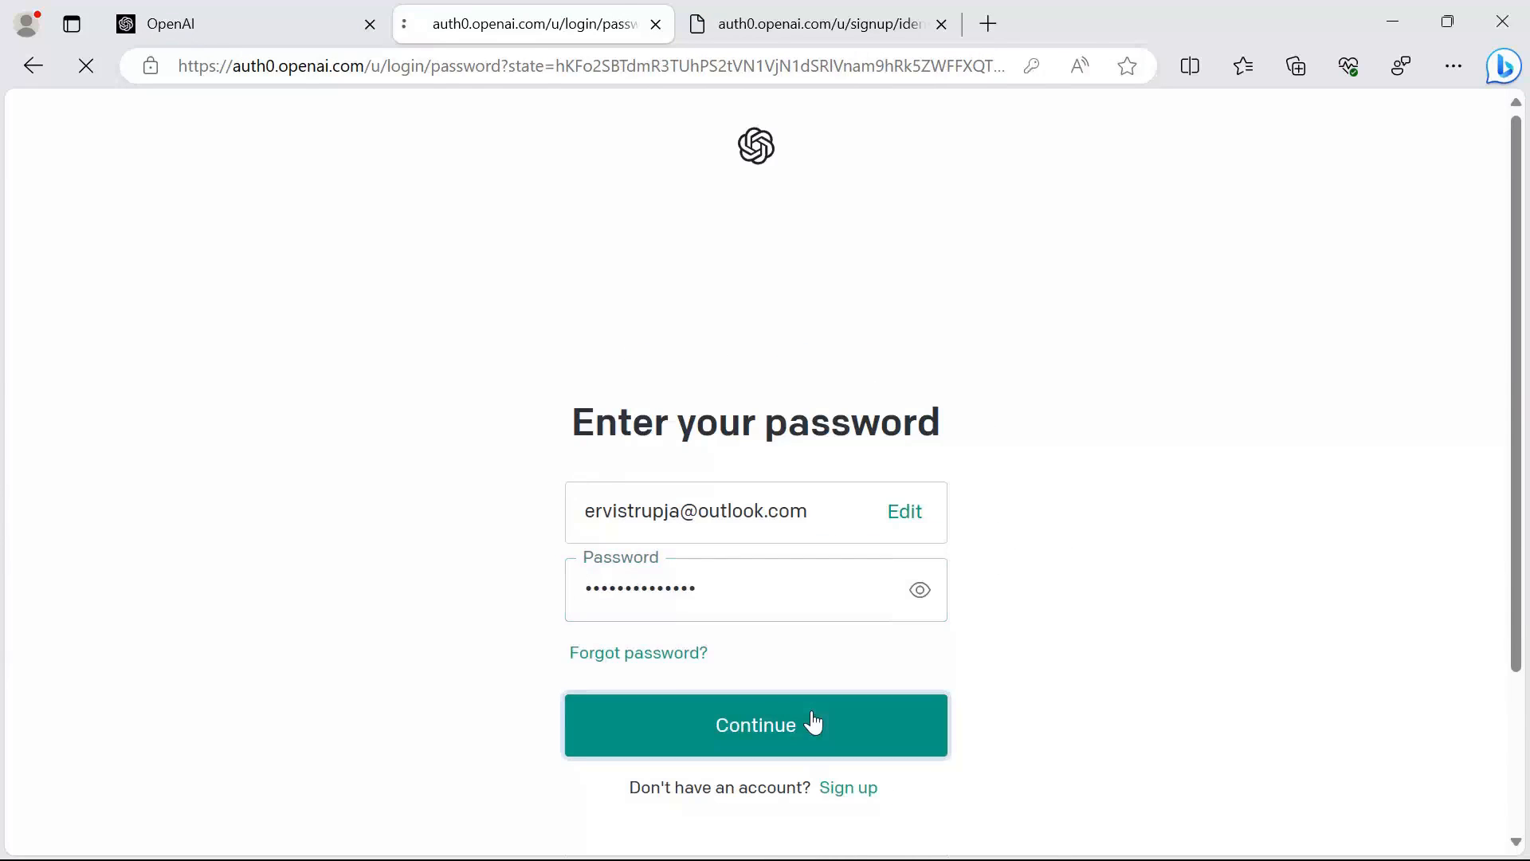
click(756, 724)
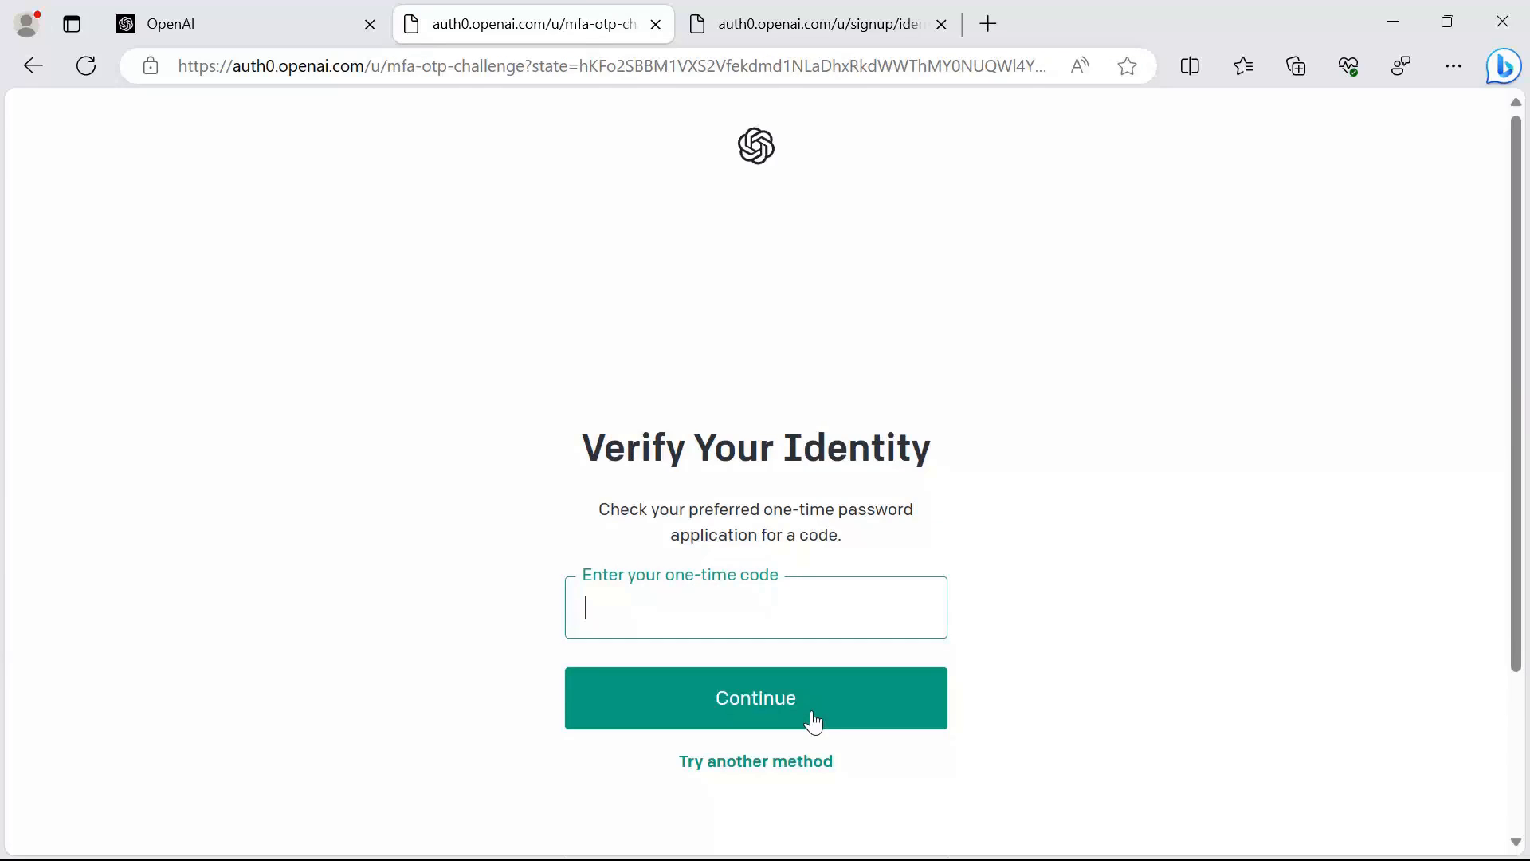
mouse_move(729, 618)
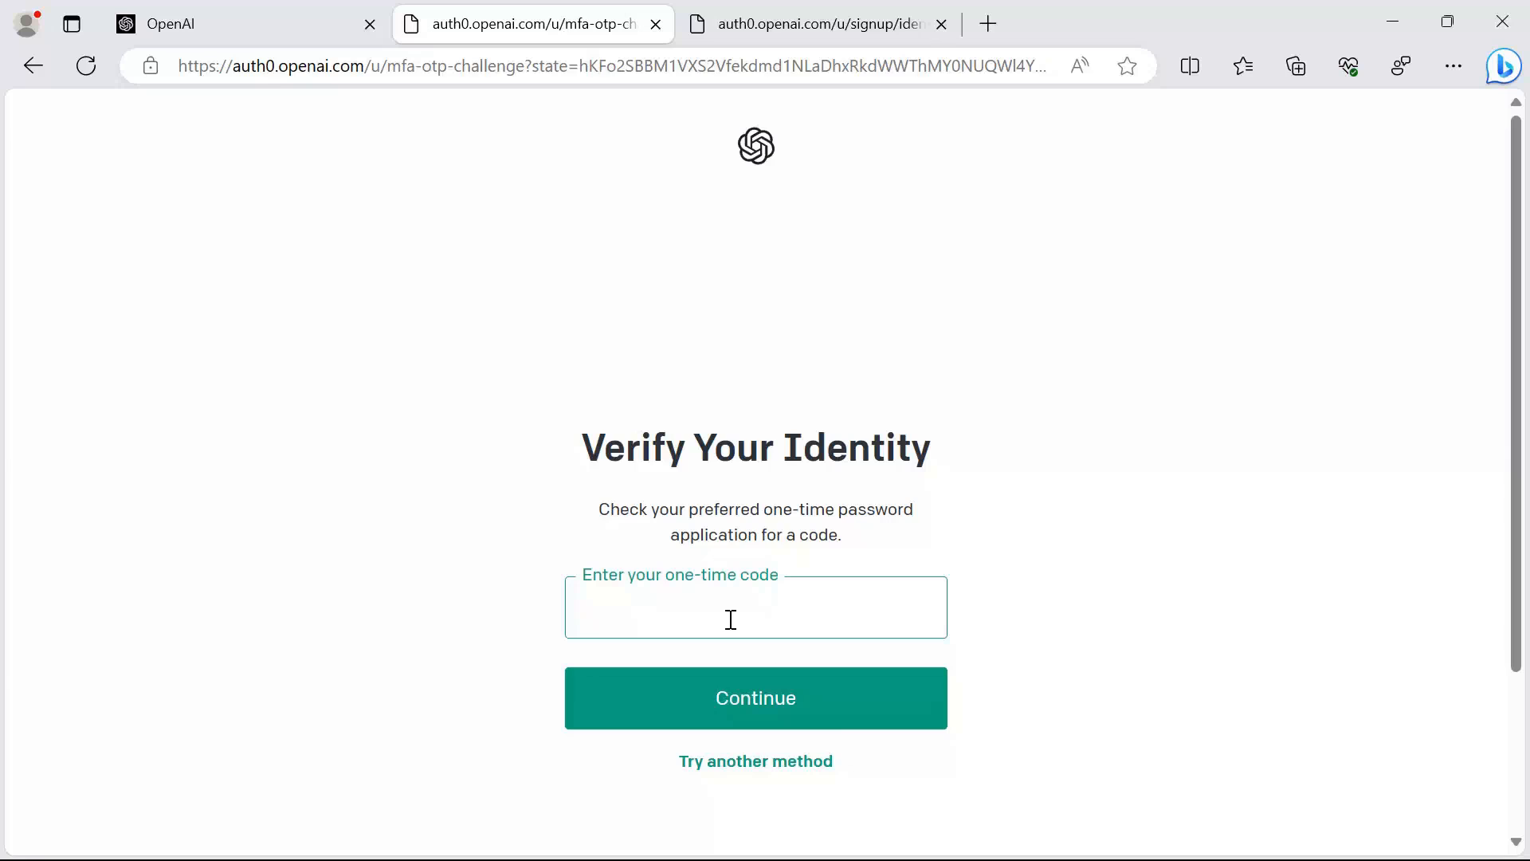
Submit the one-time verification code to finish signing in.
click(754, 696)
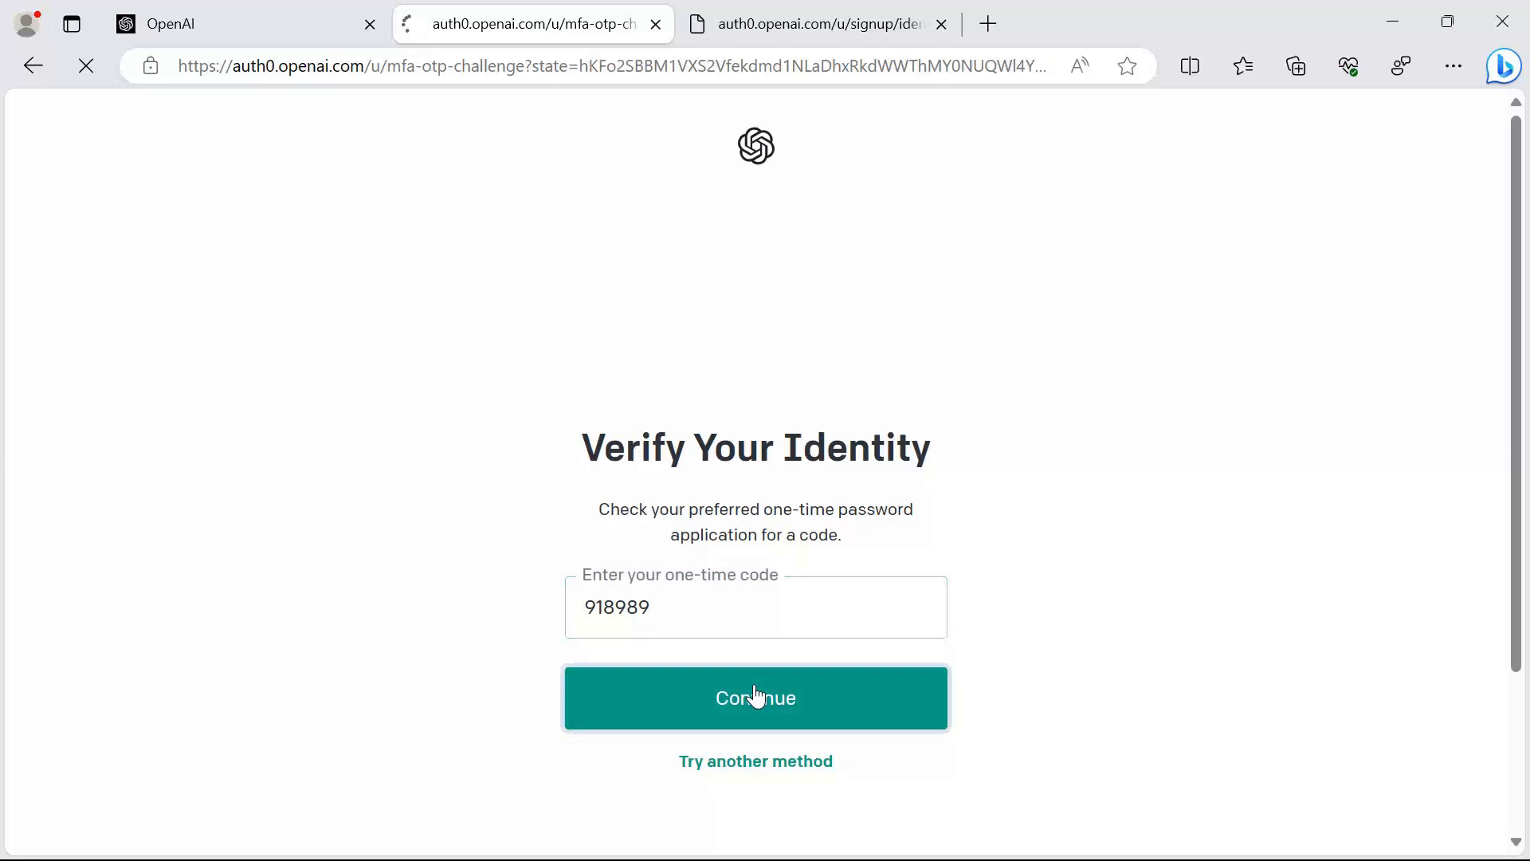
click(754, 697)
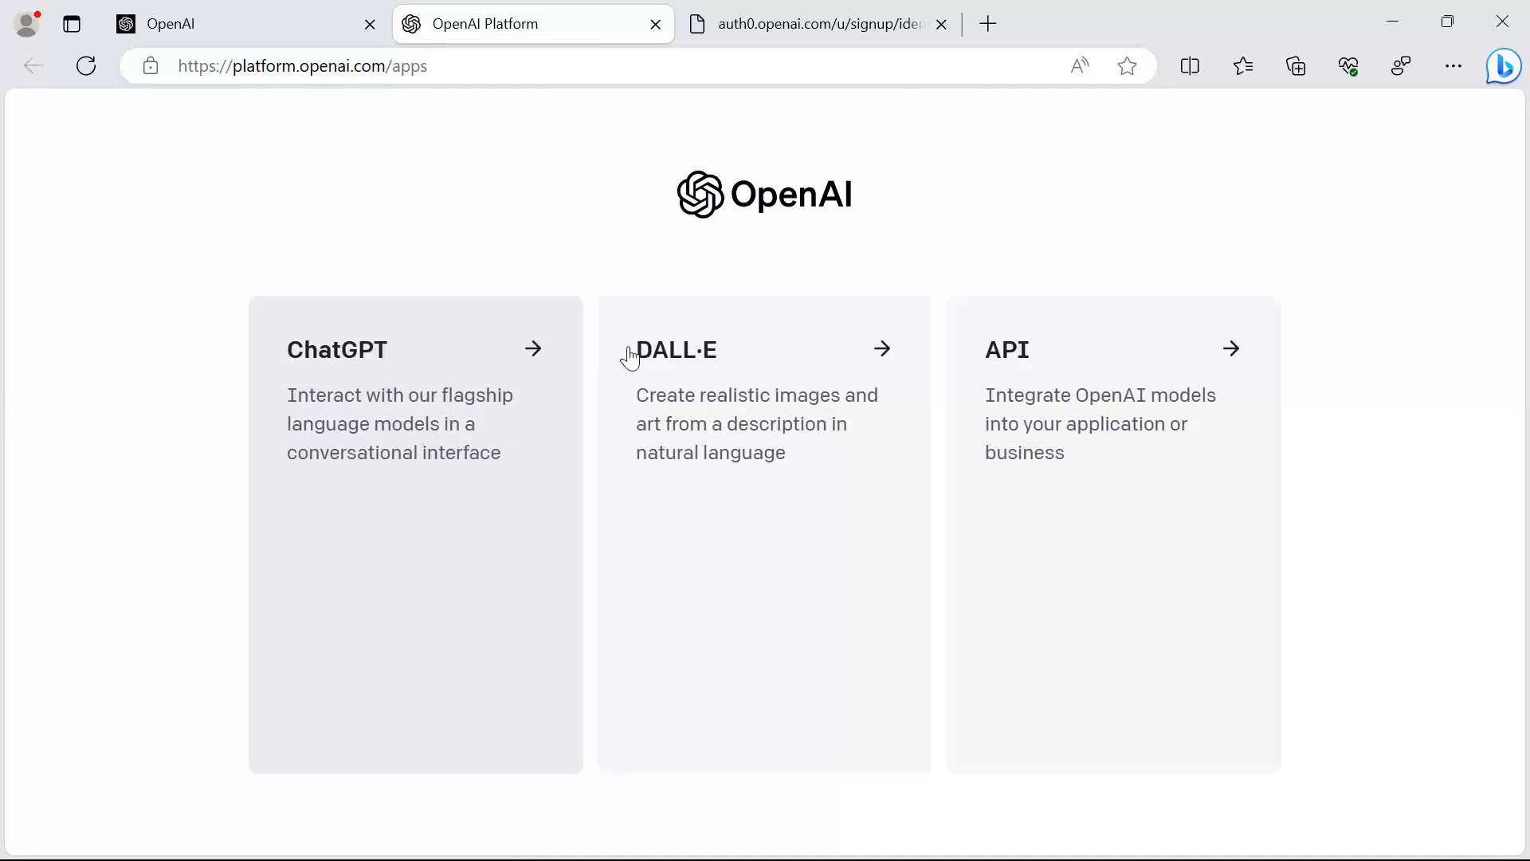
mouse_move(1332, 509)
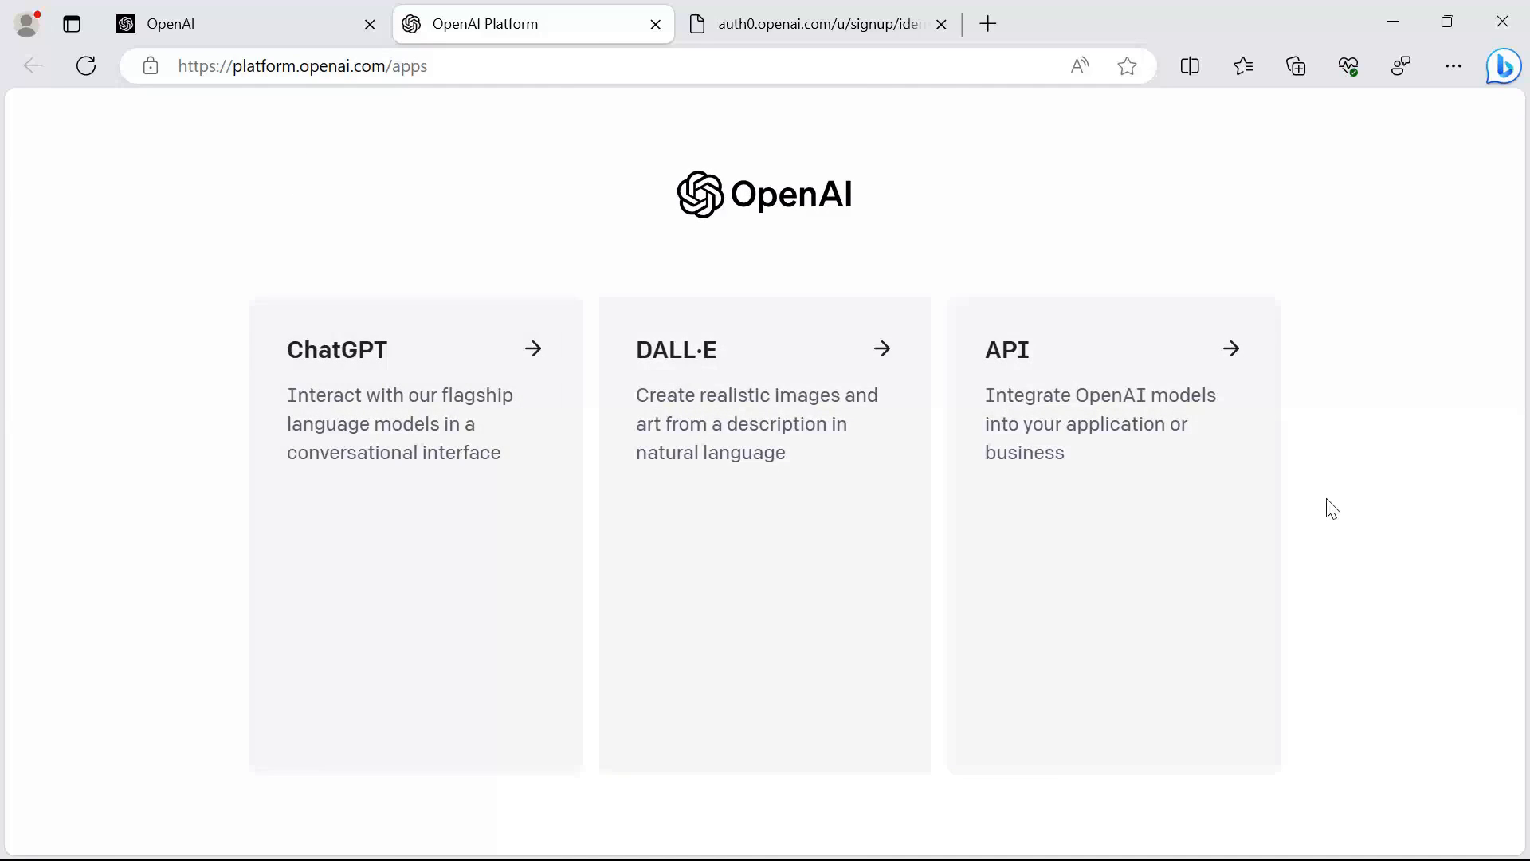
mouse_move(1033, 497)
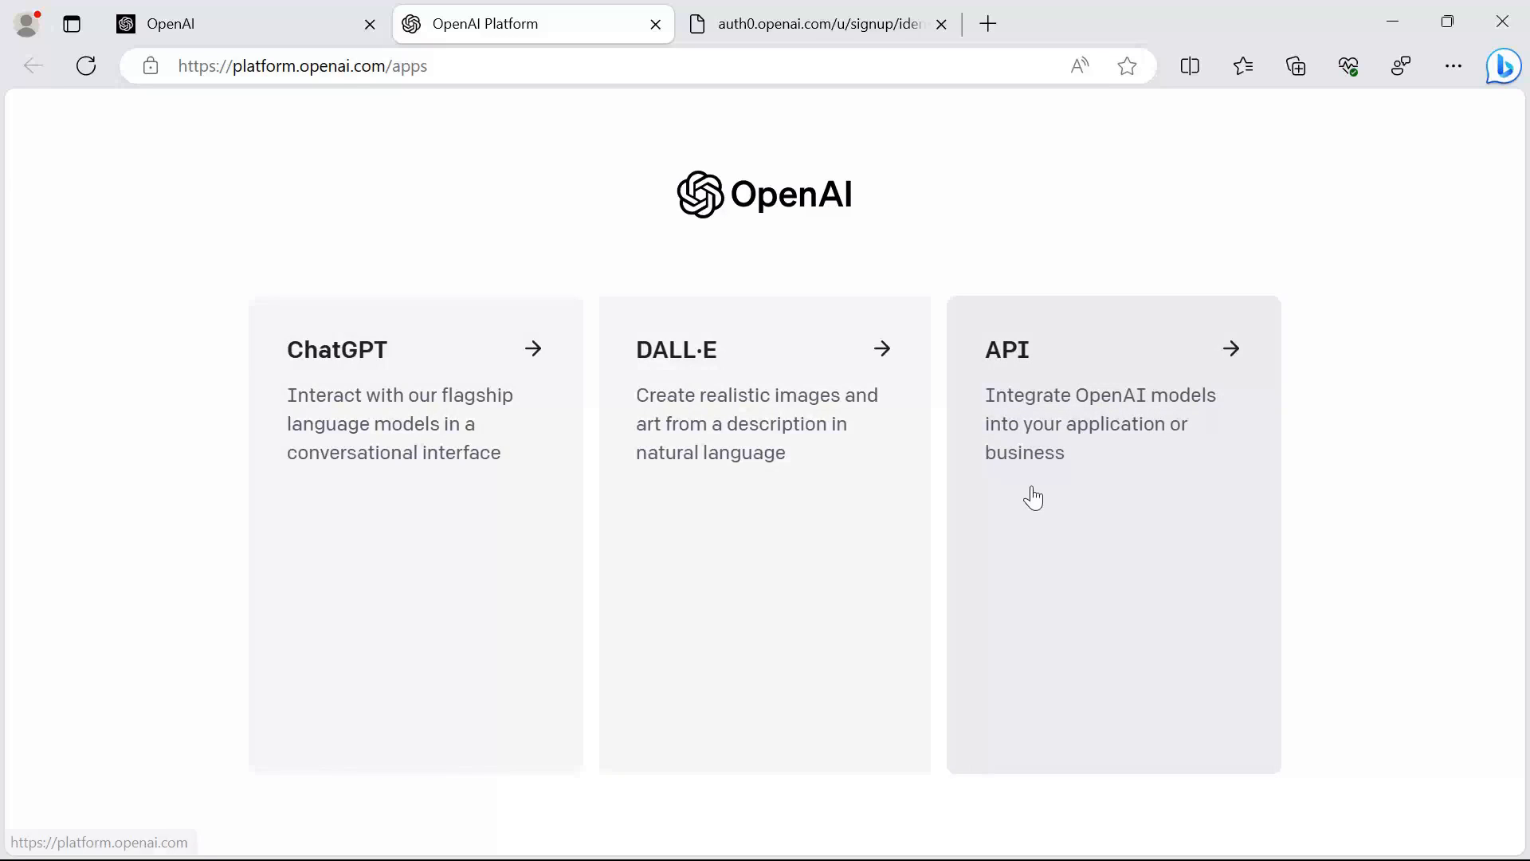
Enter the API platform and reach the organization settings via Manage account.
click(1113, 419)
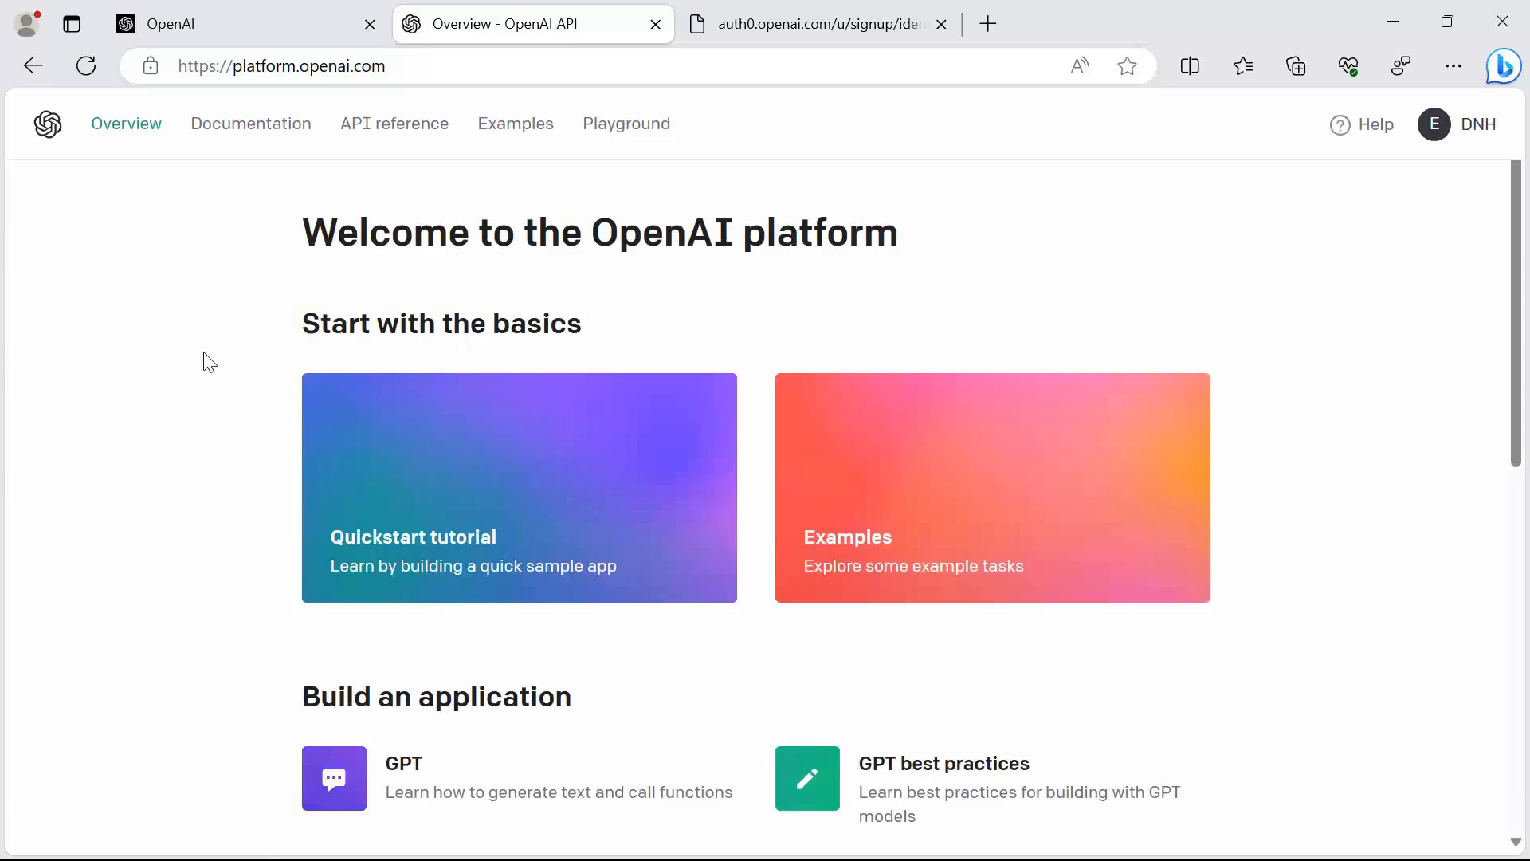
mouse_move(1448, 158)
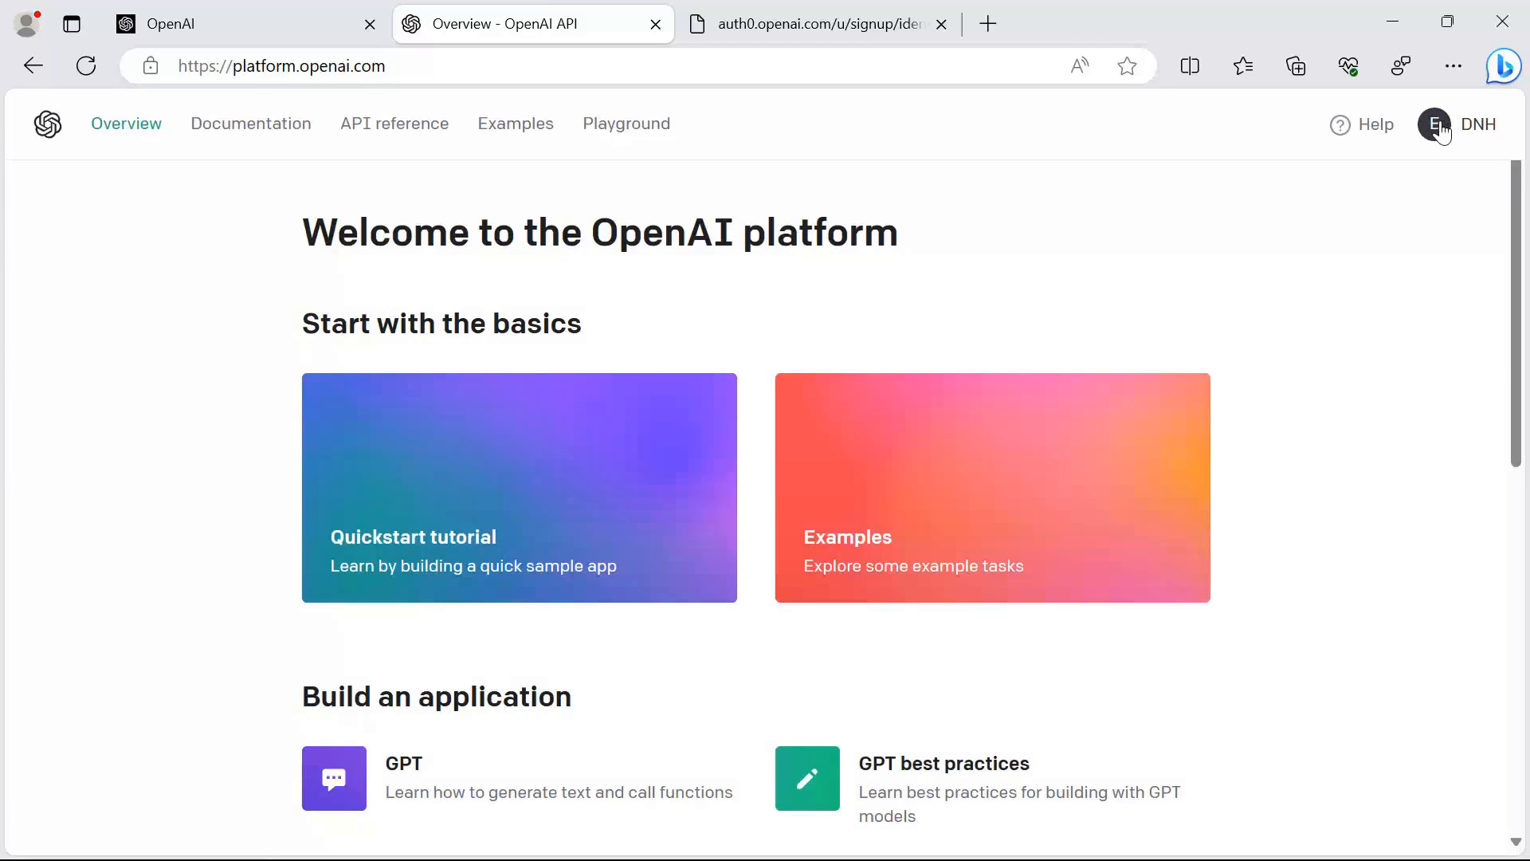
click(1434, 124)
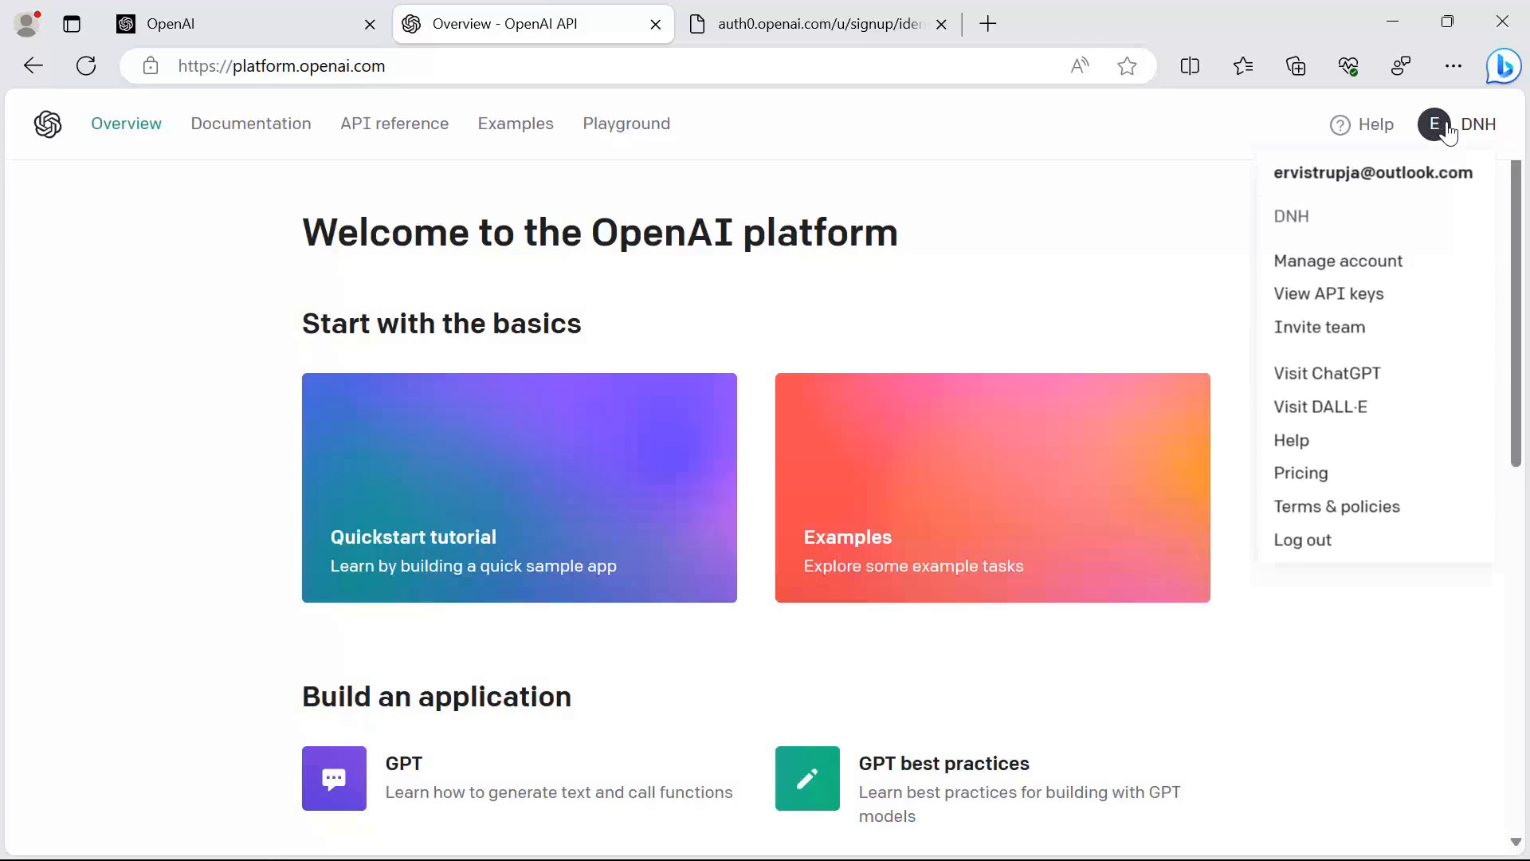
mouse_move(1337, 260)
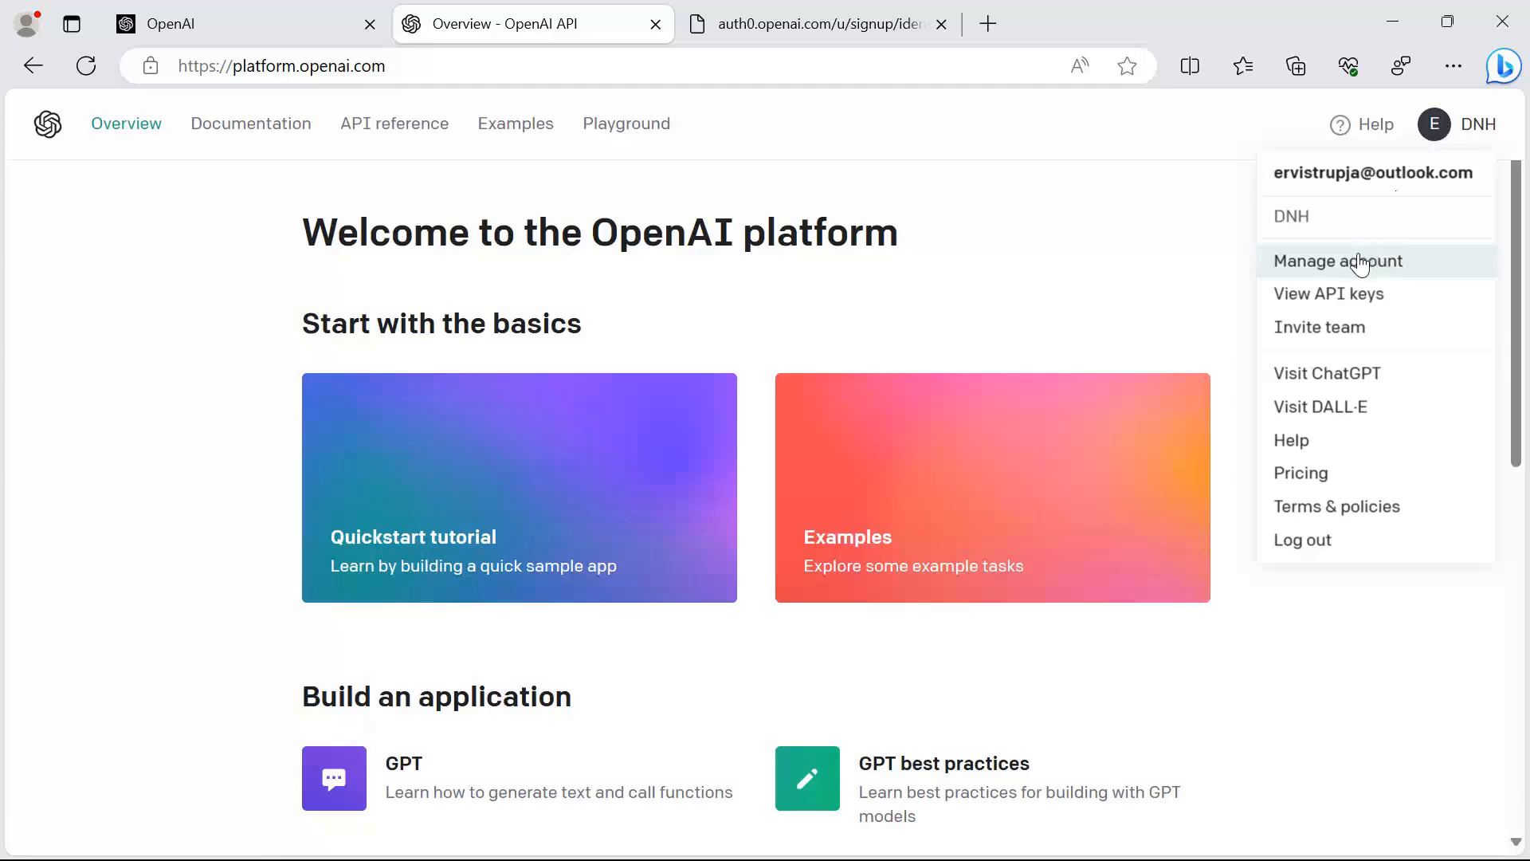
click(1339, 260)
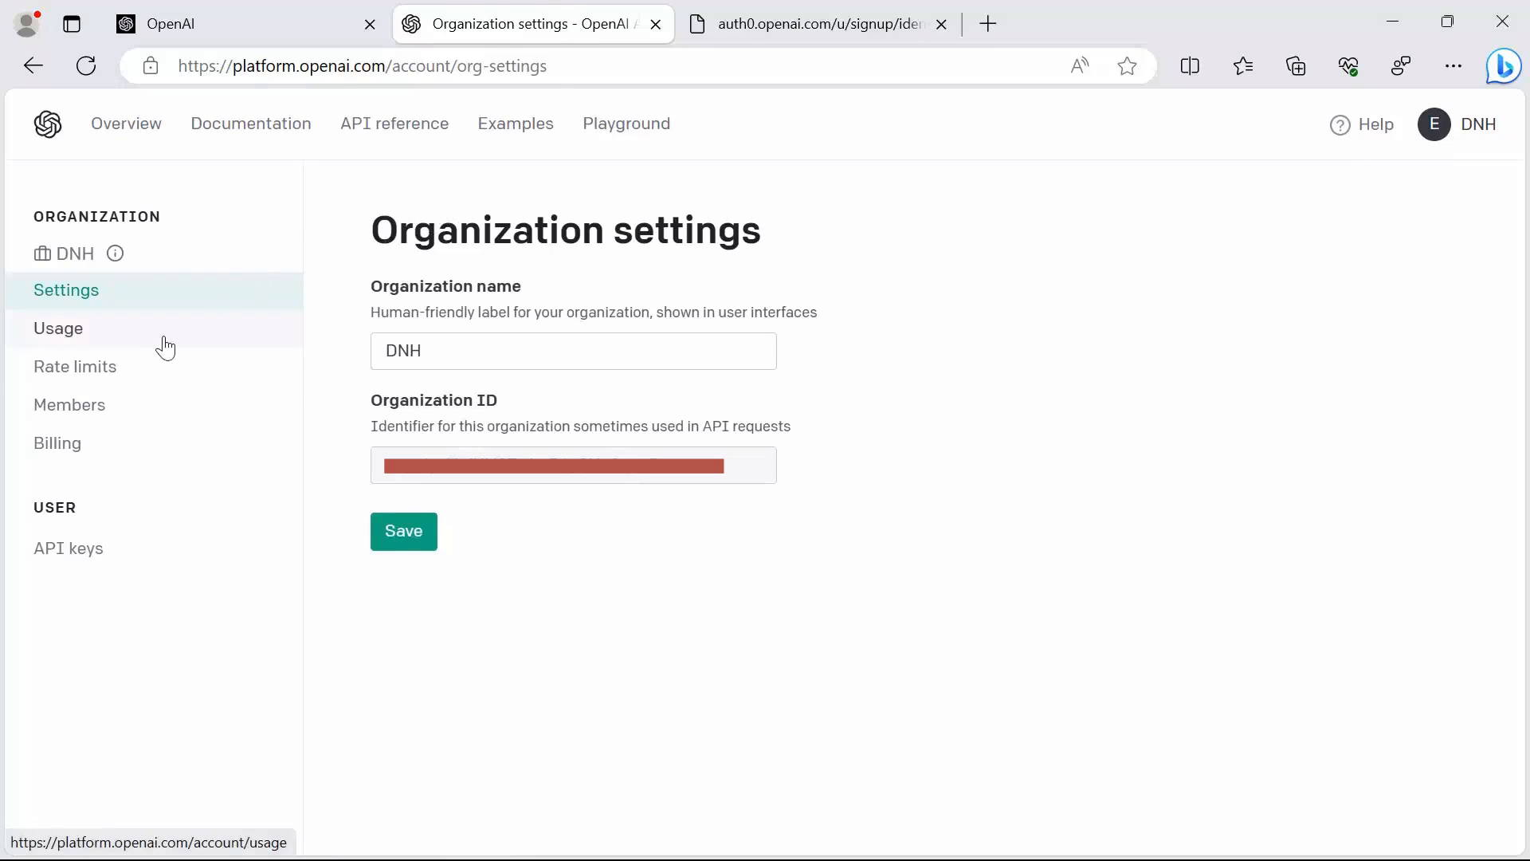
mouse_move(68, 547)
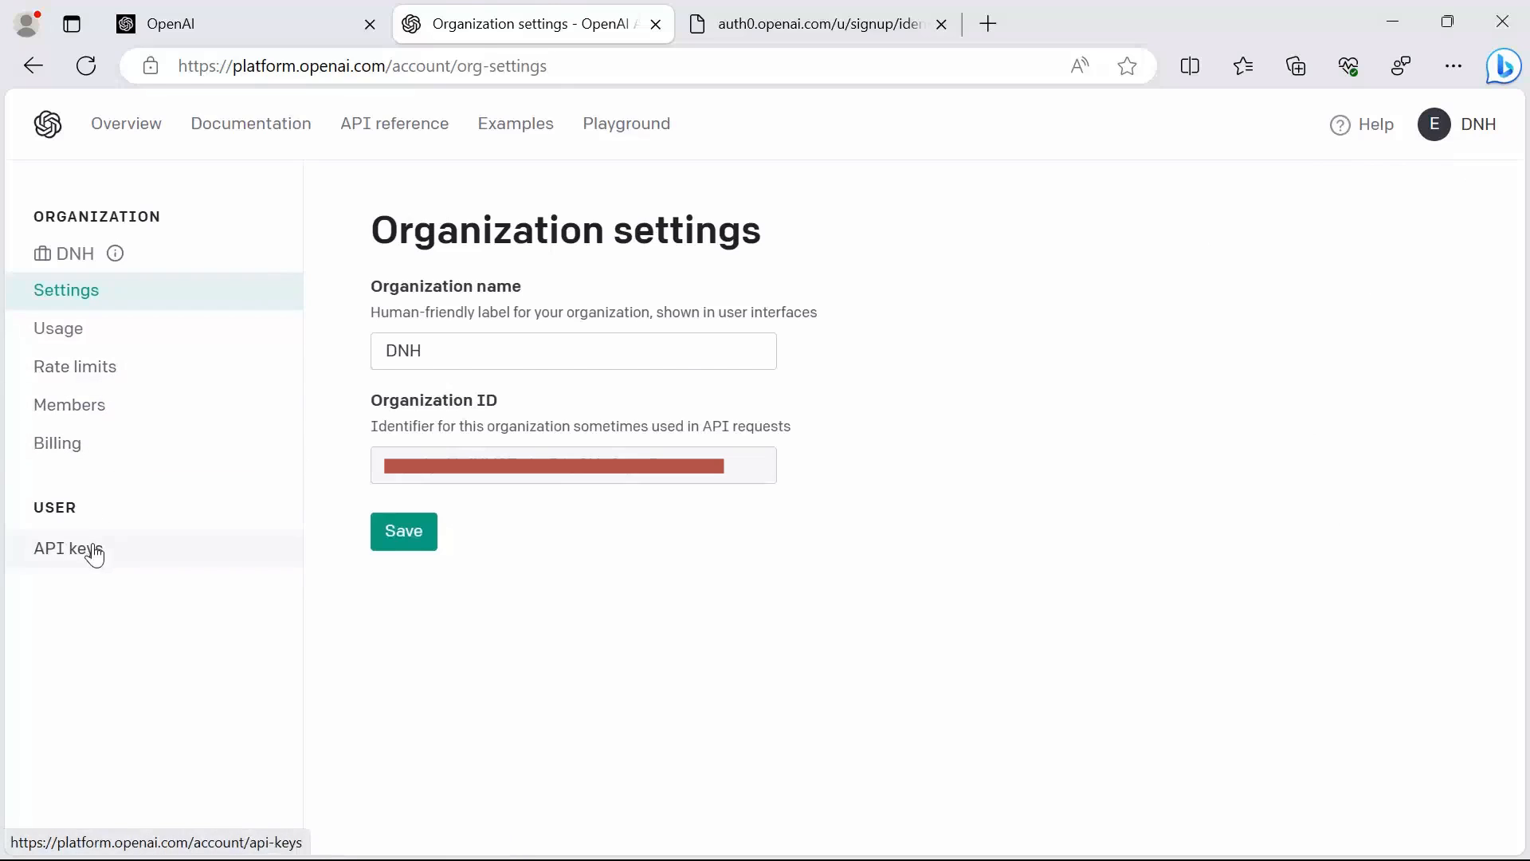
Go to the API keys page and start creating a new secret key.
click(67, 547)
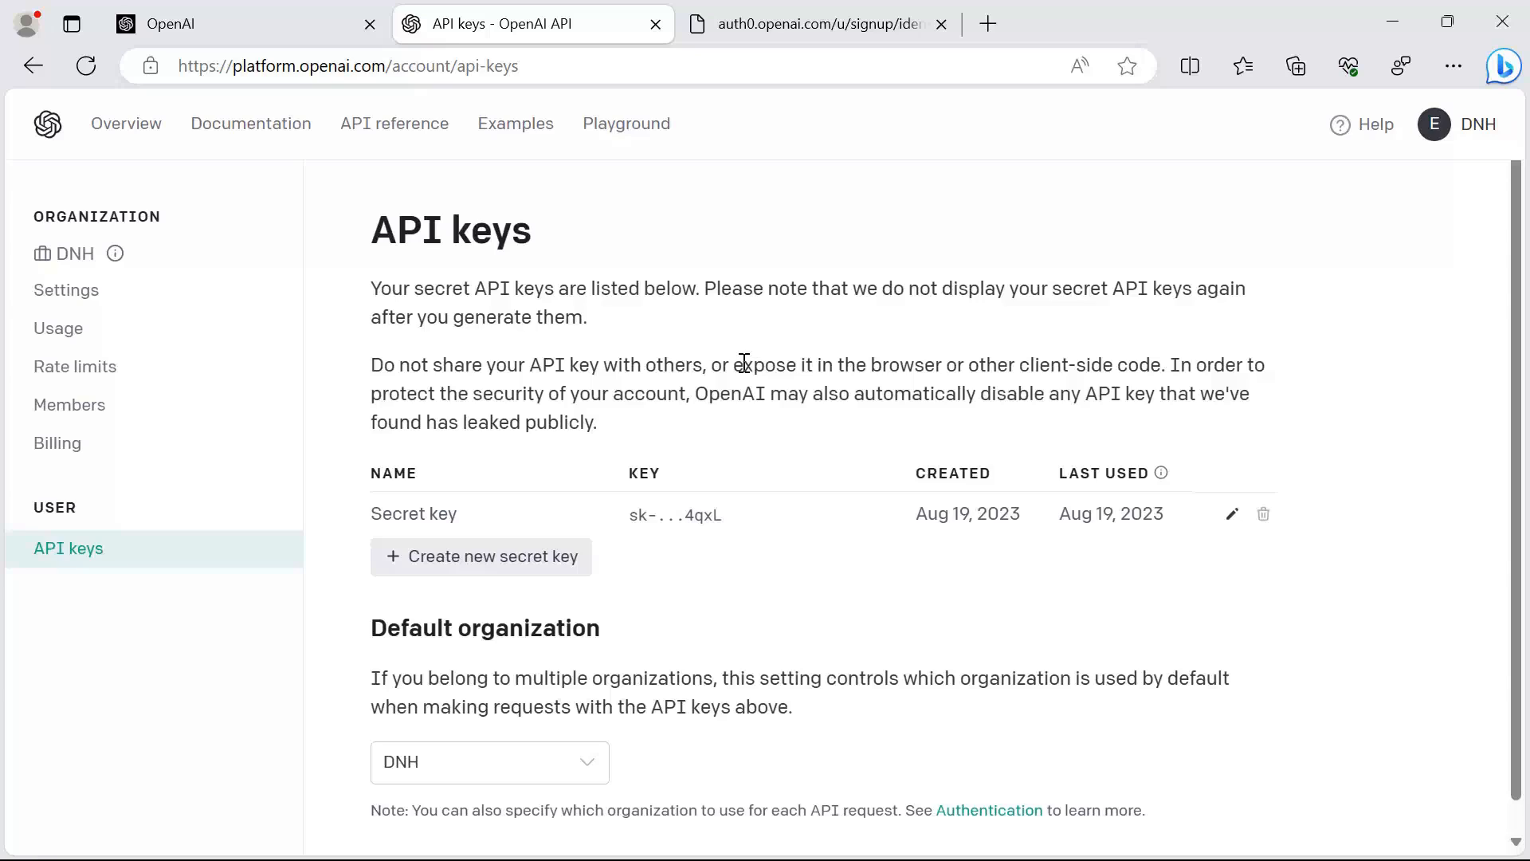
mouse_move(533, 538)
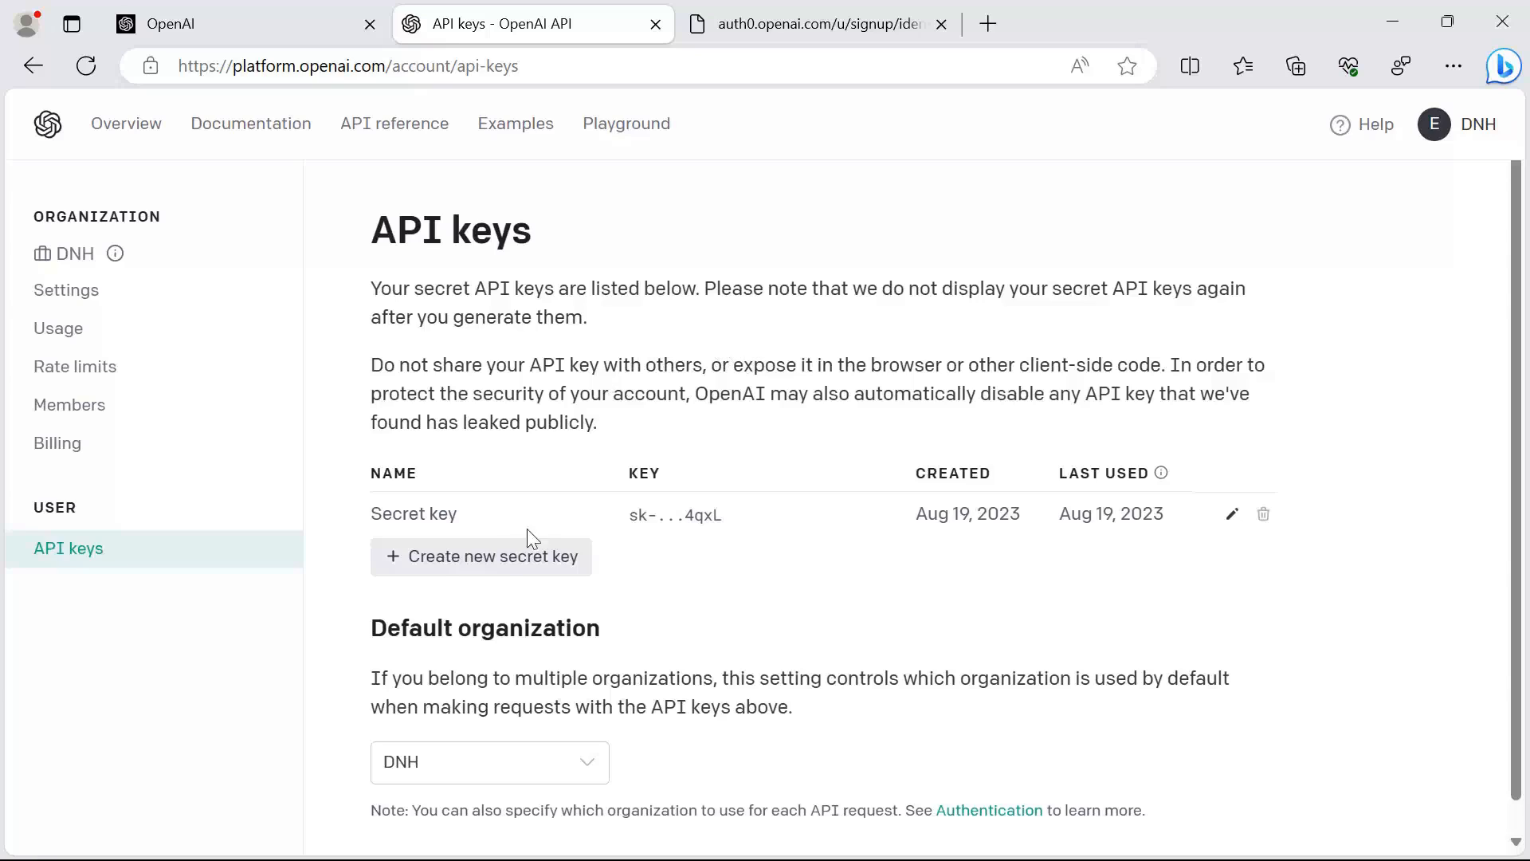
click(480, 556)
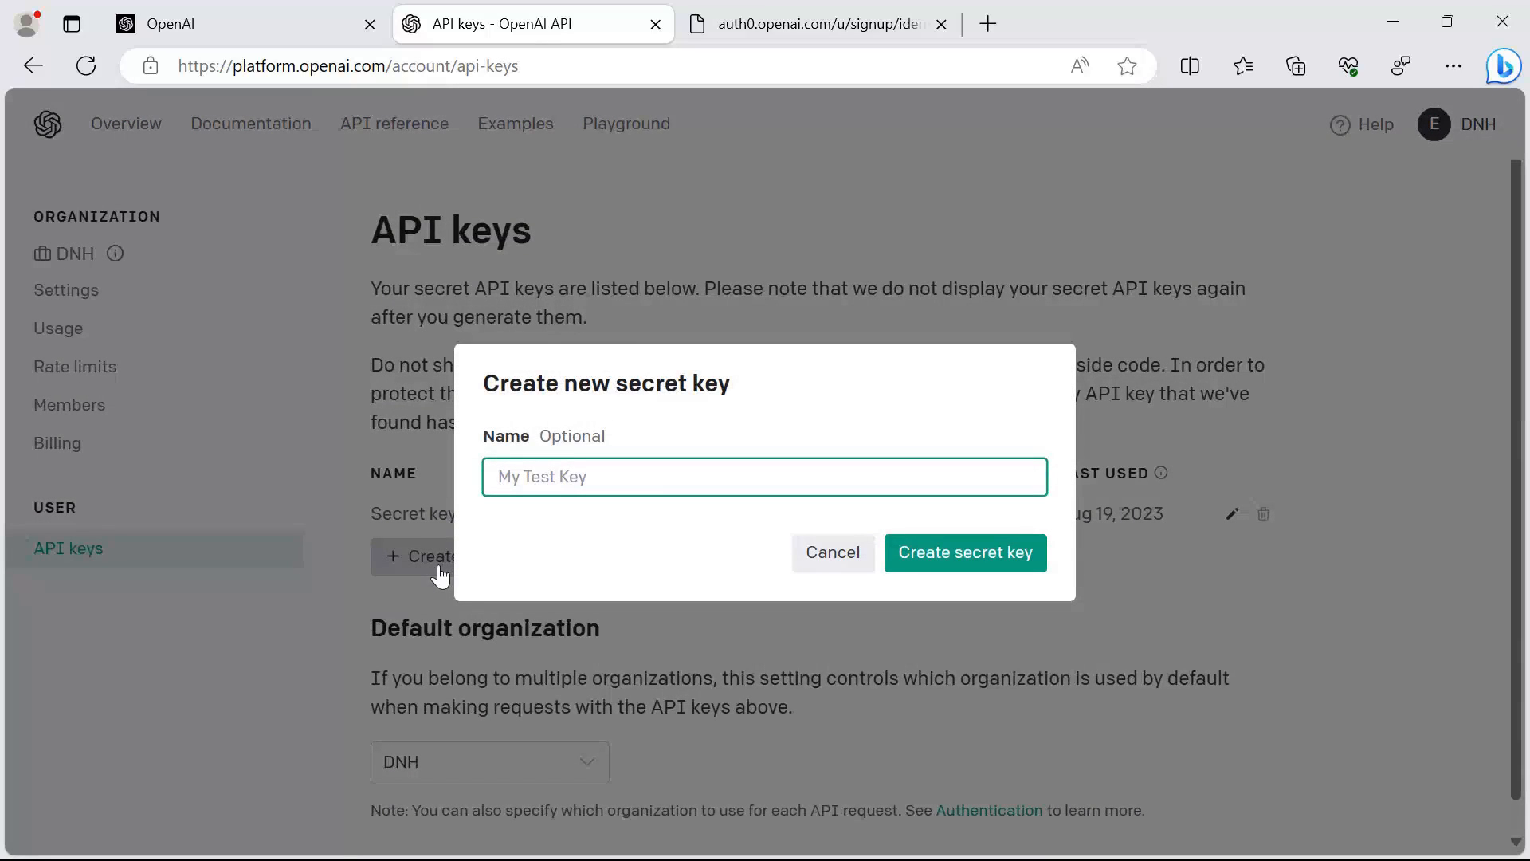
Create a secret key named TranslateGPT, copy its value and dismiss the key dialog.
text(TranslateGPT)
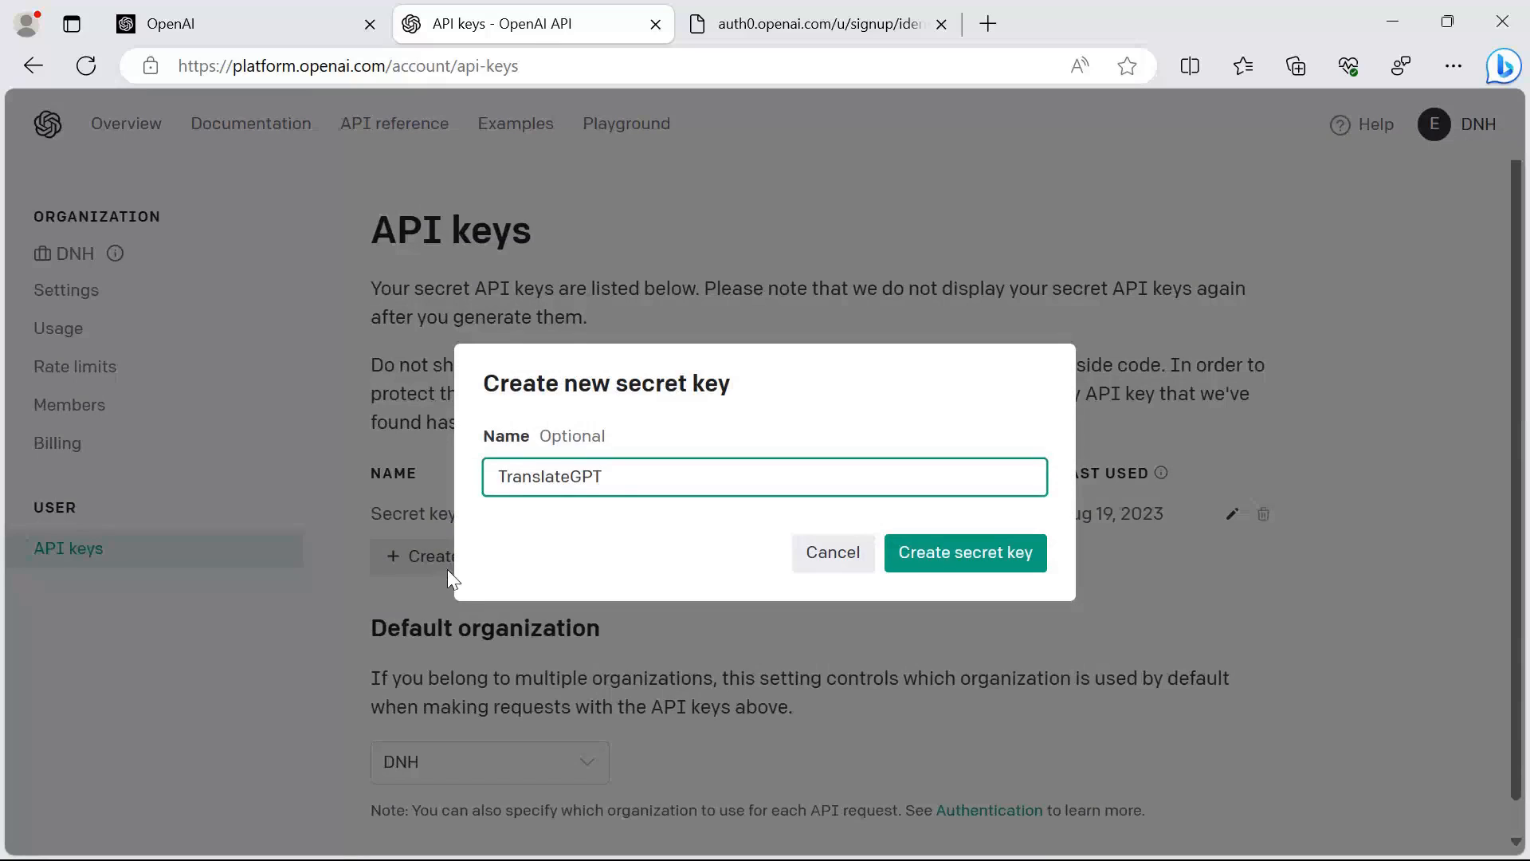
click(963, 552)
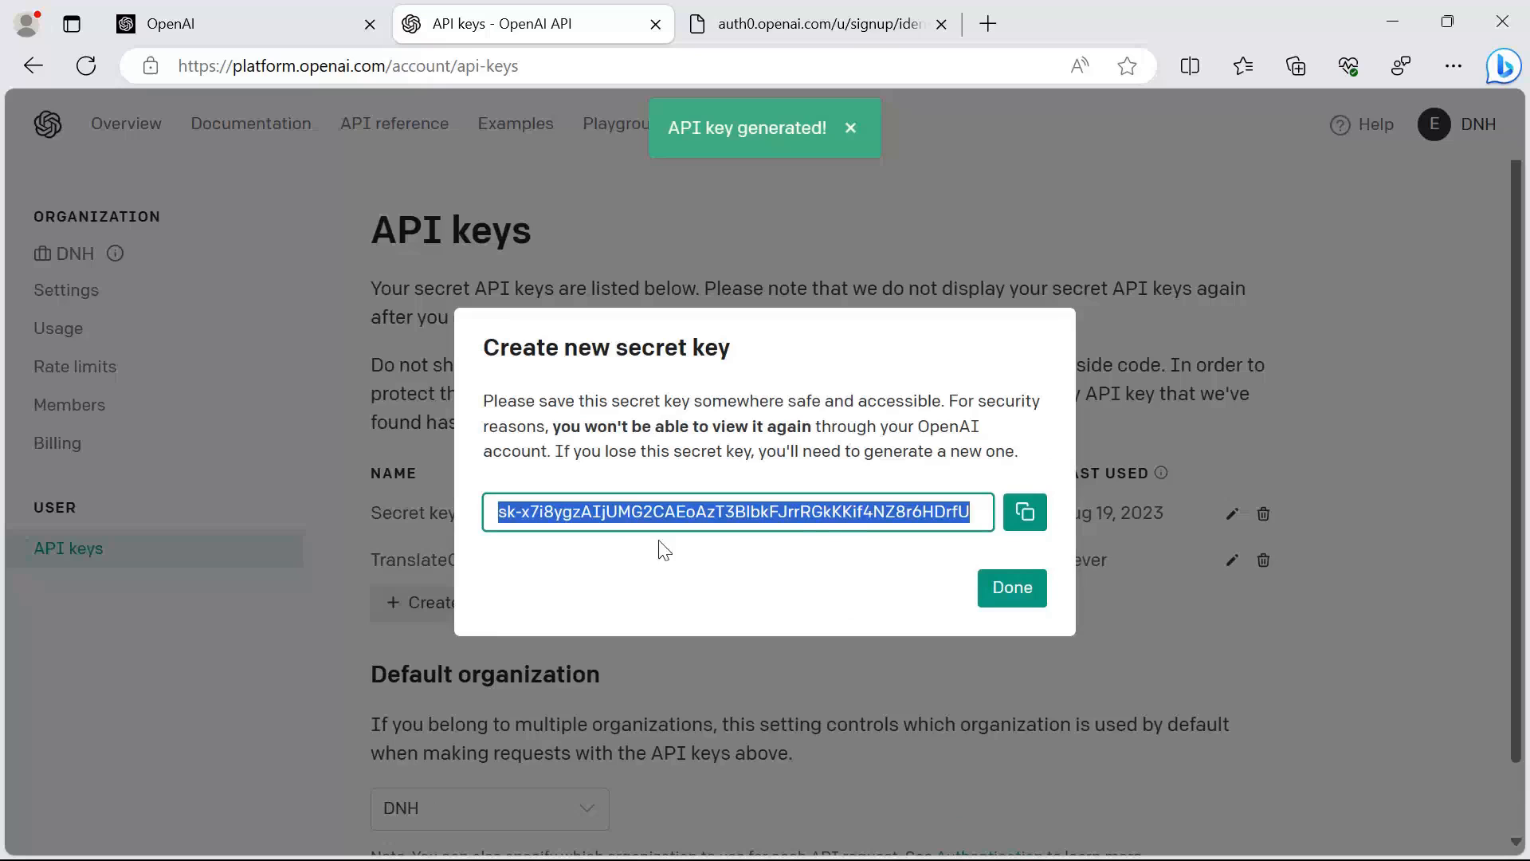
mouse_move(878, 545)
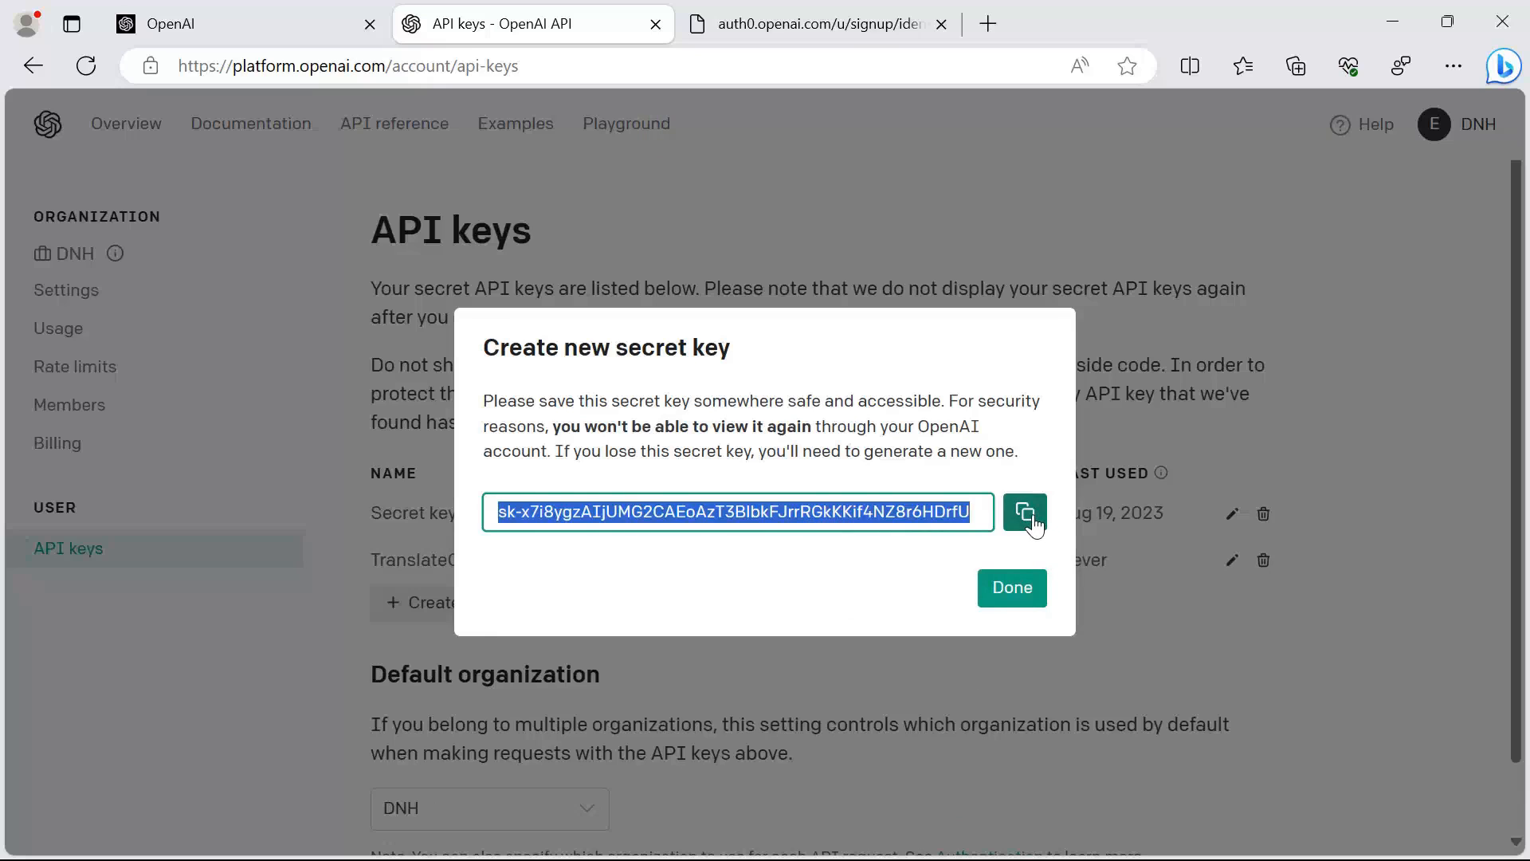
click(1025, 511)
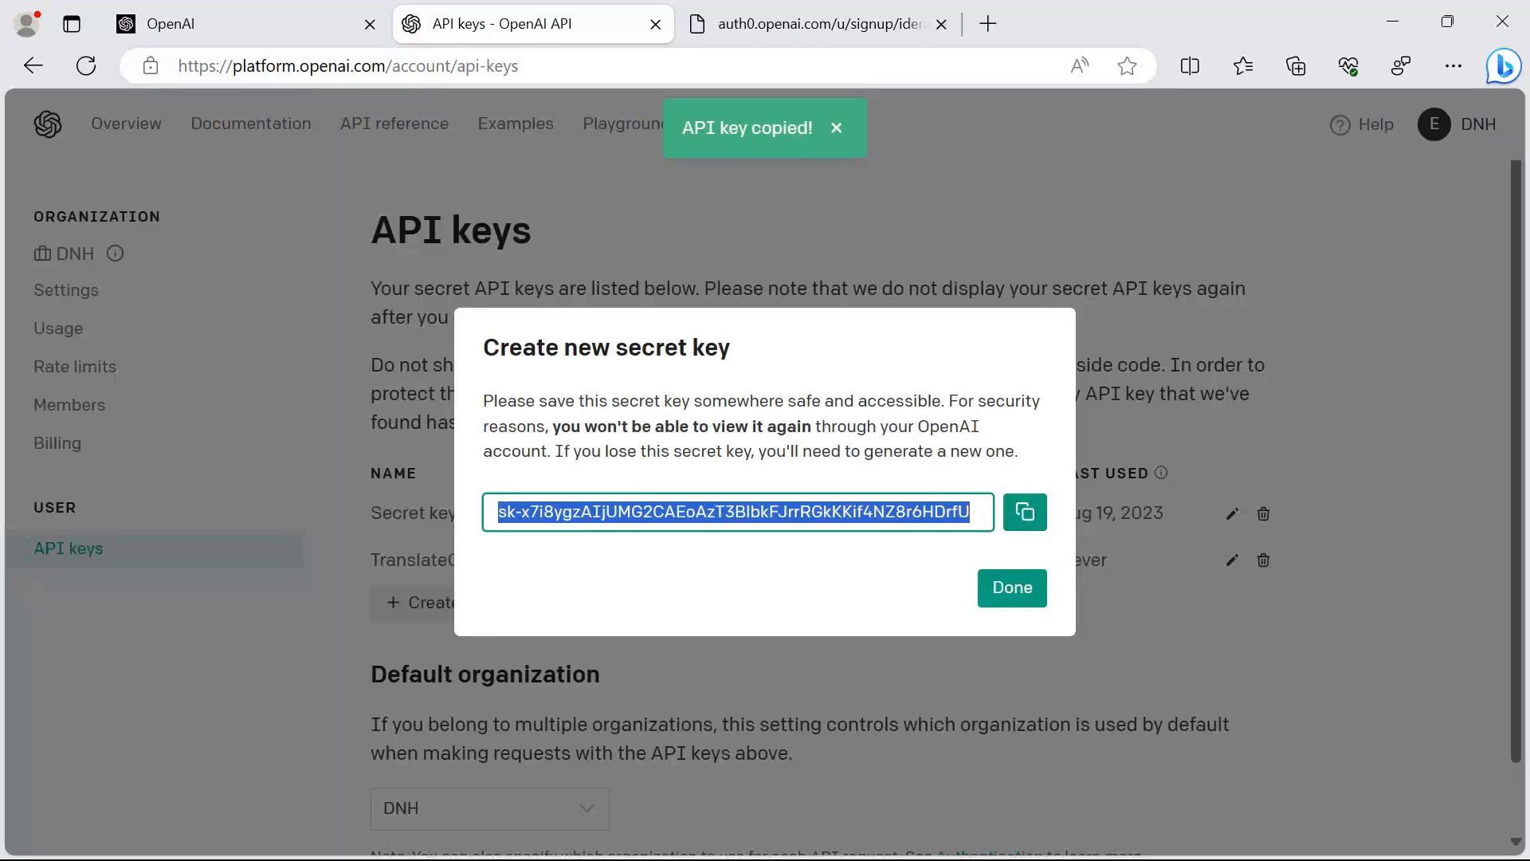
click(888, 583)
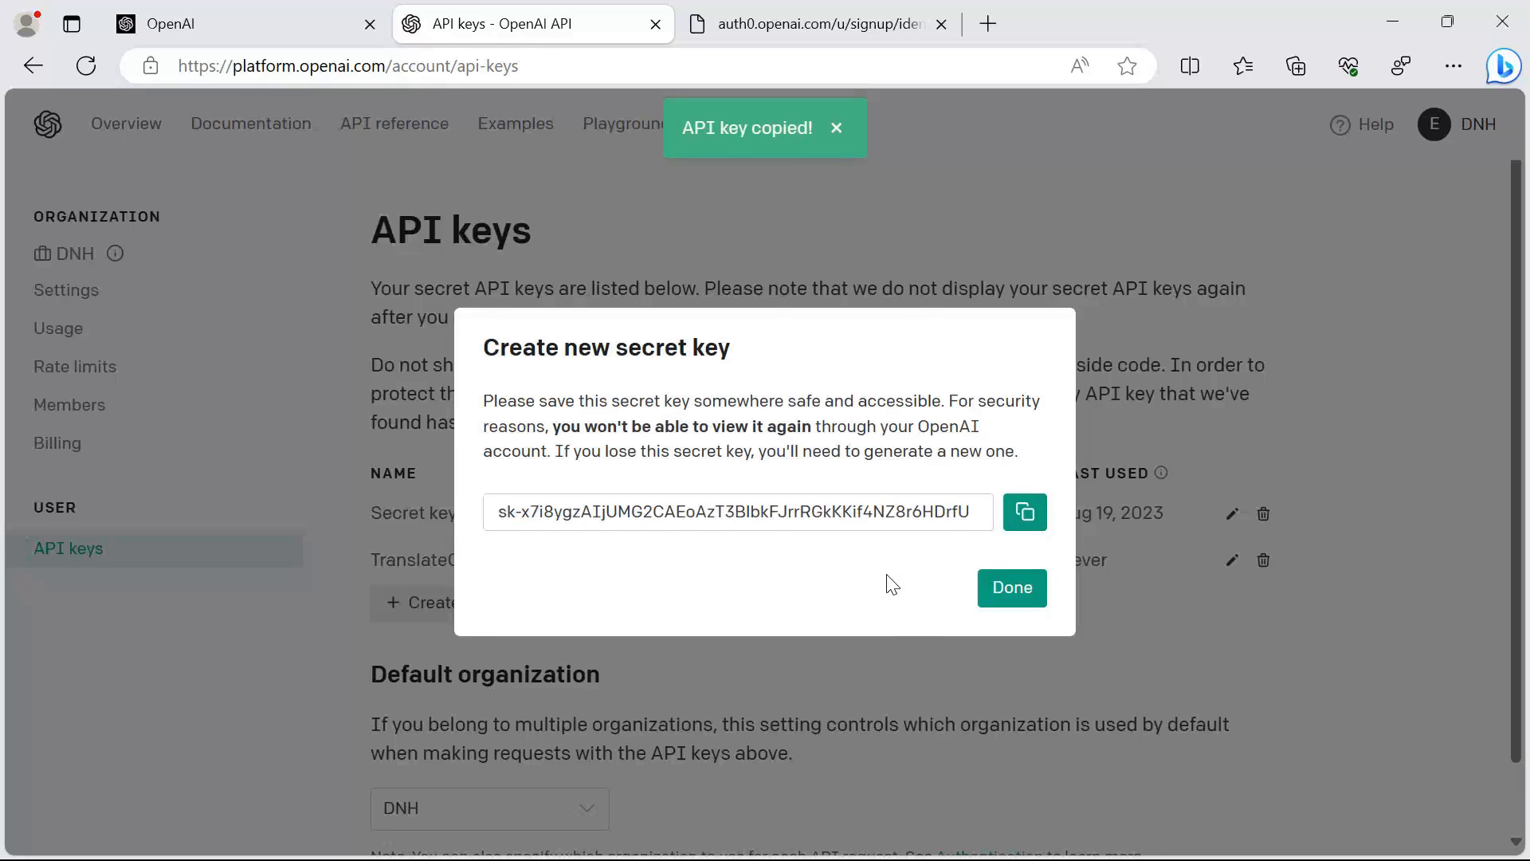
click(1010, 588)
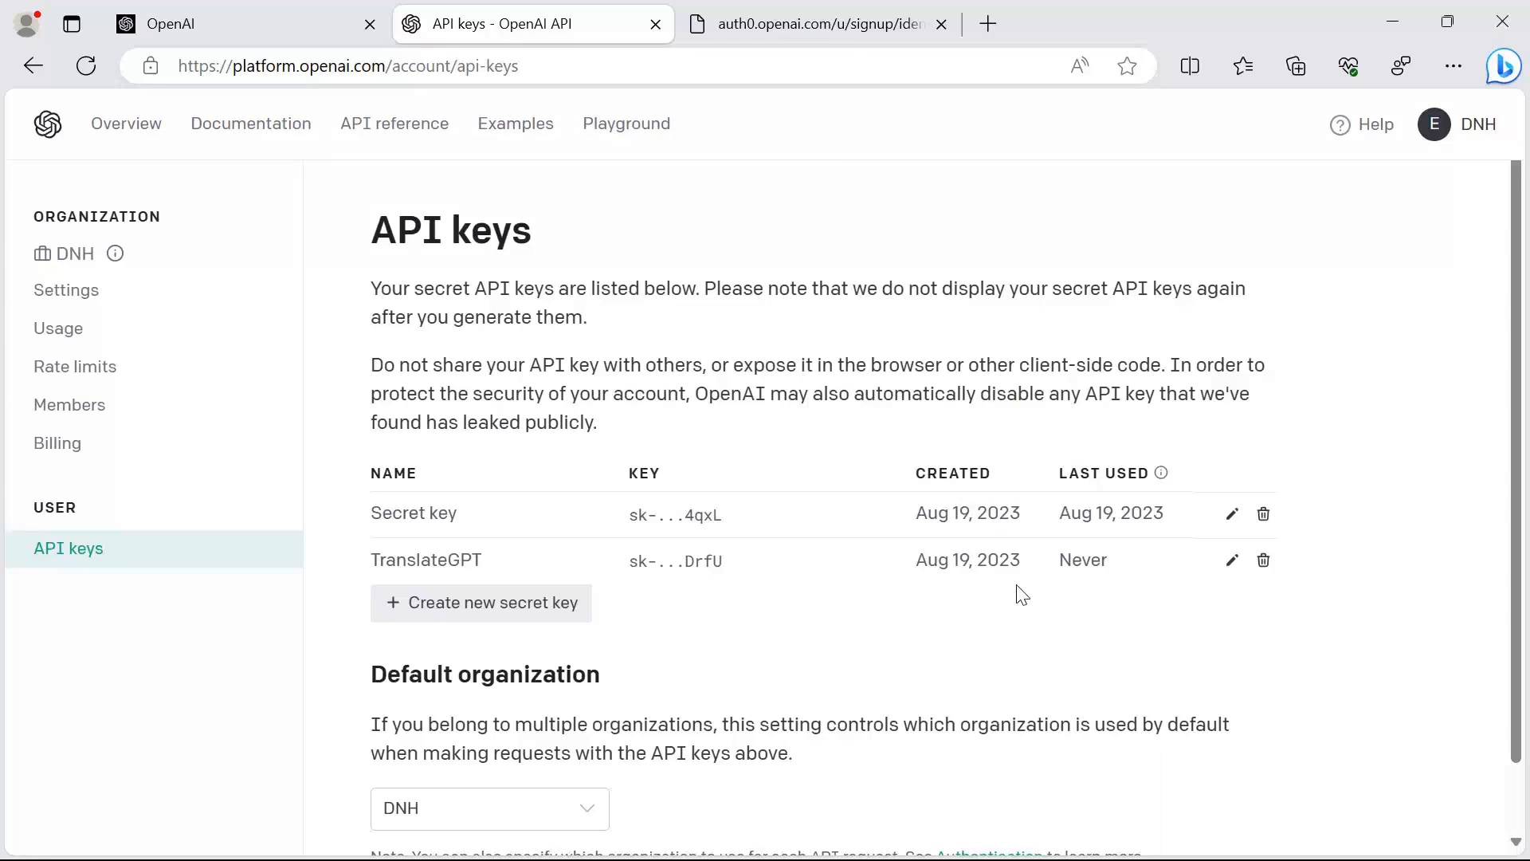
mouse_move(775, 446)
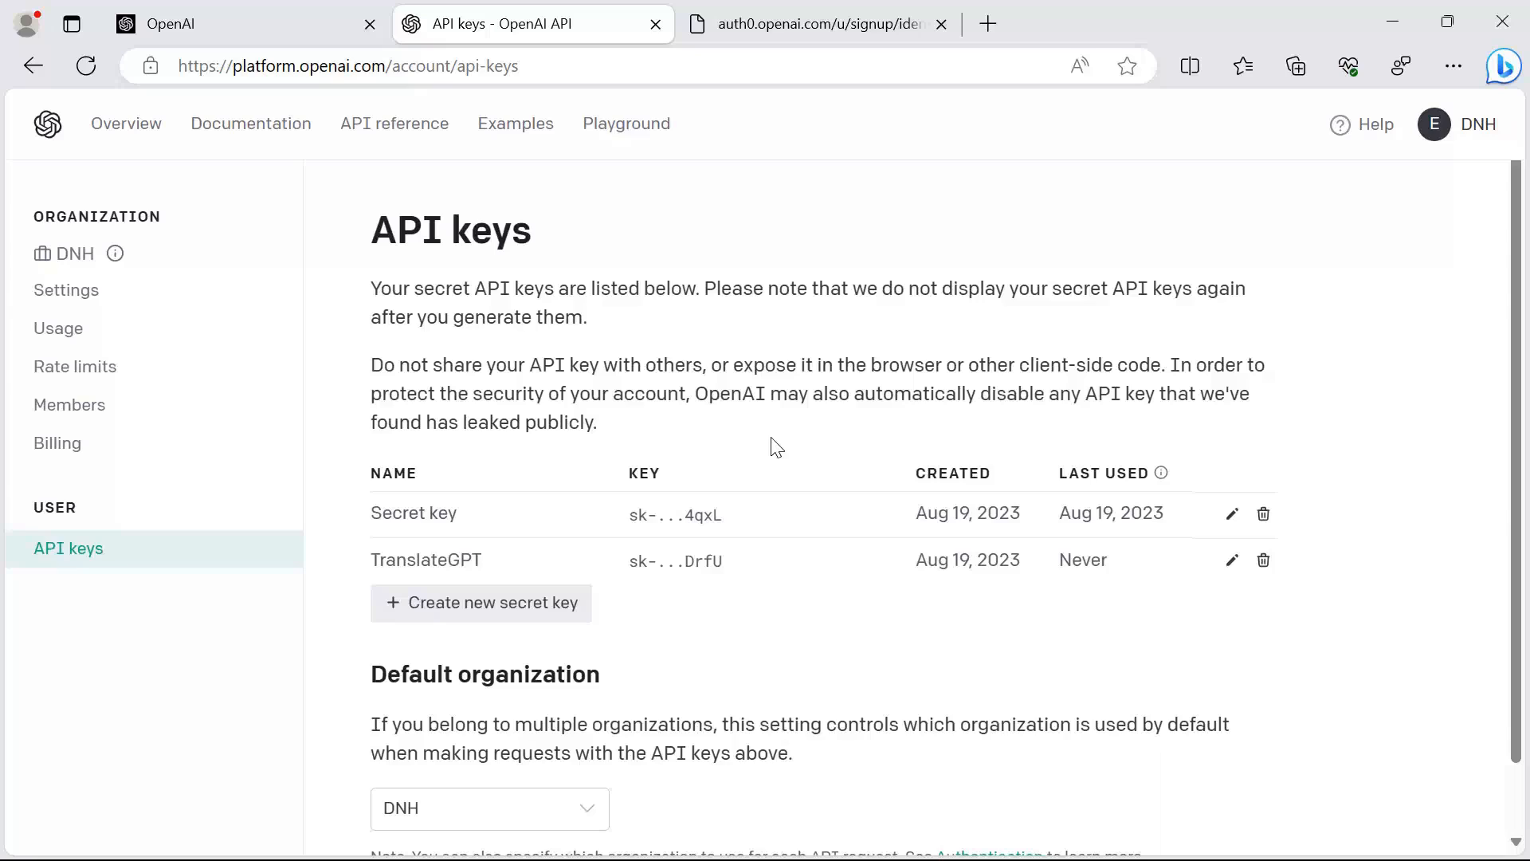
mouse_move(128, 441)
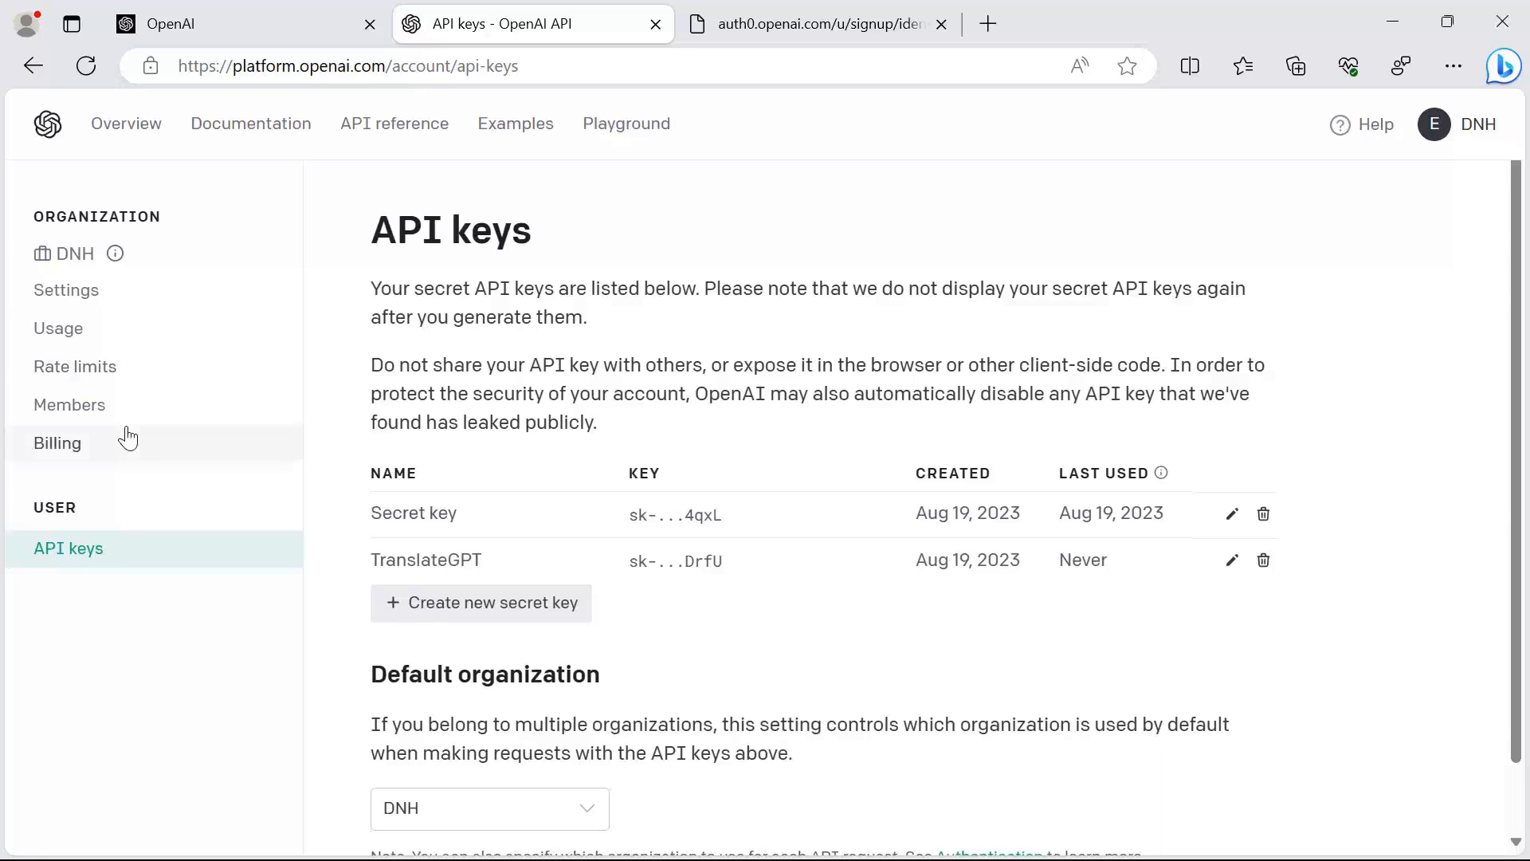
Request the organization's Usage page from the sidebar.
click(57, 328)
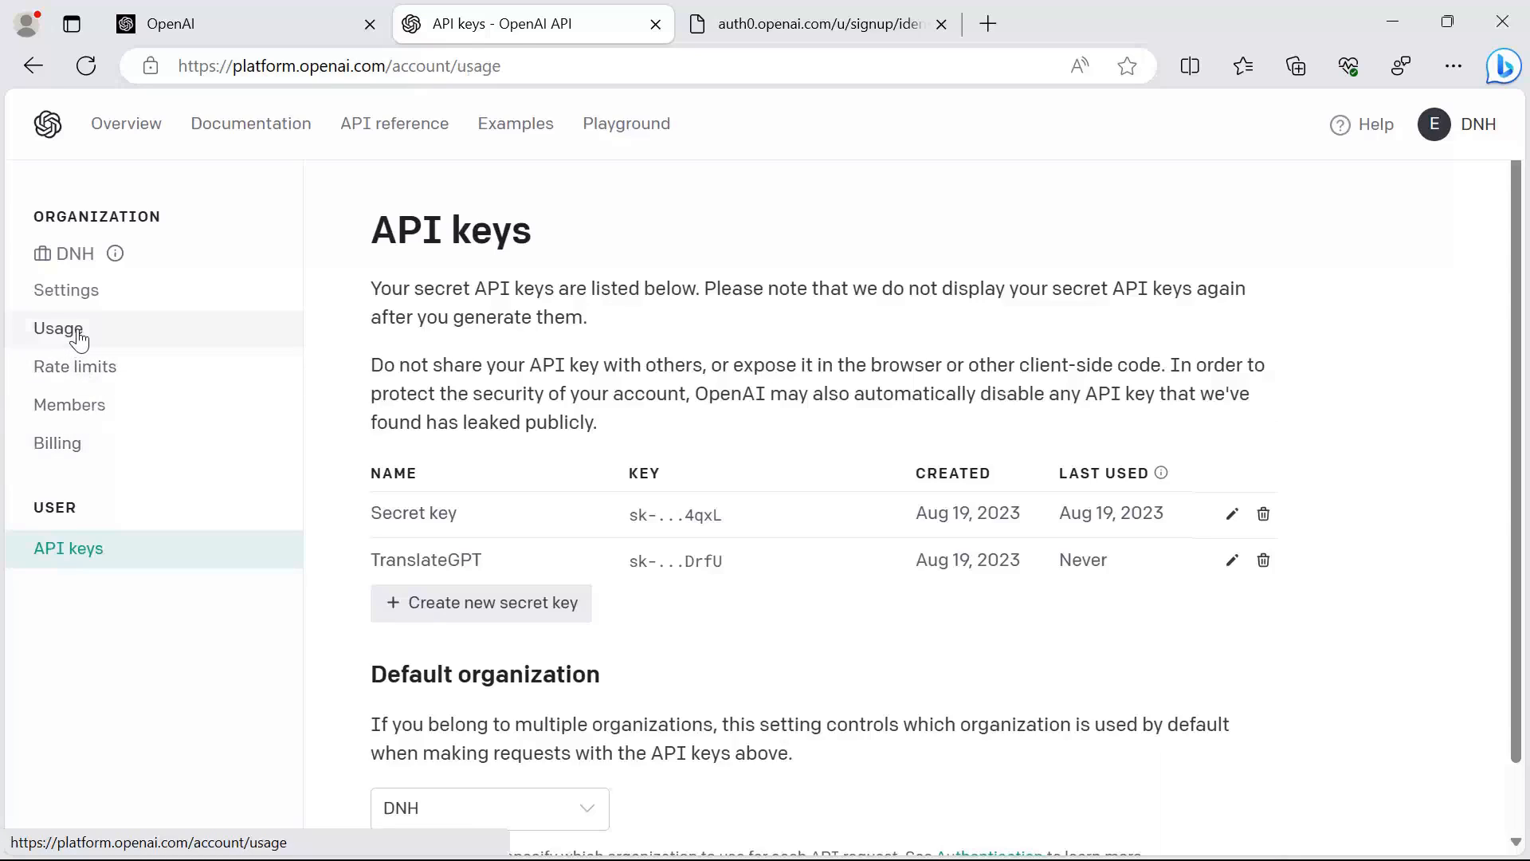
Review usage: $0.11 of $10.00 monthly limit and $0.12 of $28.00 credit used.
click(57, 328)
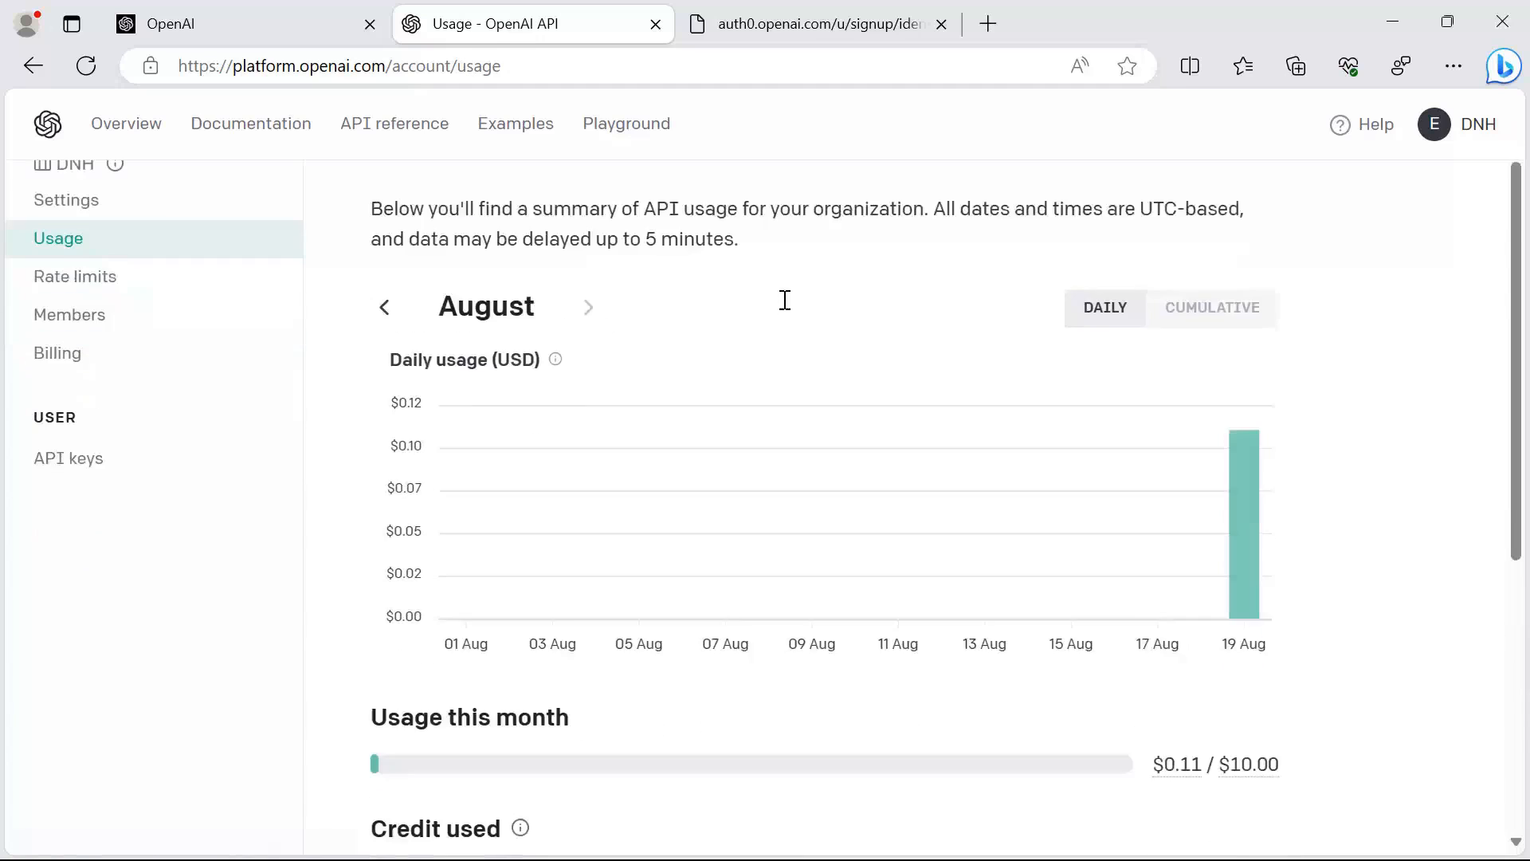
scroll(down, 3)
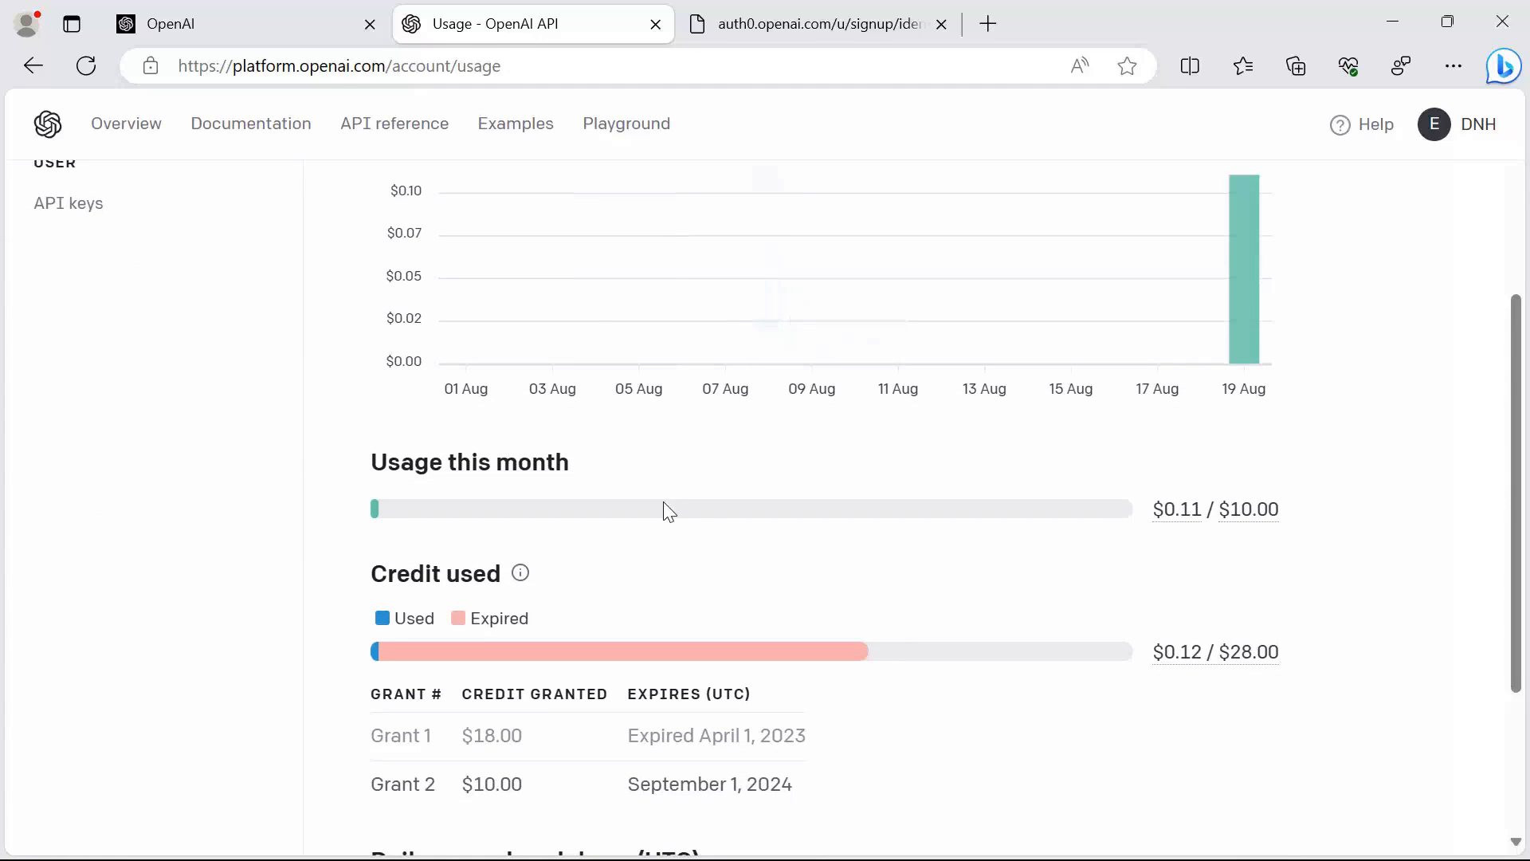
mouse_move(1246, 508)
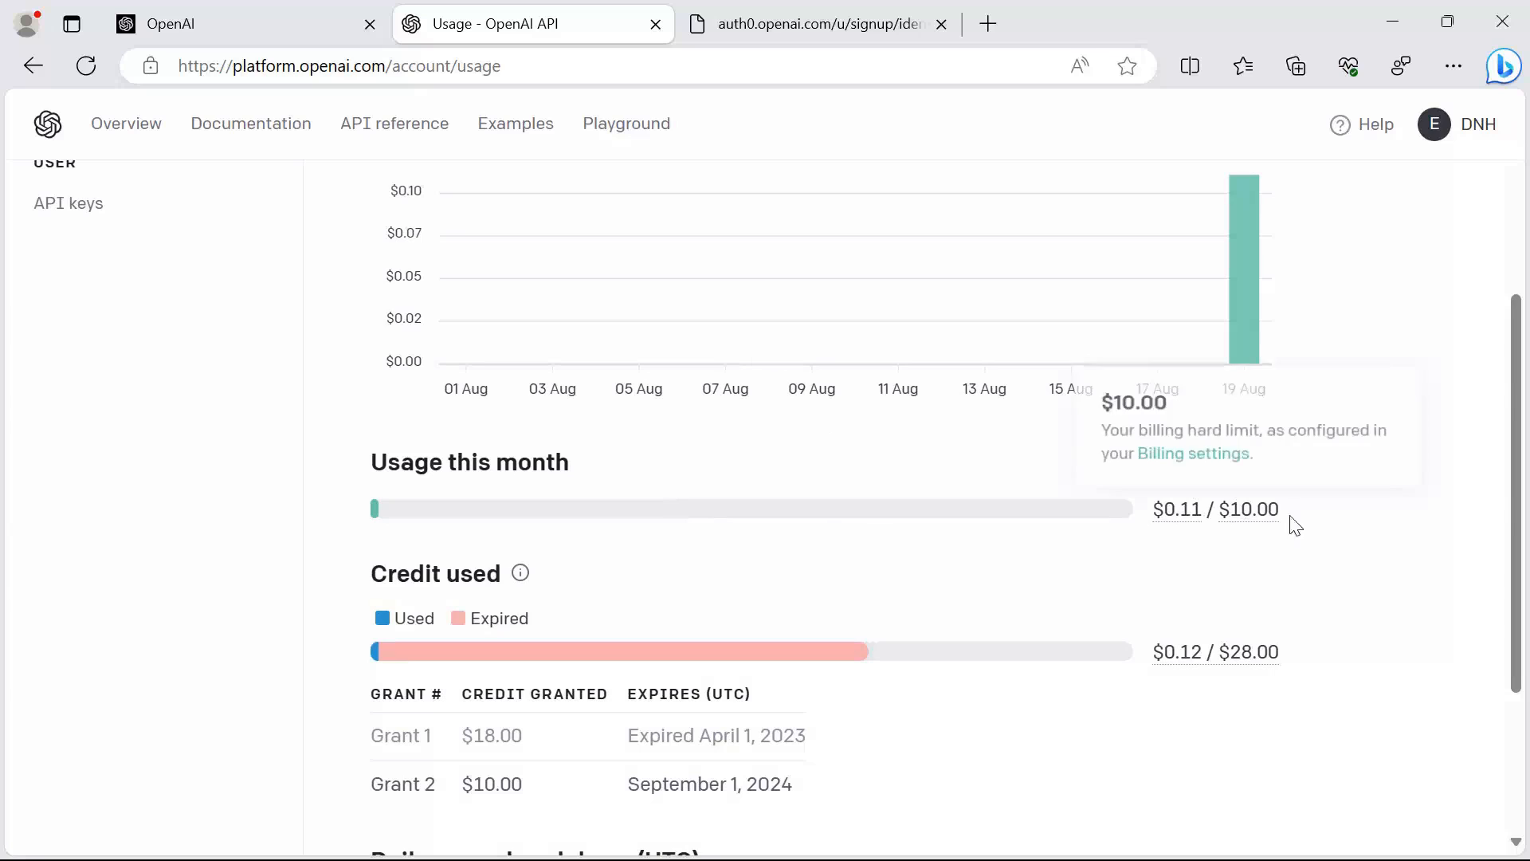
double_click(1253, 508)
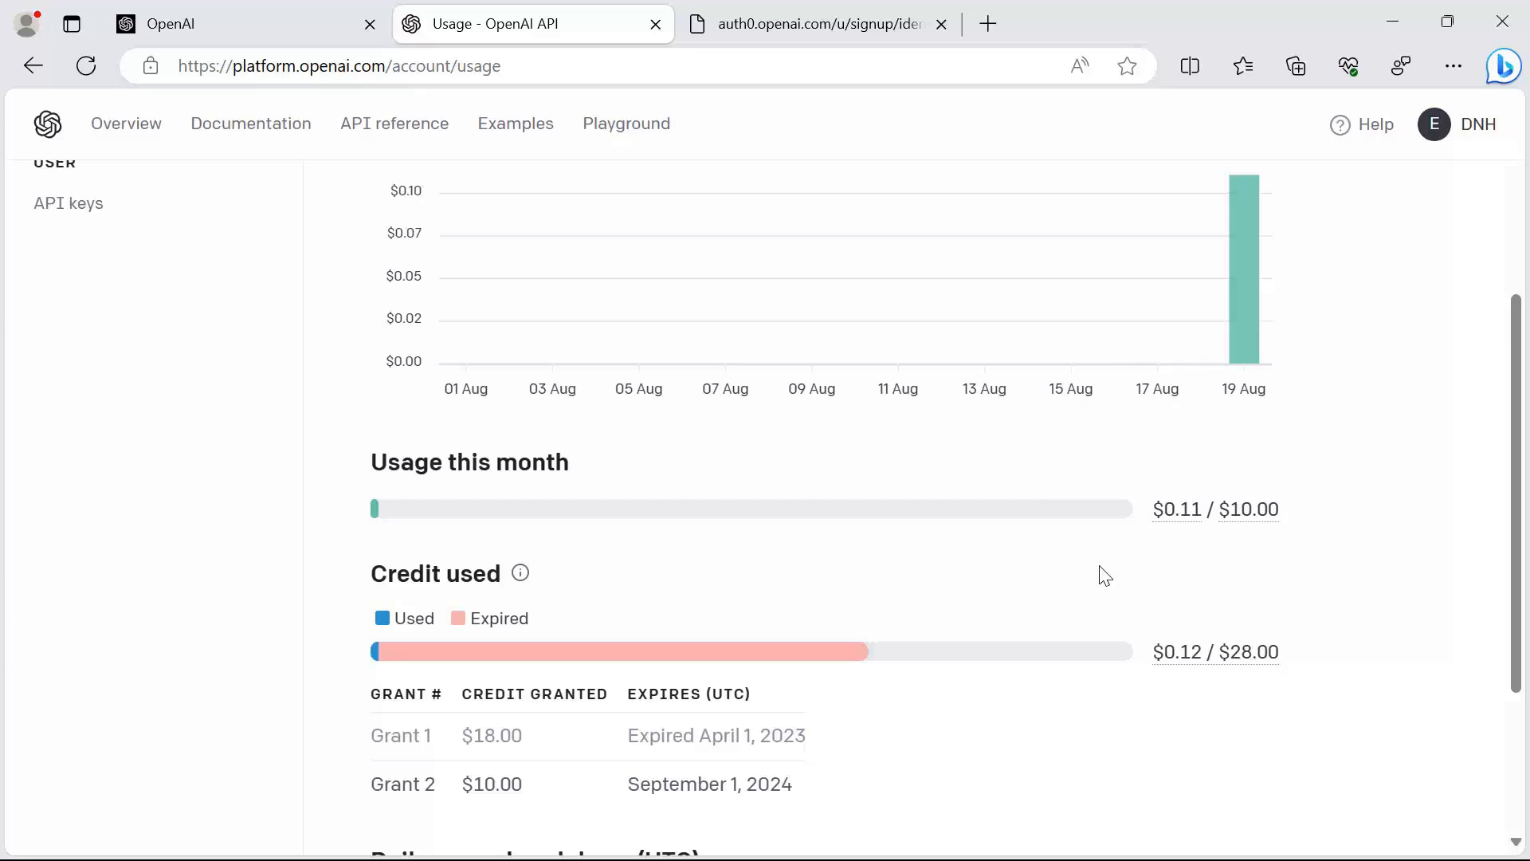
scroll(down, 3)
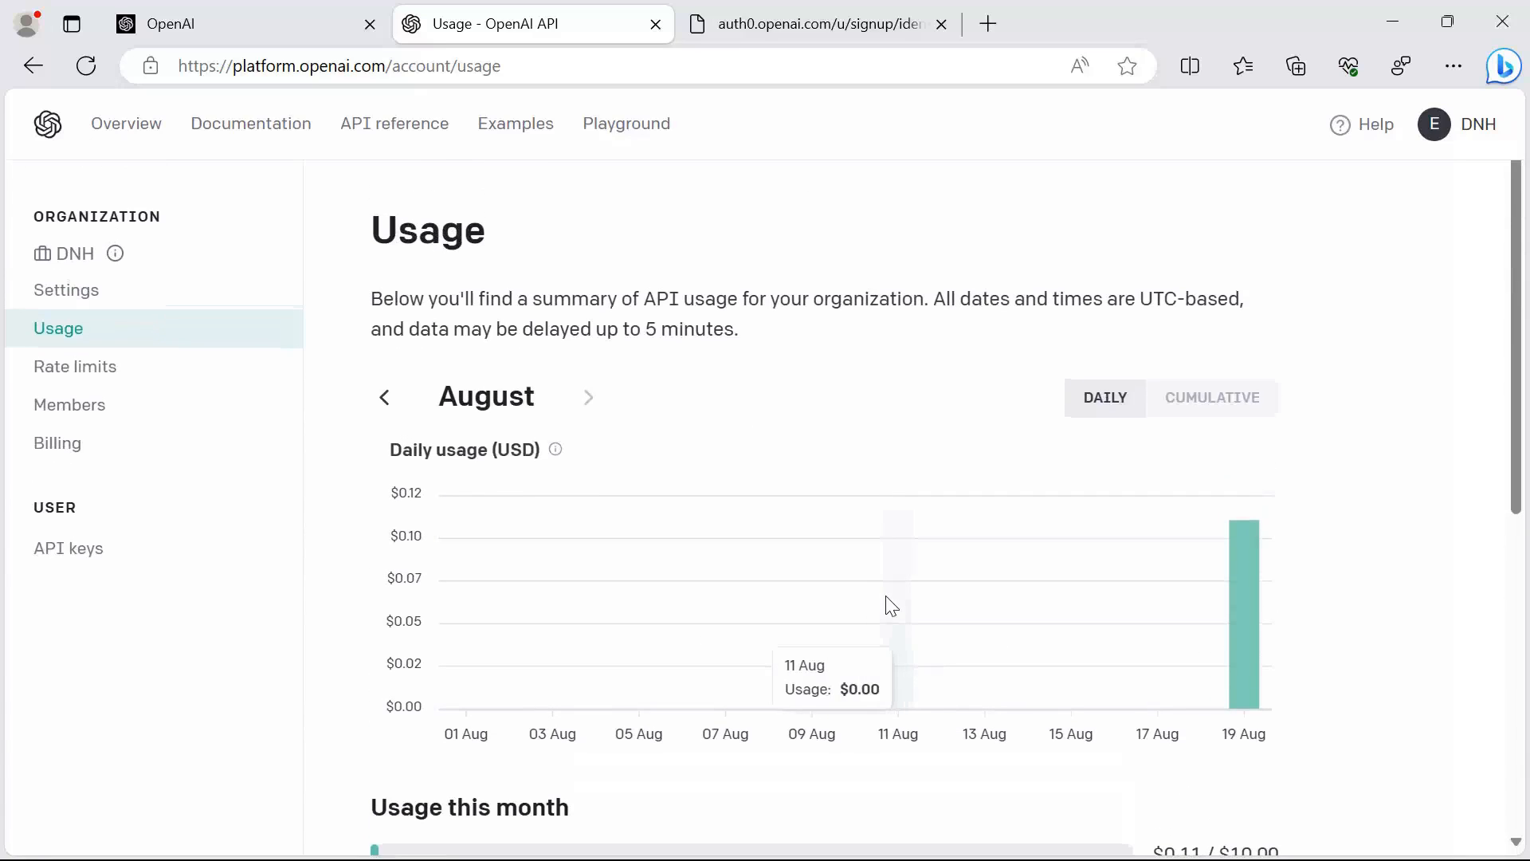
mouse_move(323, 171)
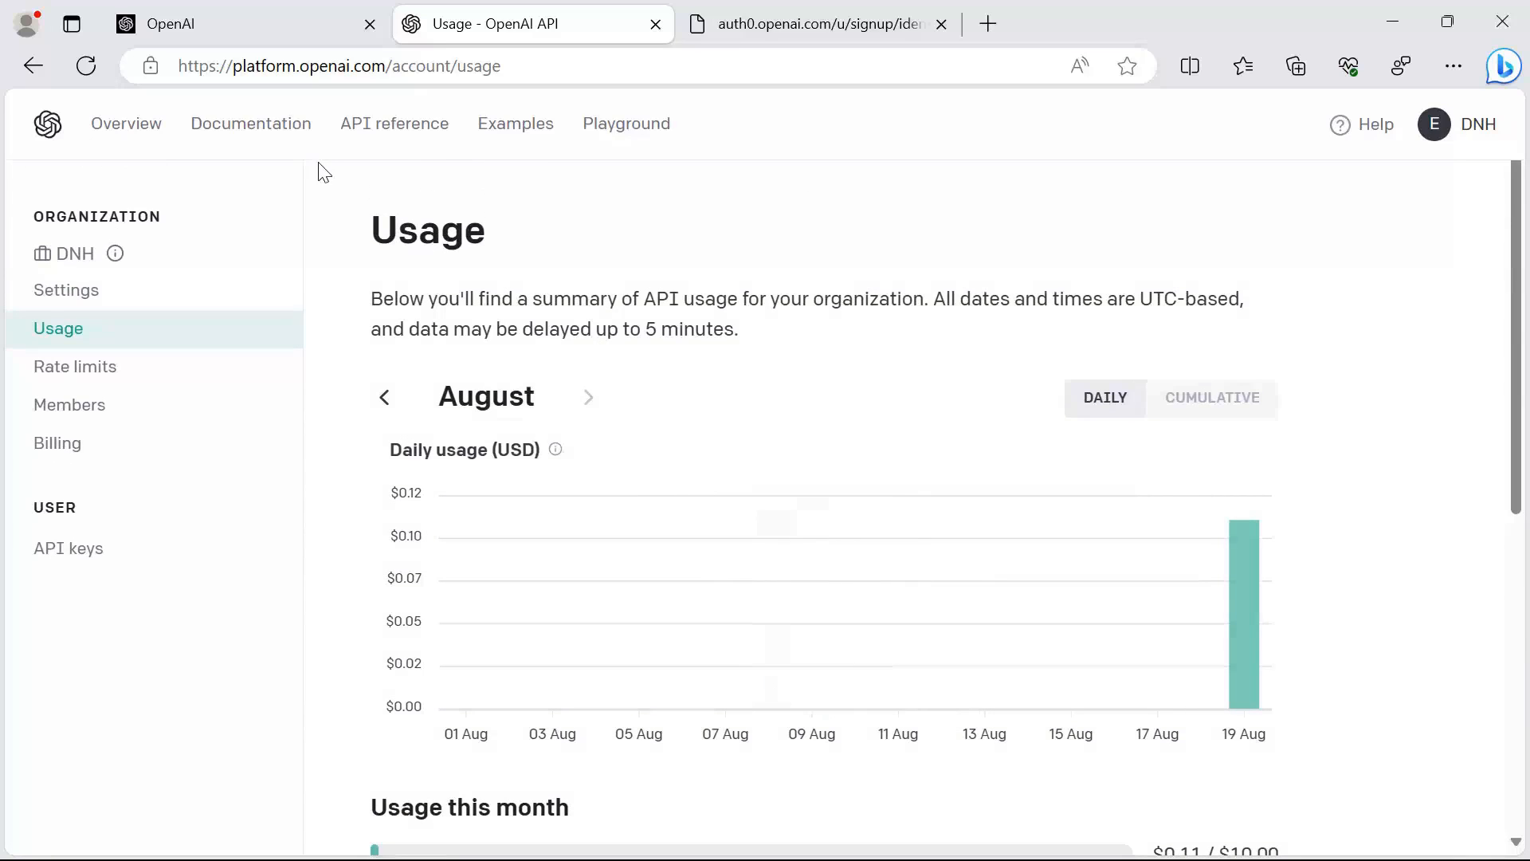
Browse the Overview welcome page cards, then go to the Models documentation page.
click(126, 123)
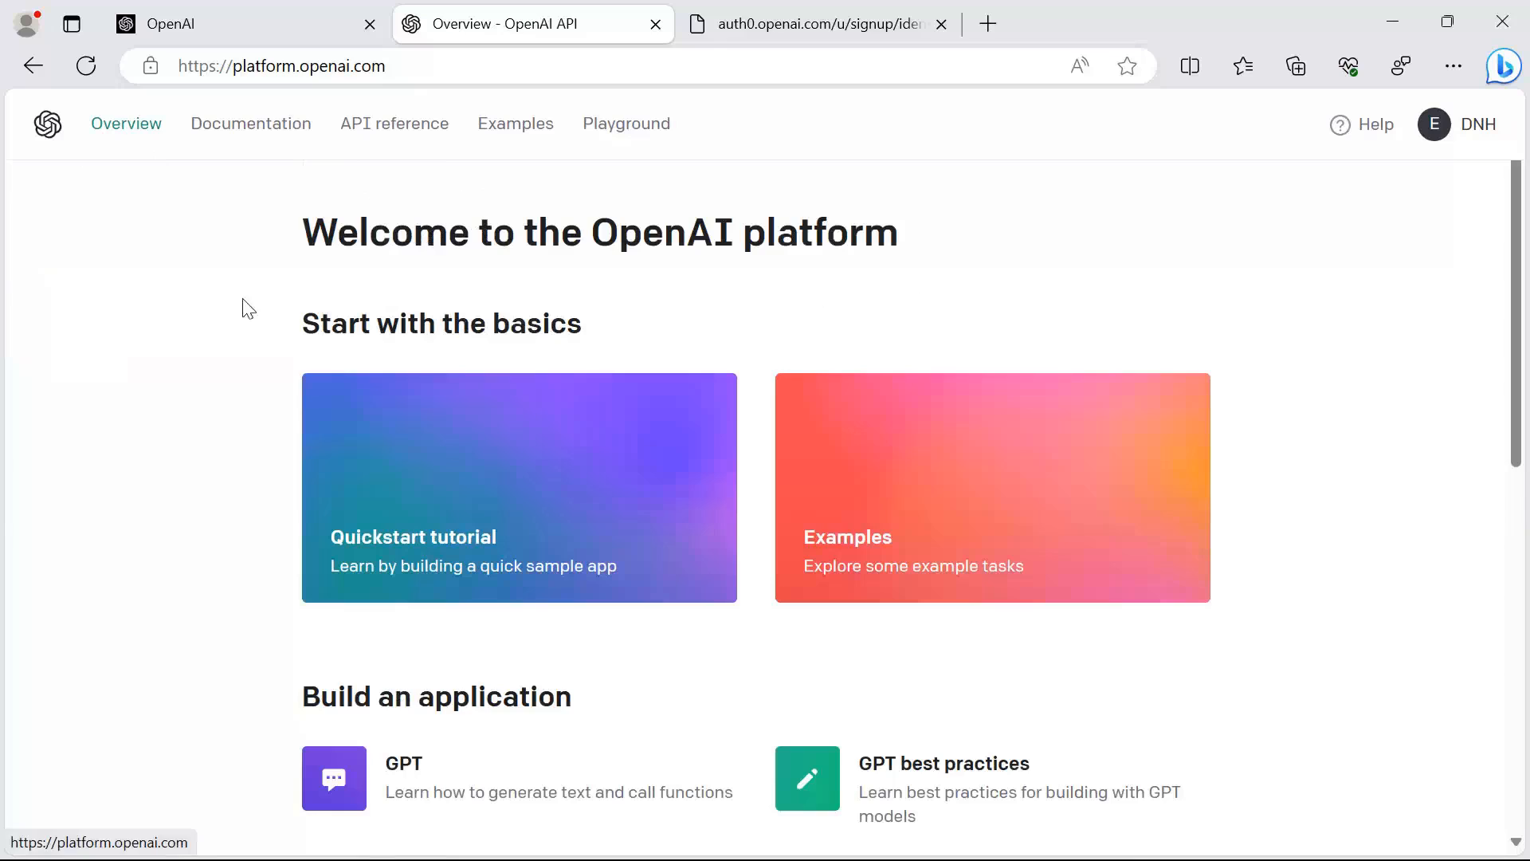
mouse_move(561, 489)
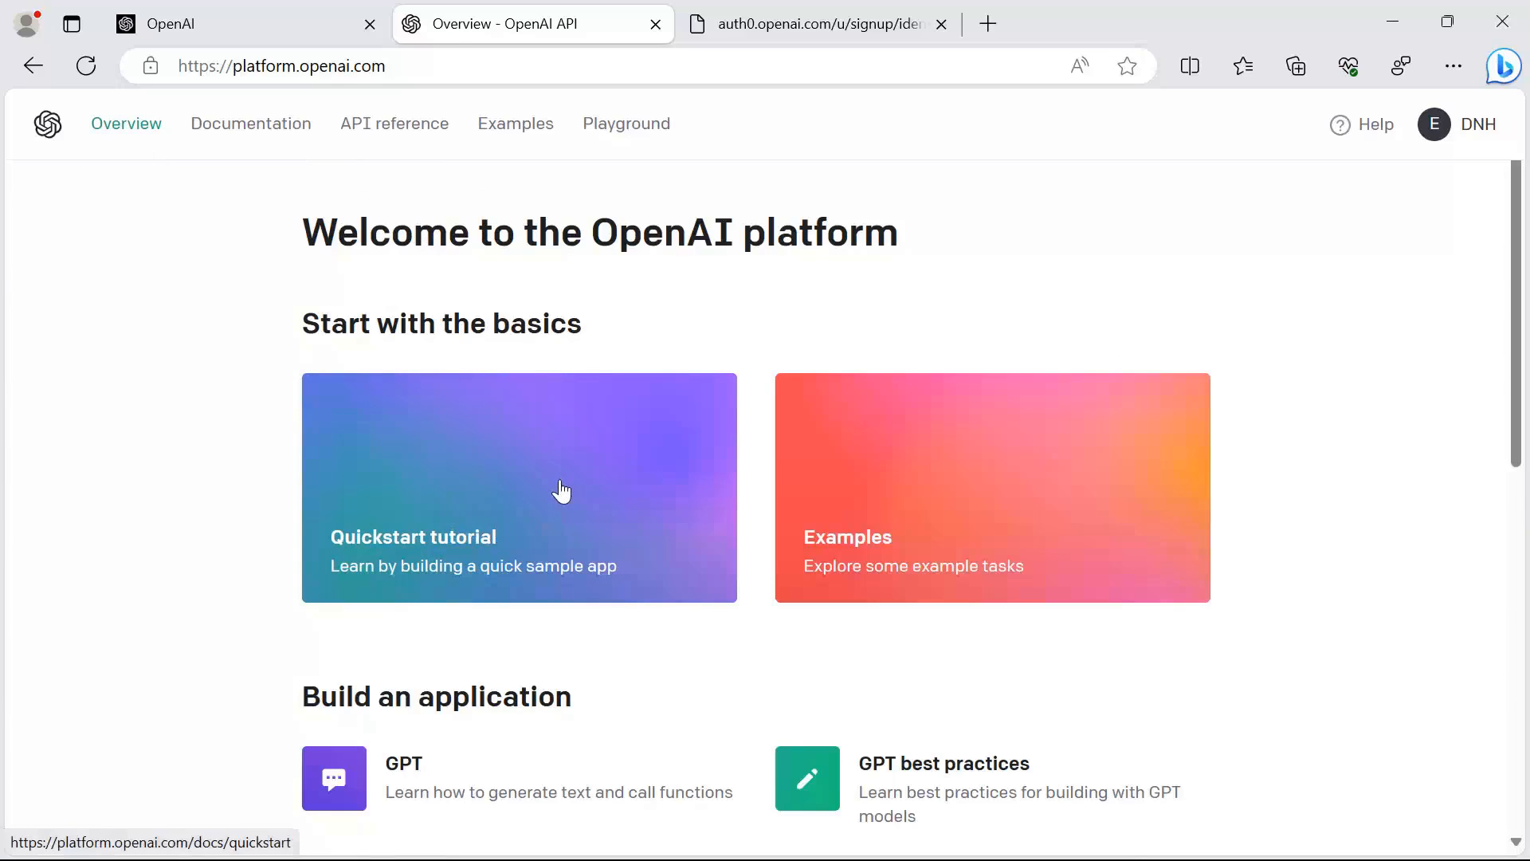
mouse_move(553, 468)
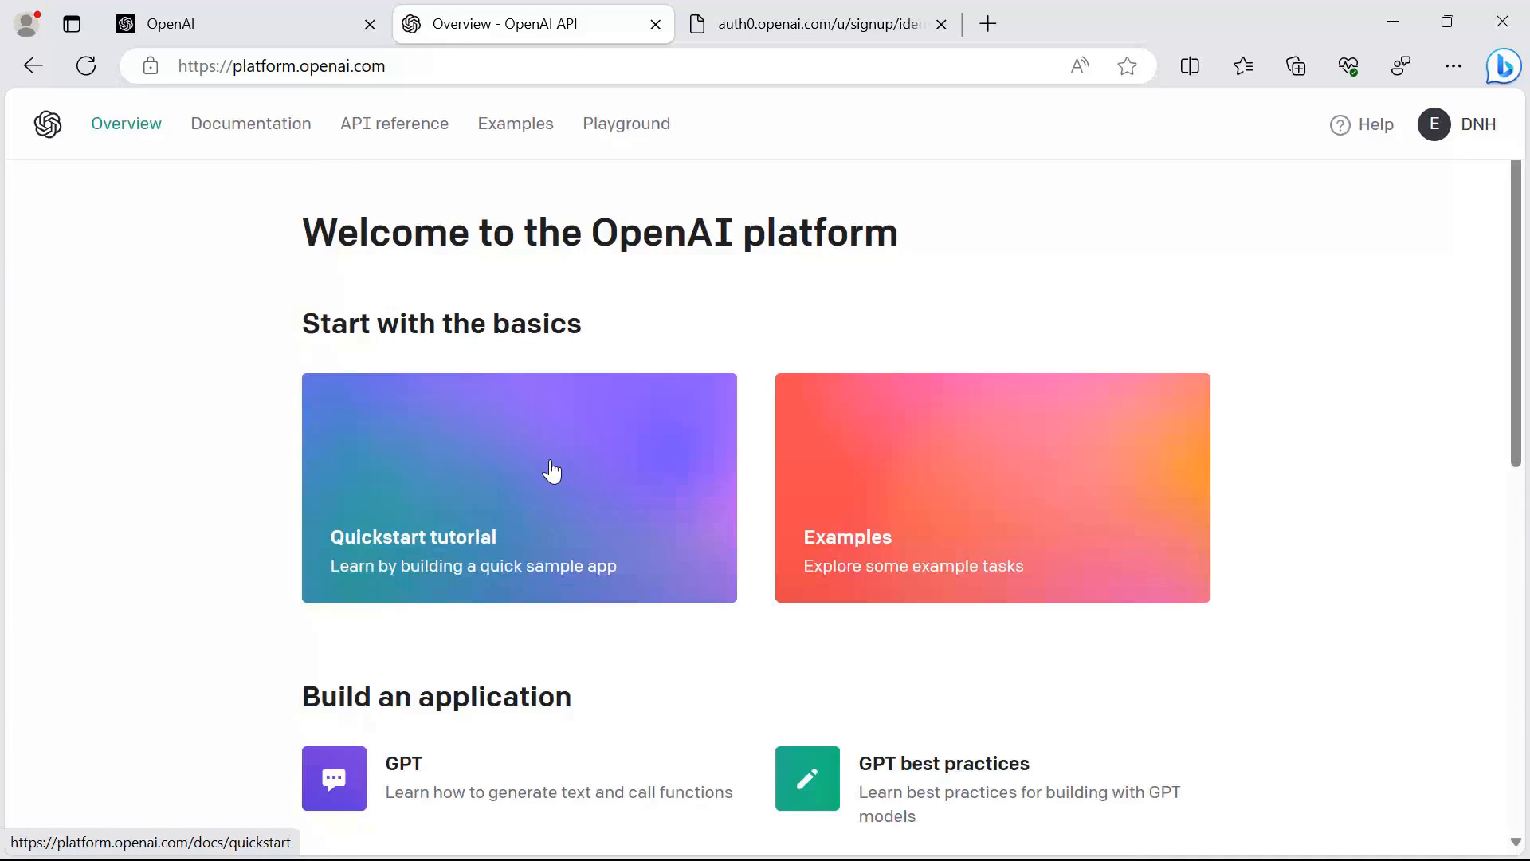
mouse_move(566, 482)
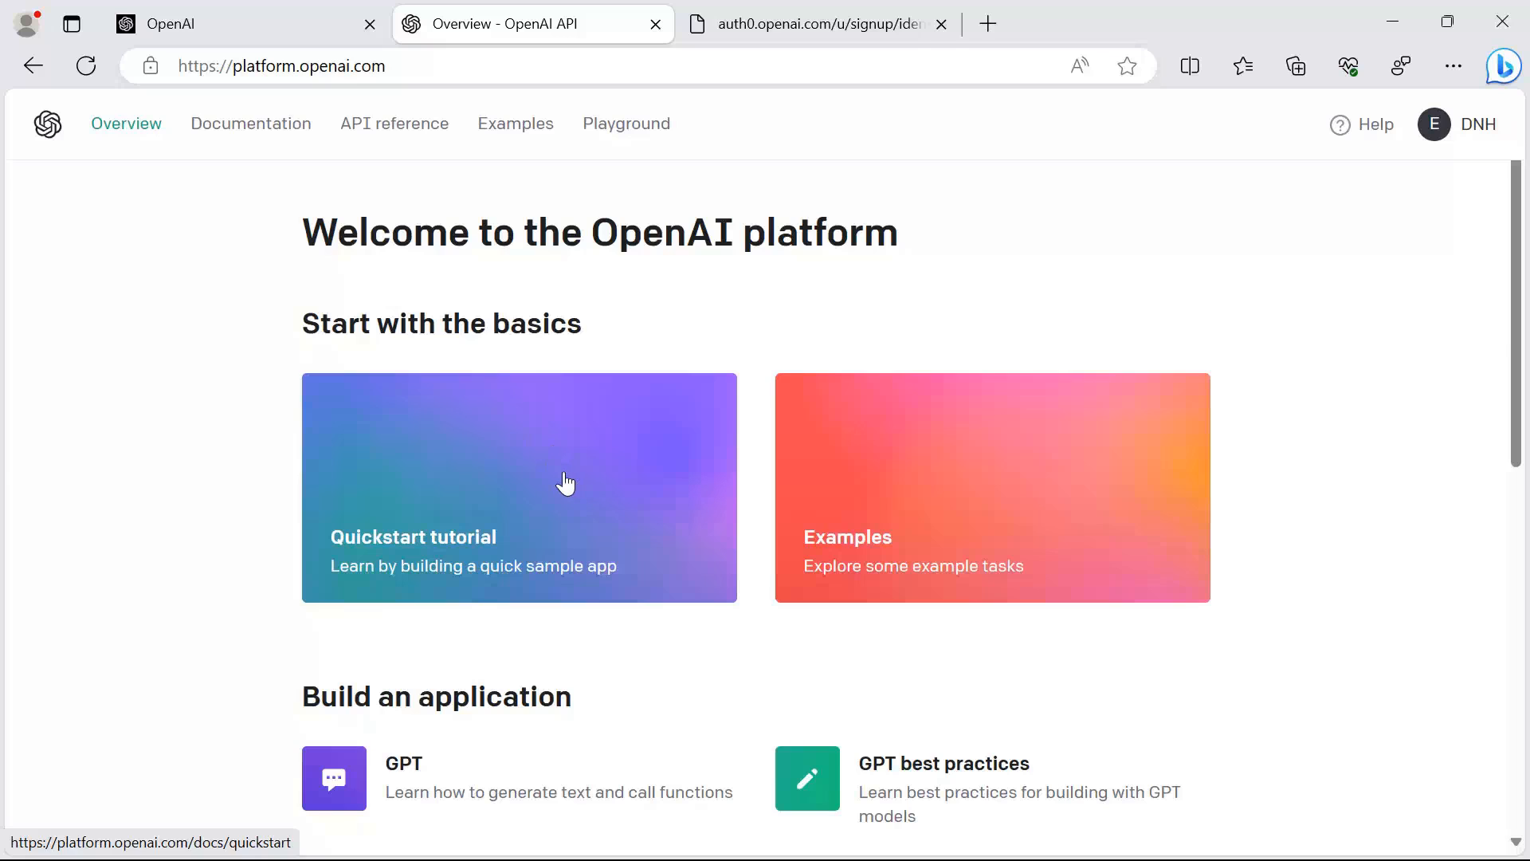
mouse_move(827, 540)
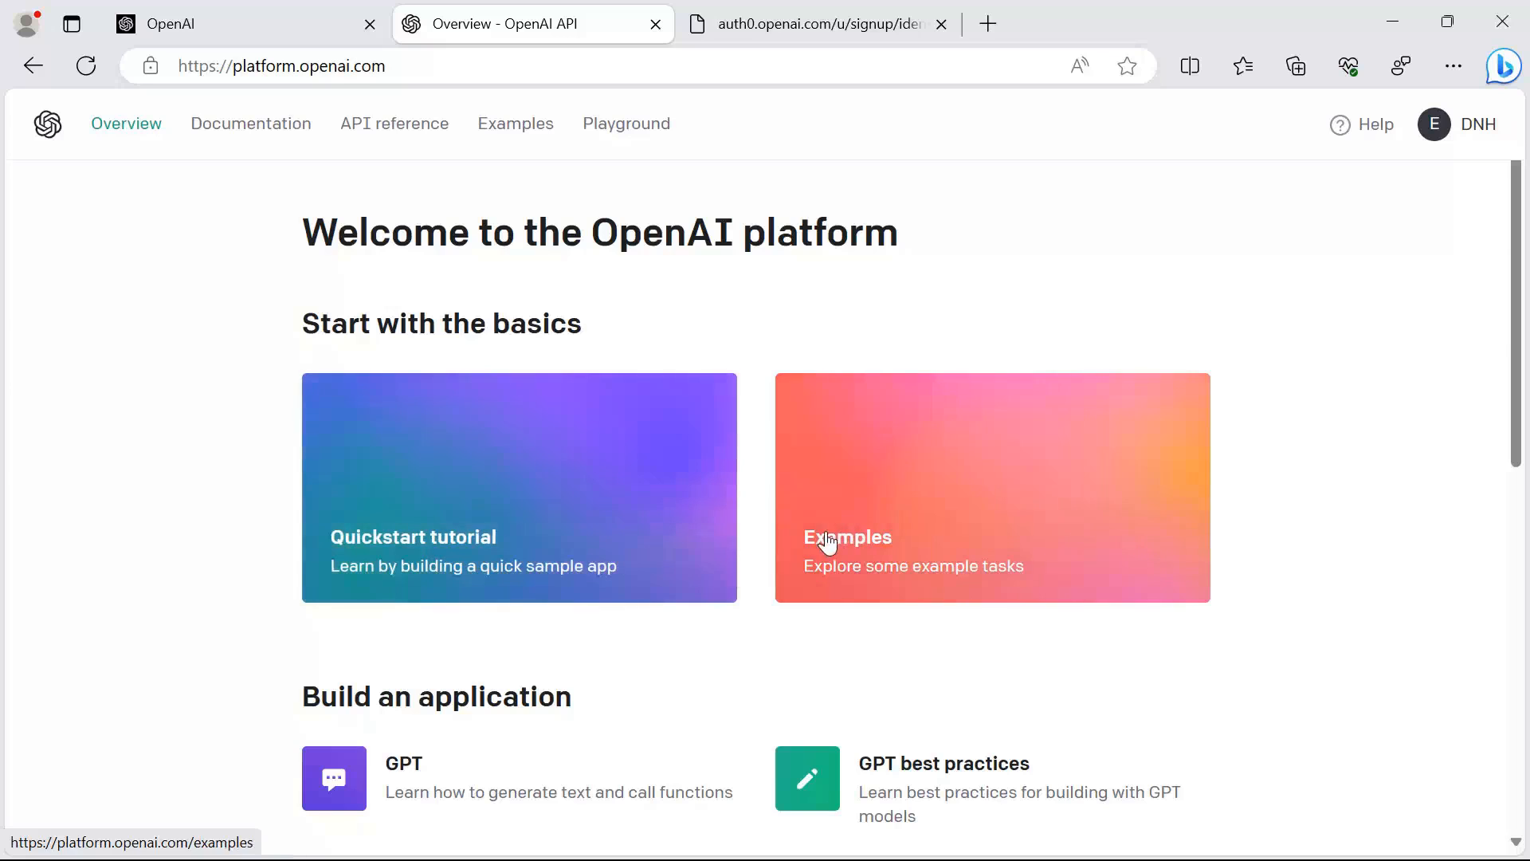
scroll(down, 3)
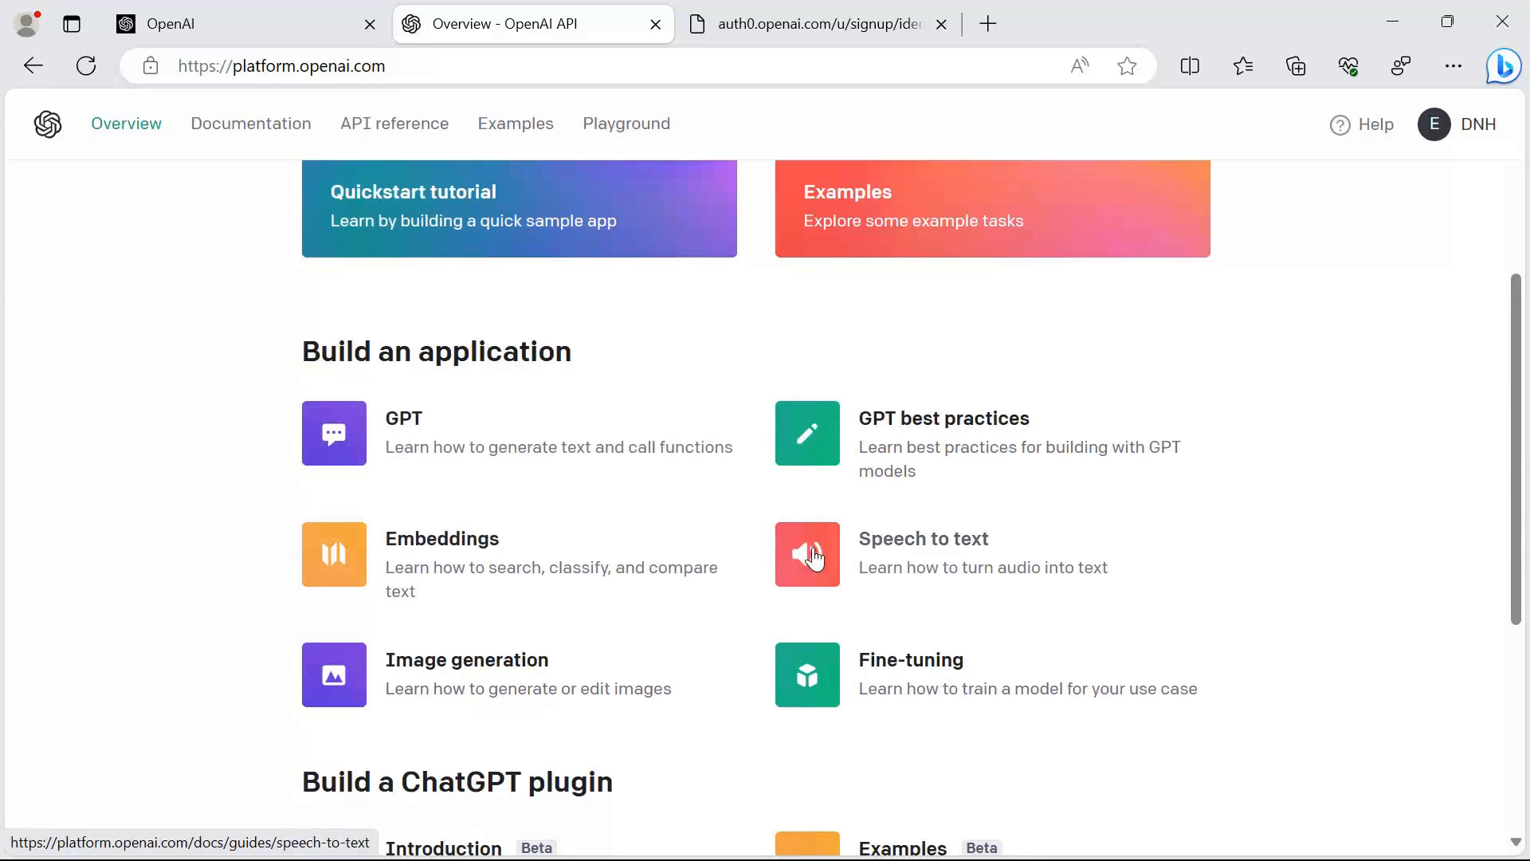
mouse_move(642, 675)
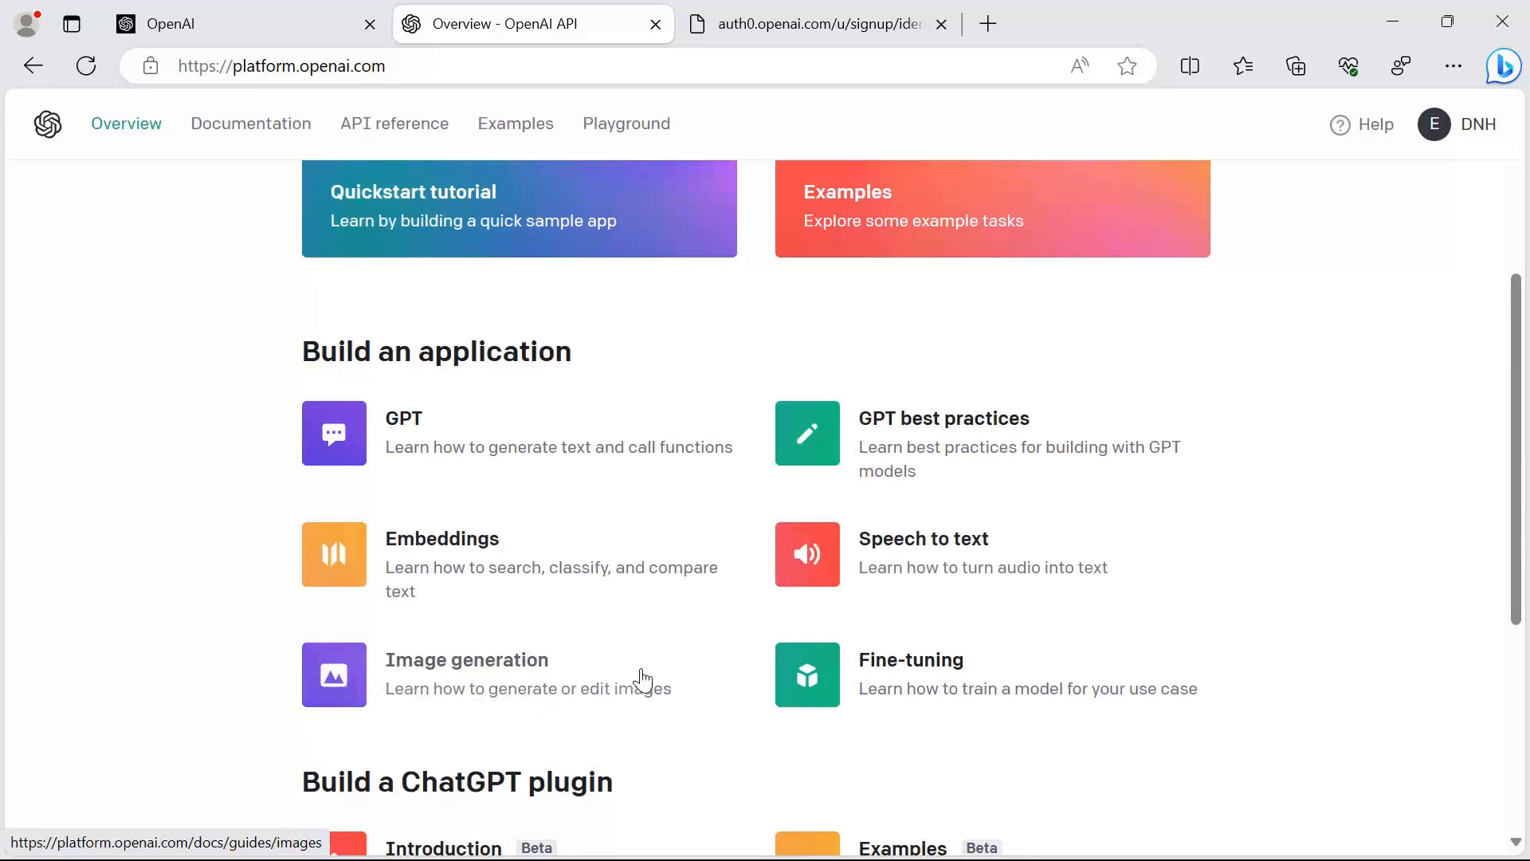
scroll(up, 3)
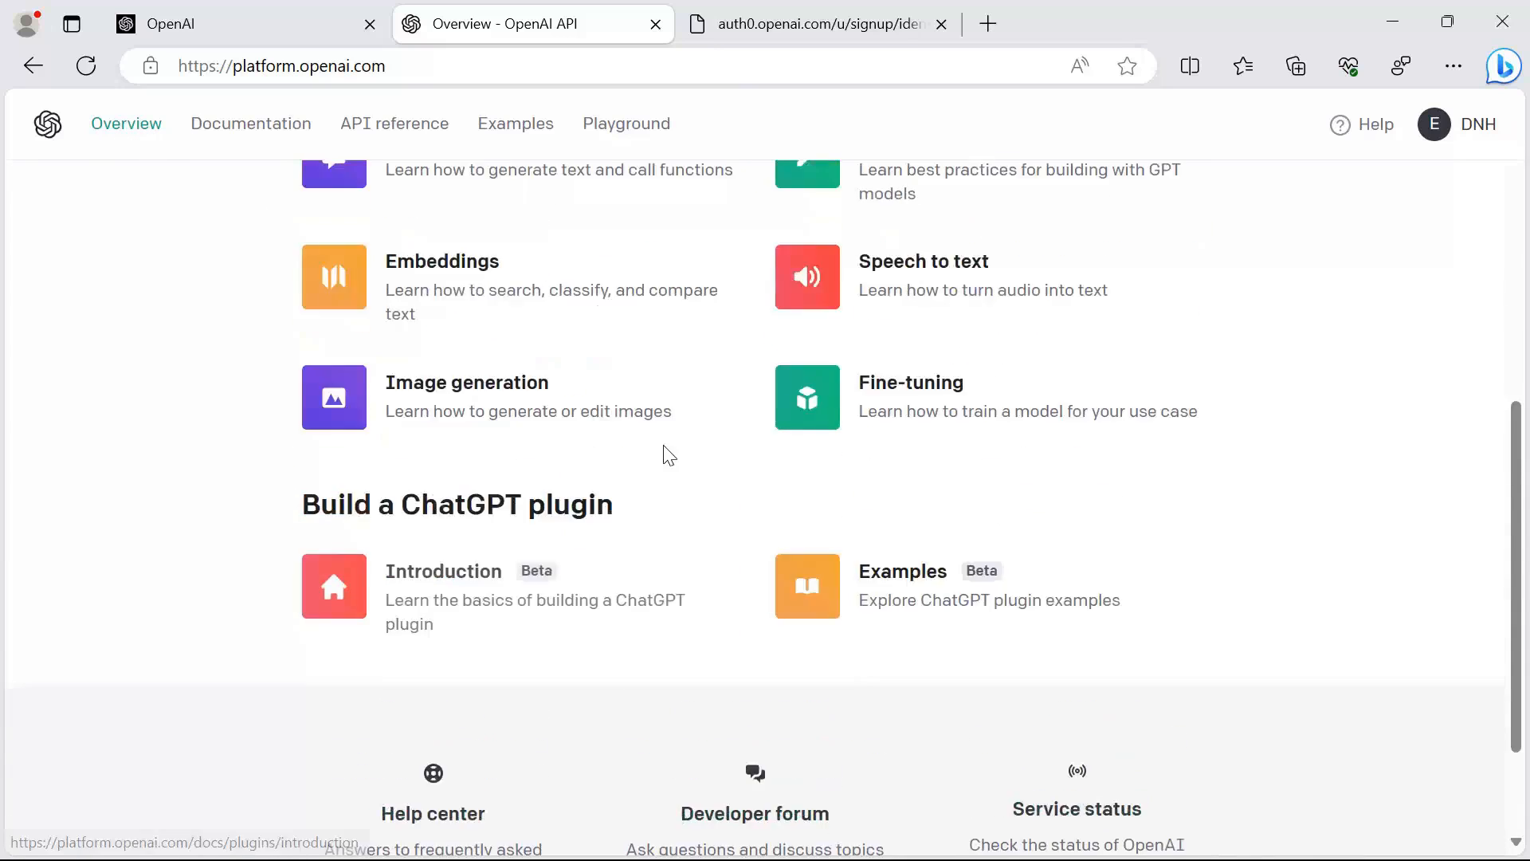
click(250, 124)
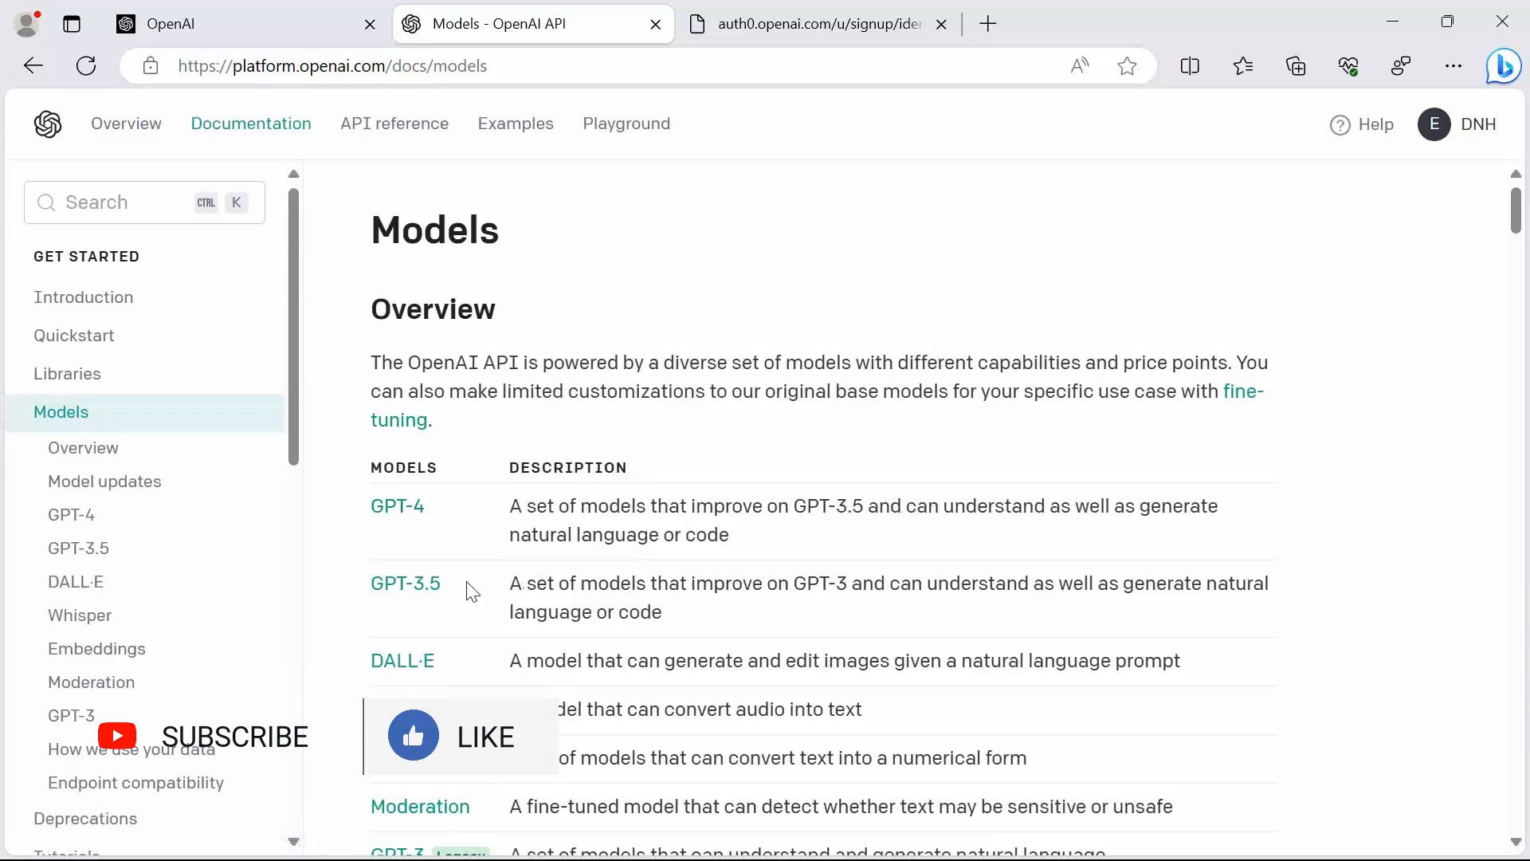
Read the Models overview and GPT-4 version table, then move to the API reference.
scroll(down, 3)
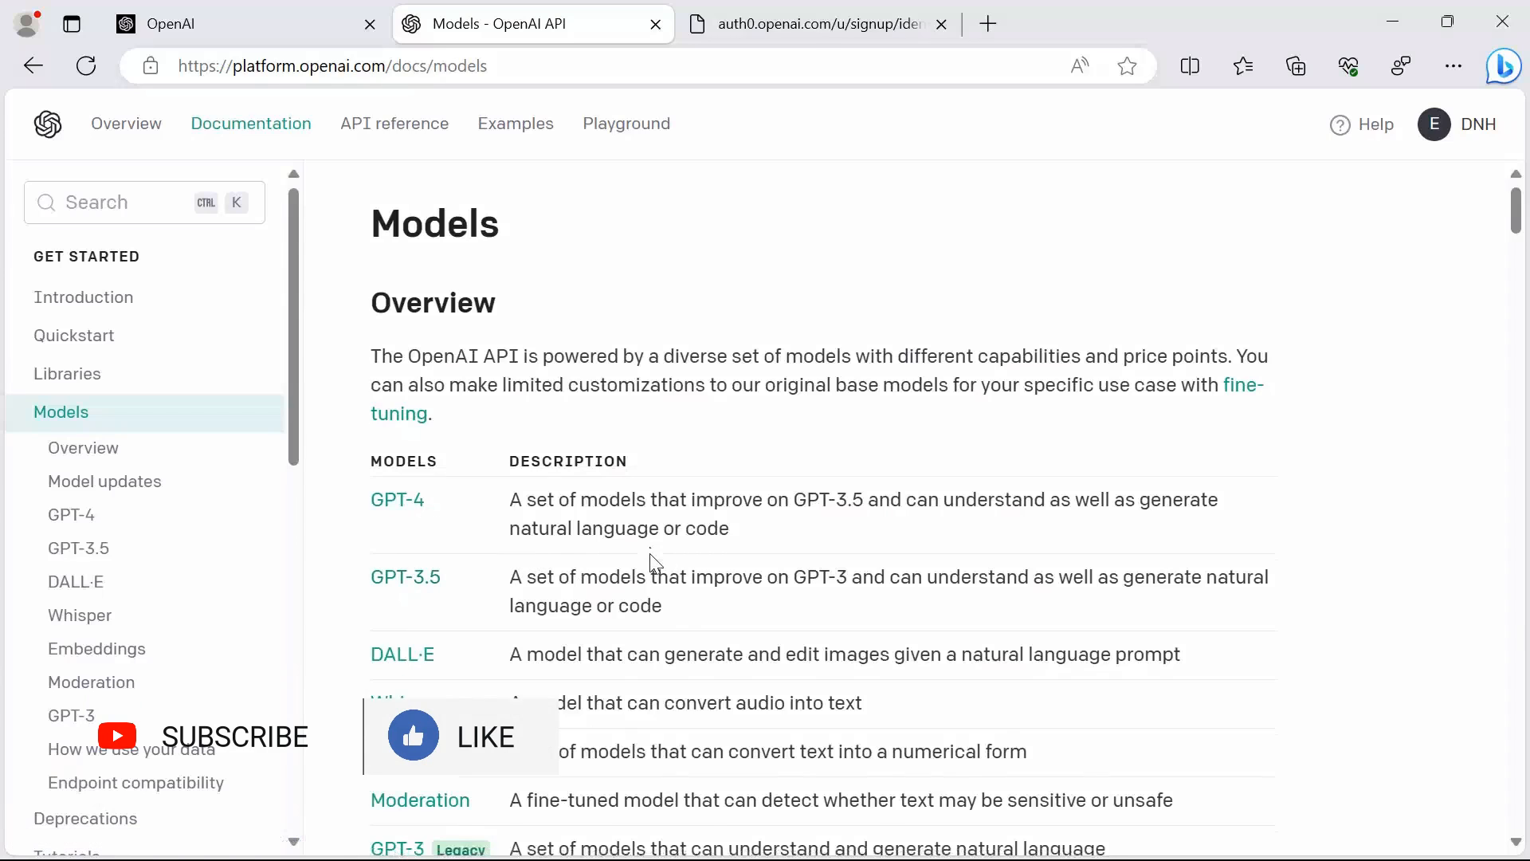
click(83, 446)
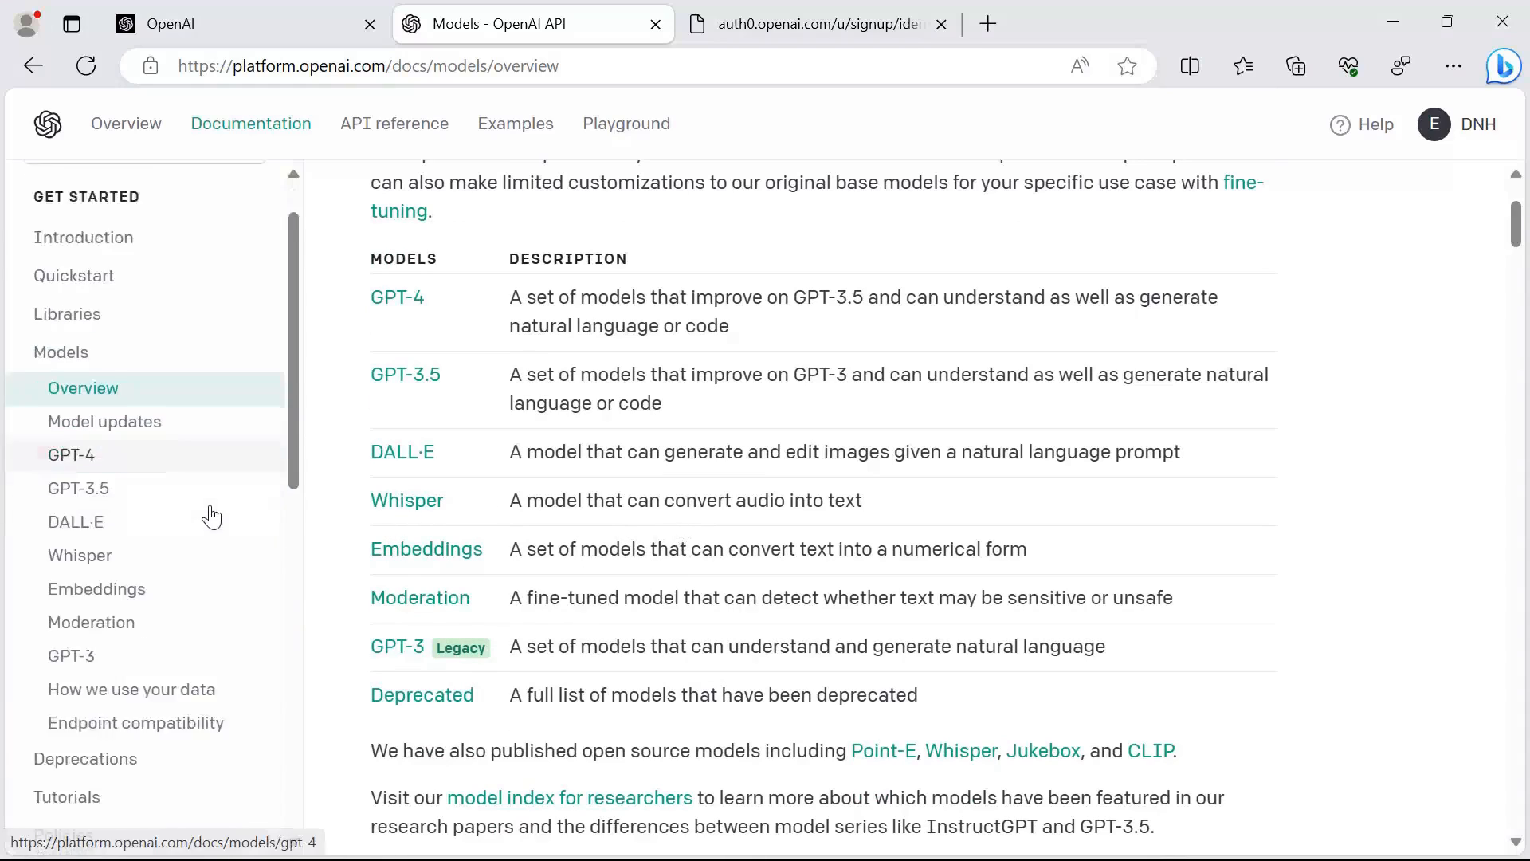
scroll(down, 3)
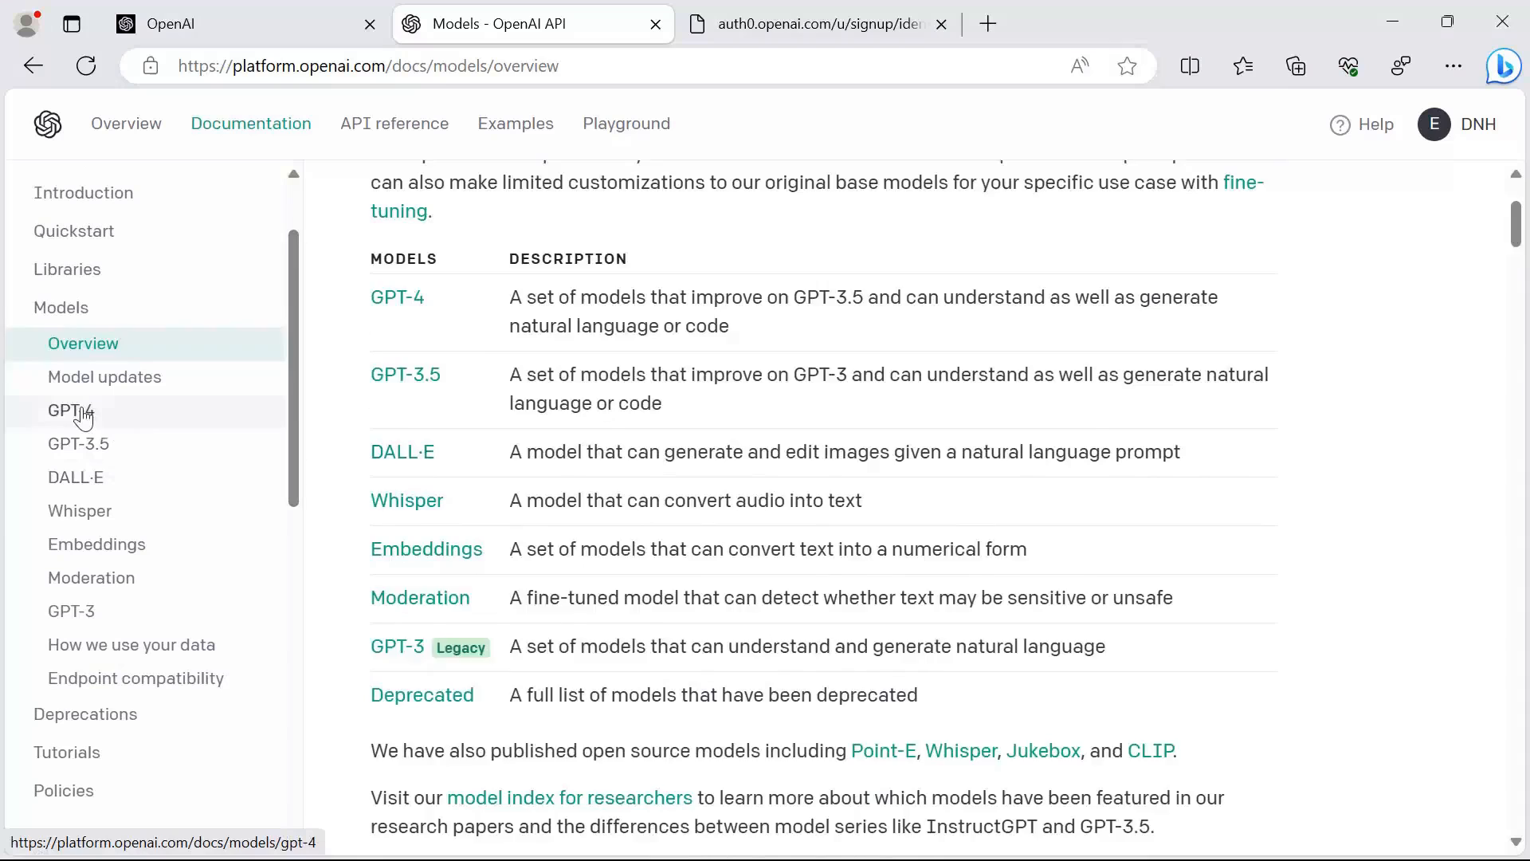
click(68, 409)
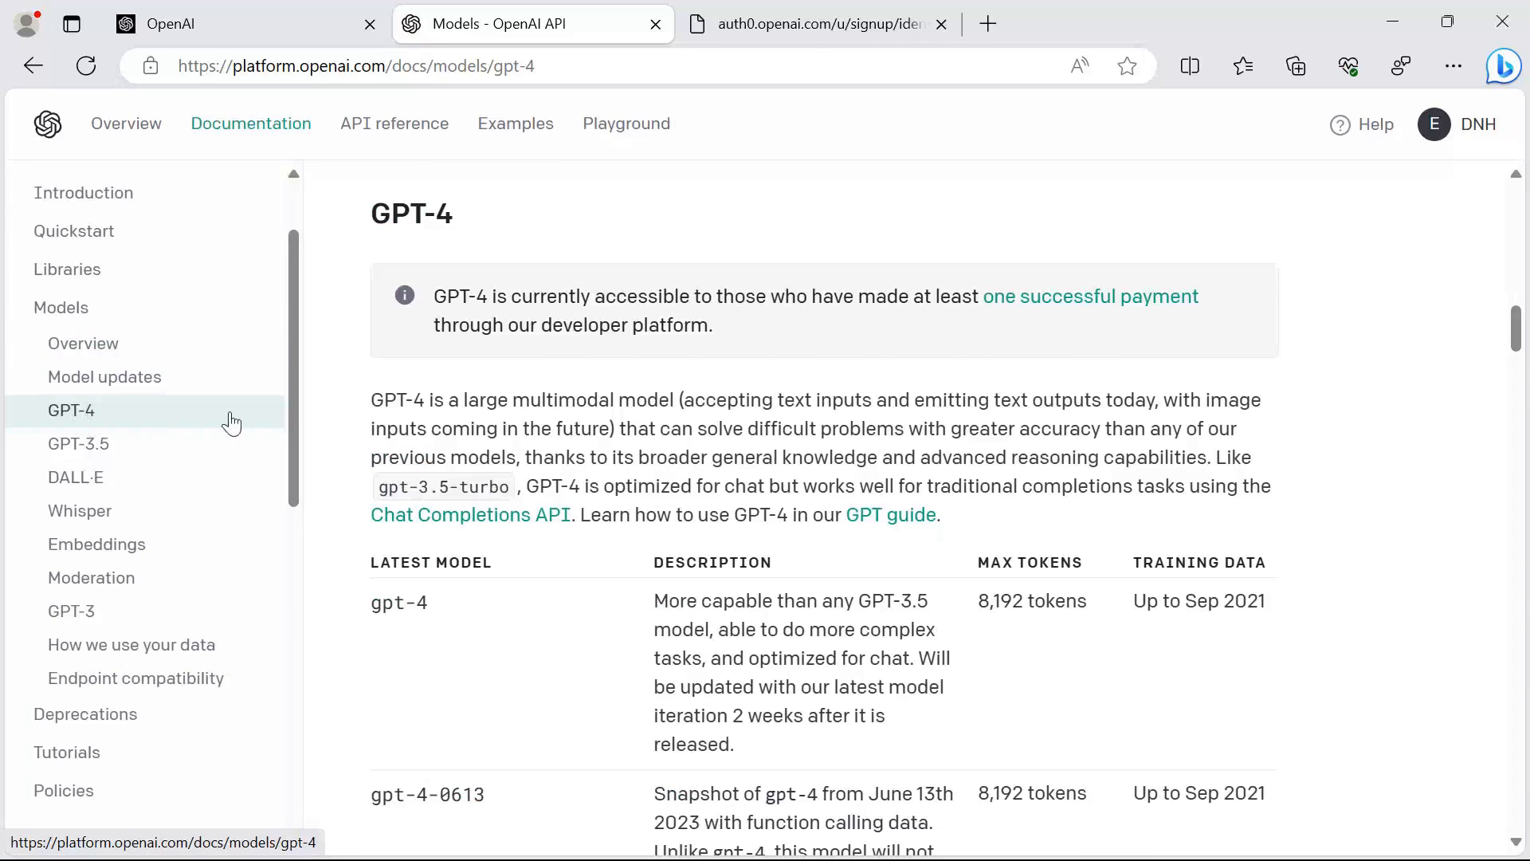
scroll(down, 3)
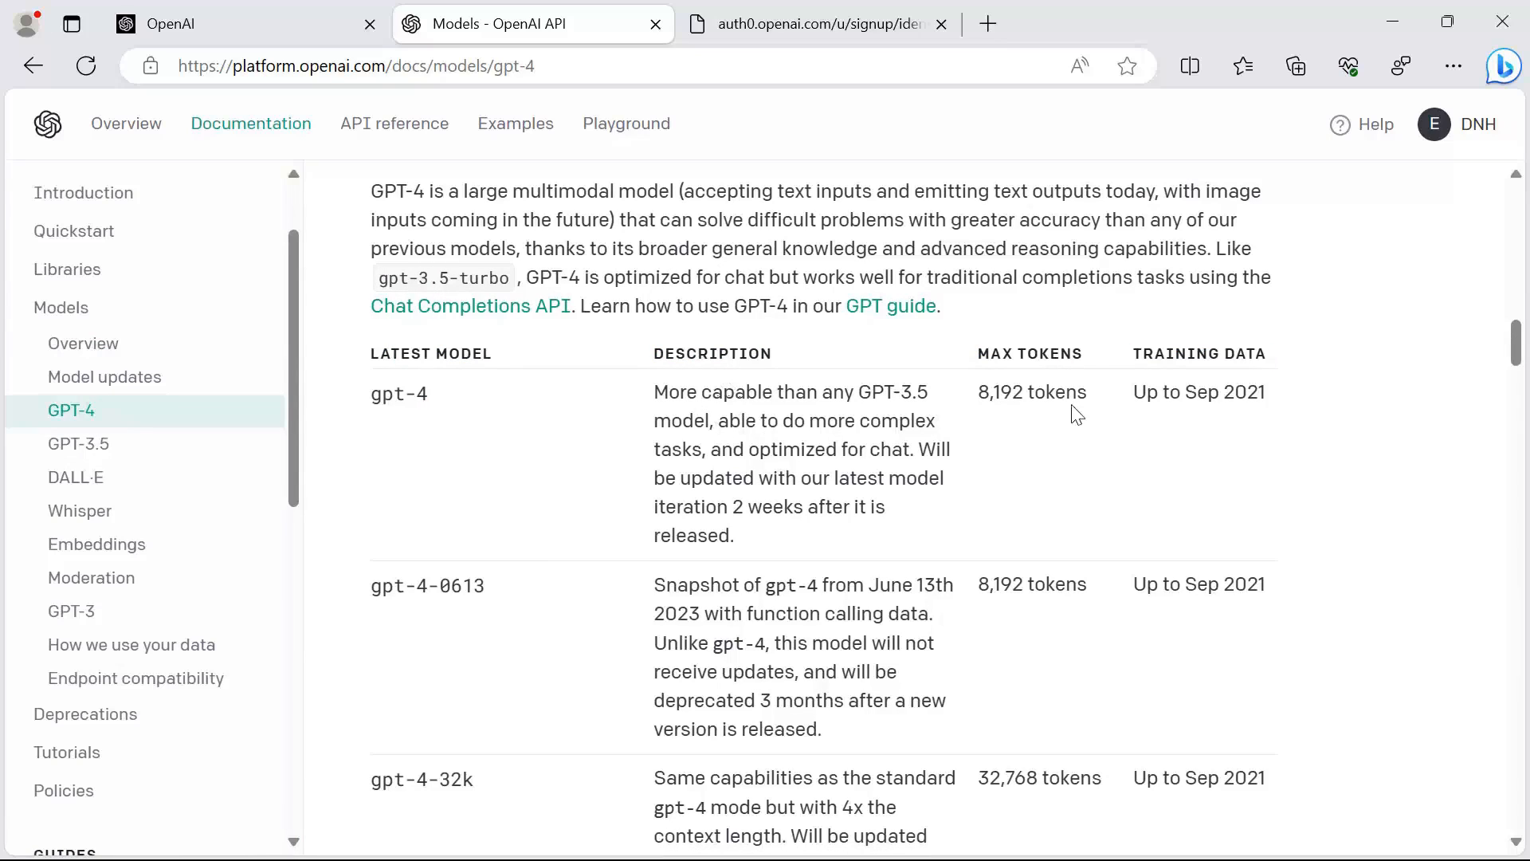
mouse_move(1167, 423)
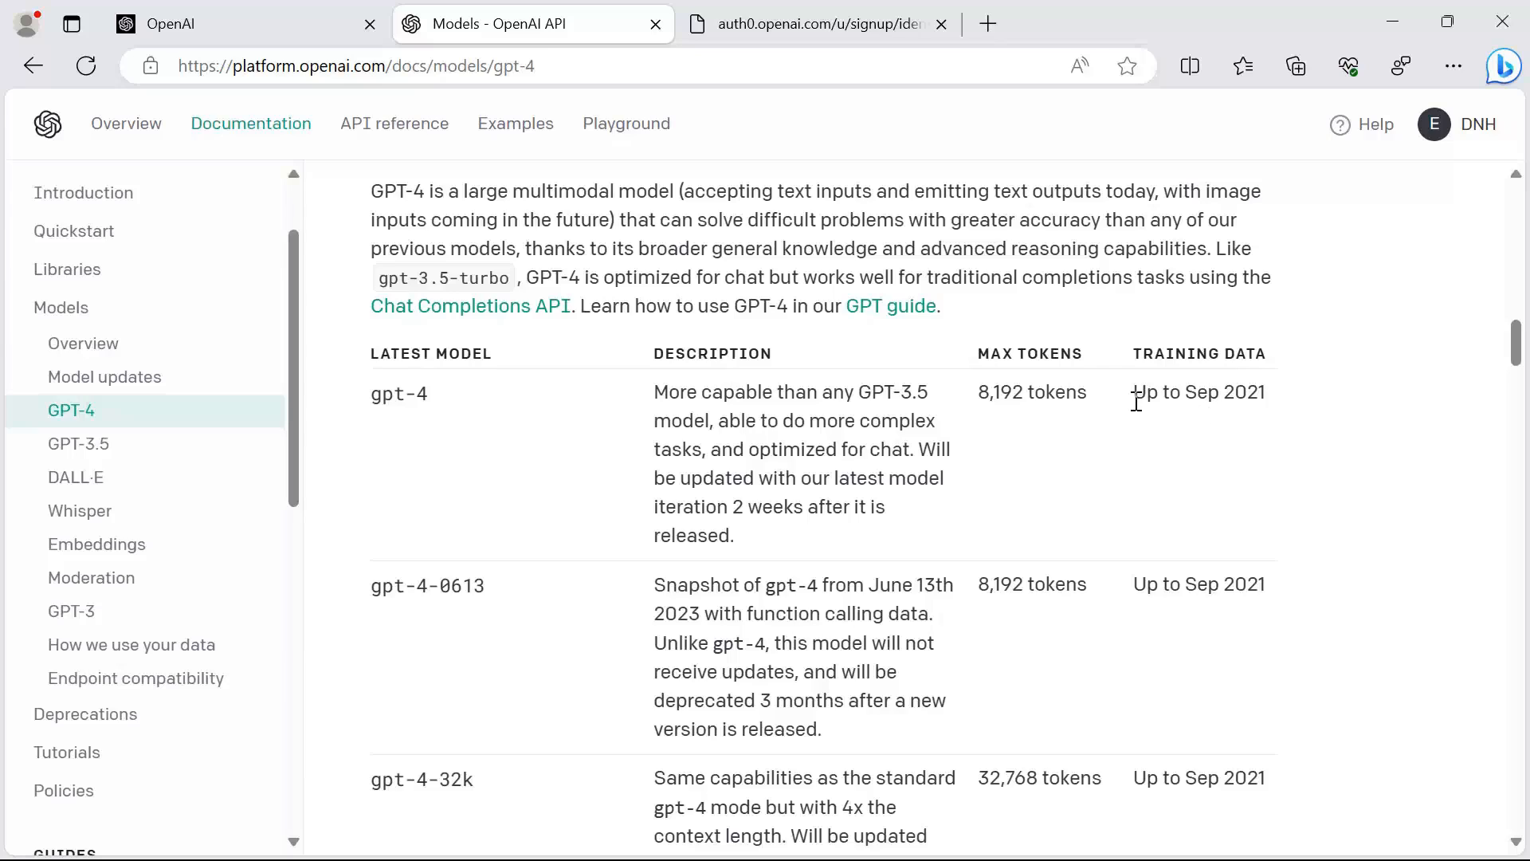
mouse_move(1228, 468)
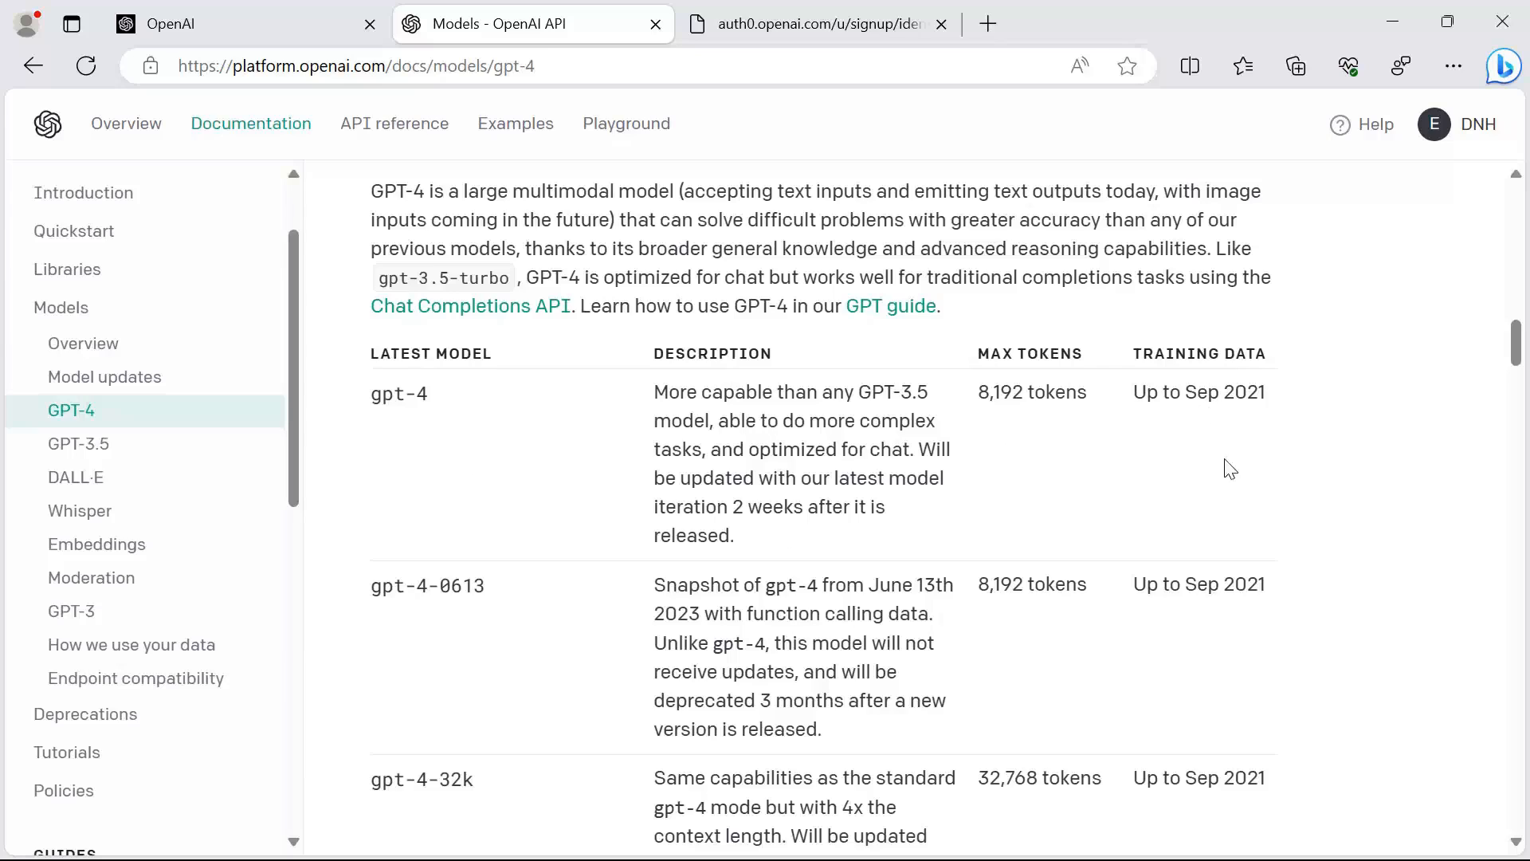
mouse_move(1137, 394)
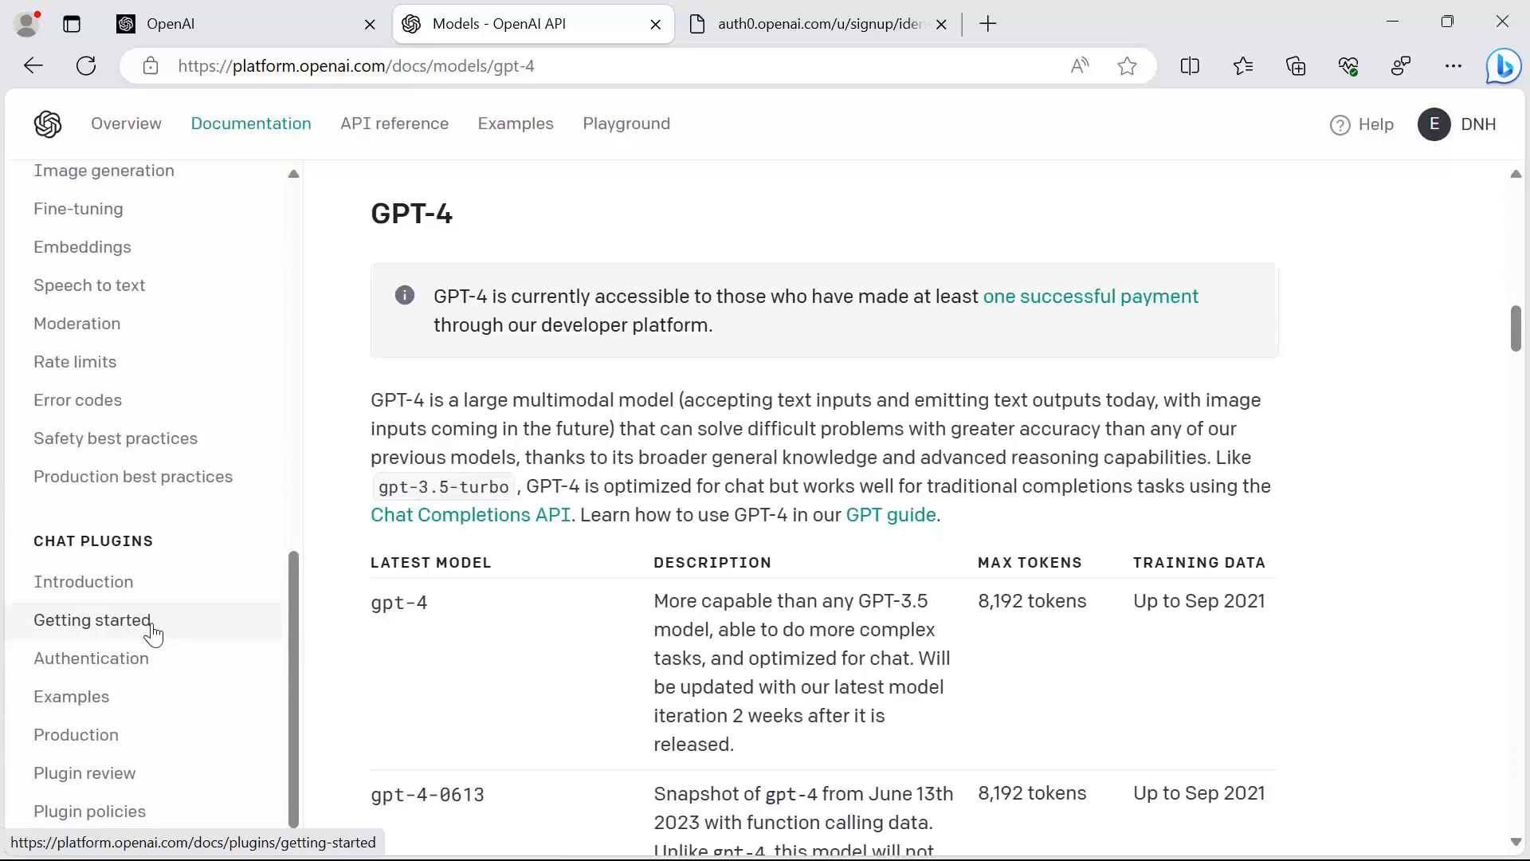
click(393, 123)
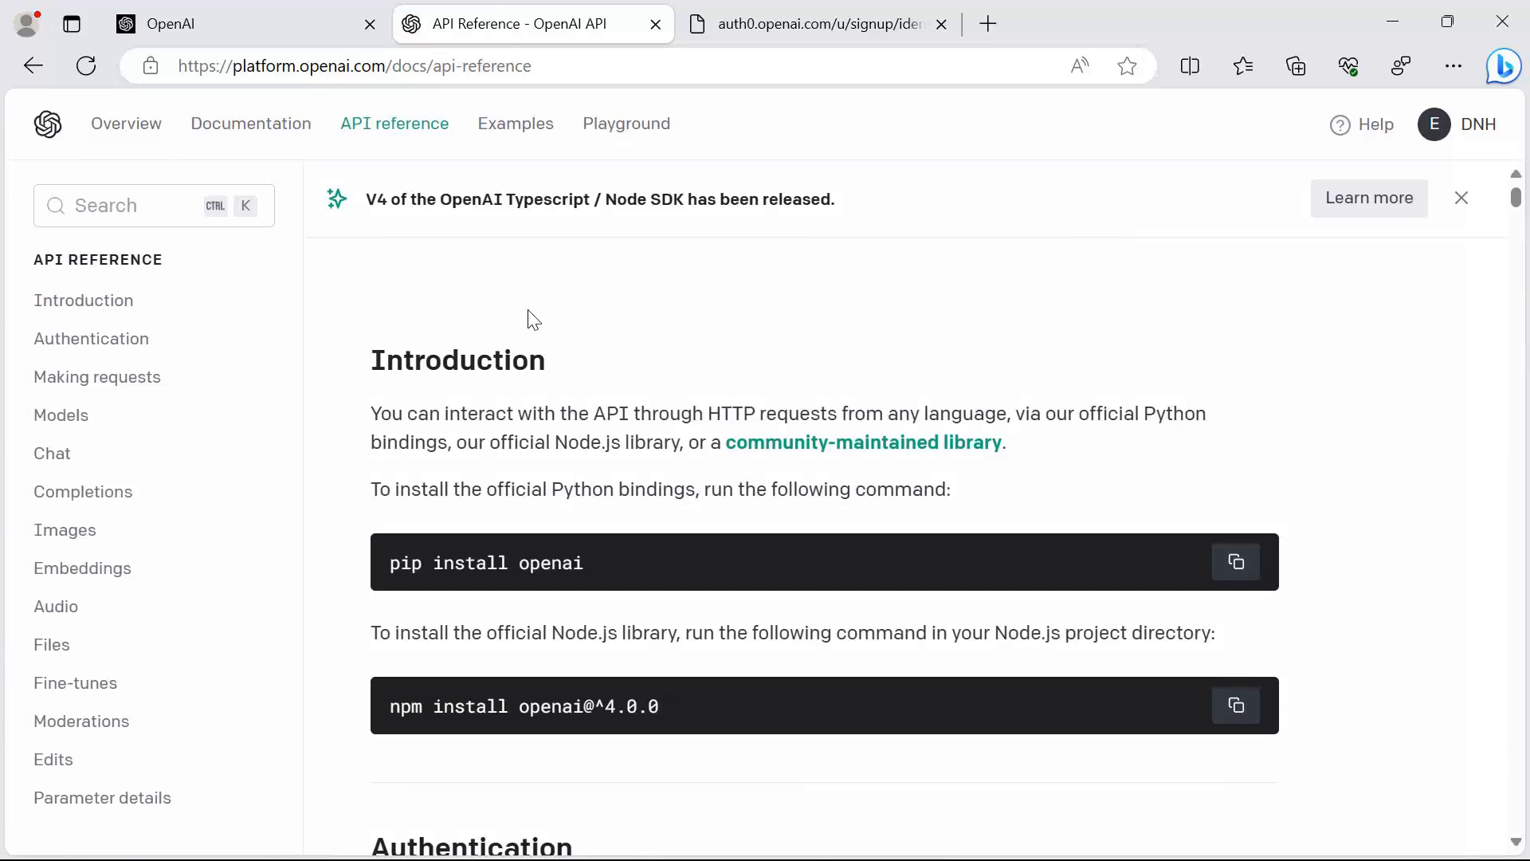
mouse_move(97, 376)
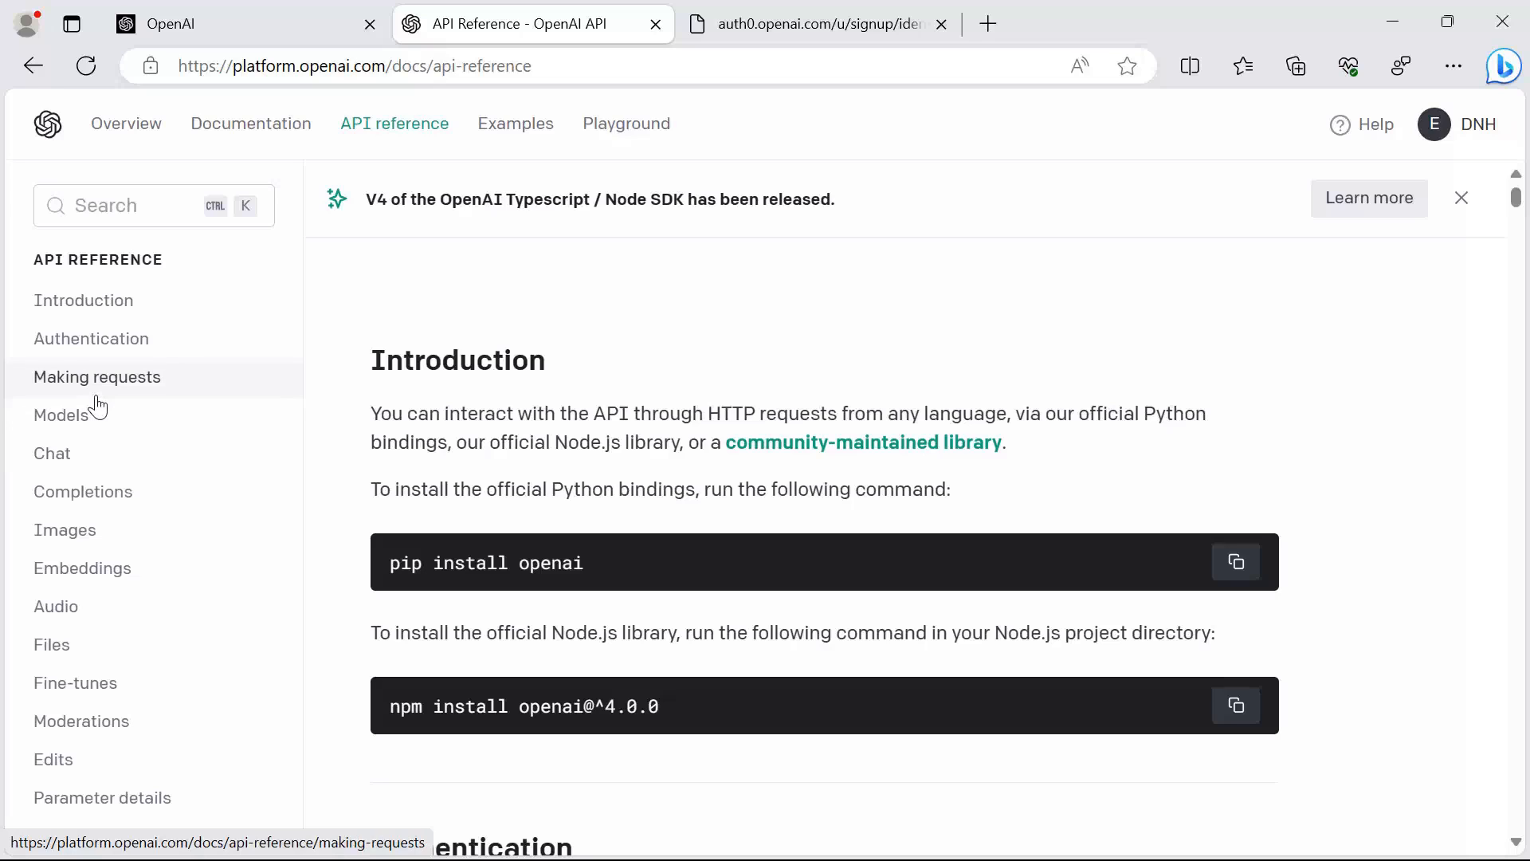
Browse the API reference sections Making requests and Authentication.
click(90, 338)
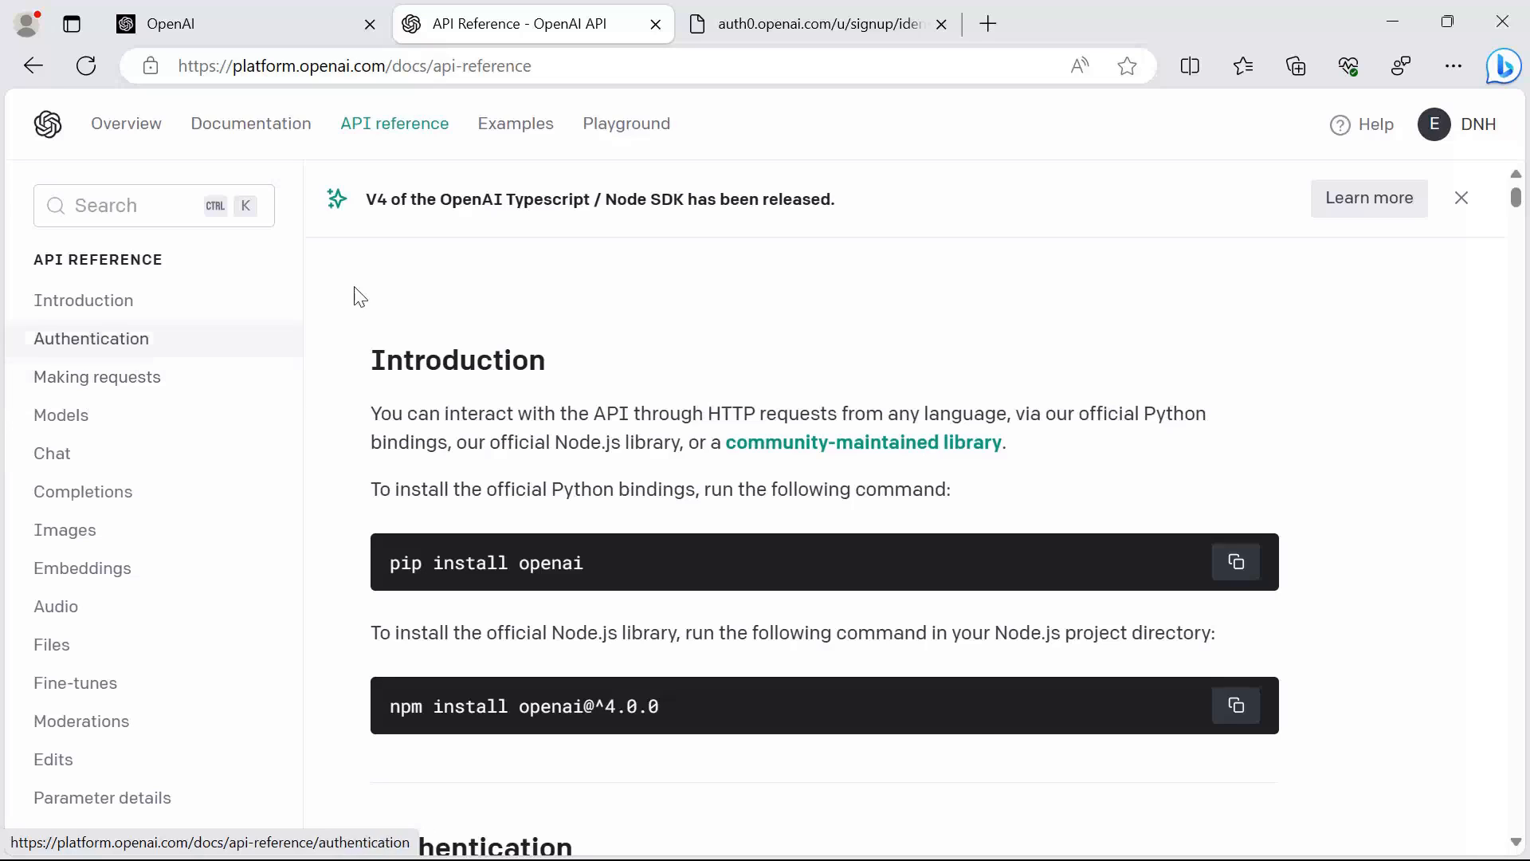
click(515, 125)
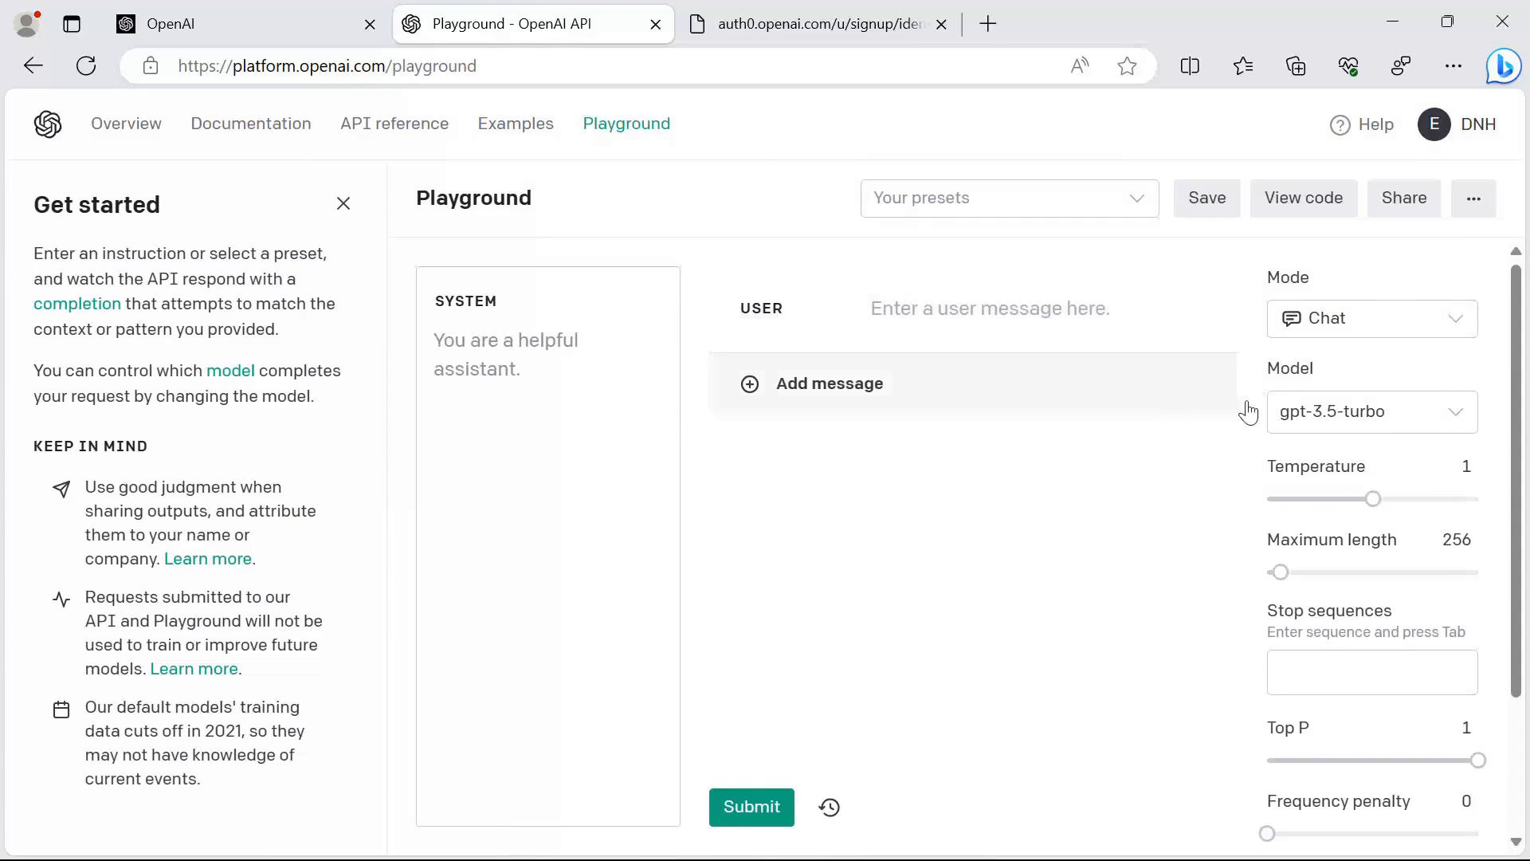
Explore Playground modes, switch the chat model to gpt-4, then return to Overview.
click(1370, 319)
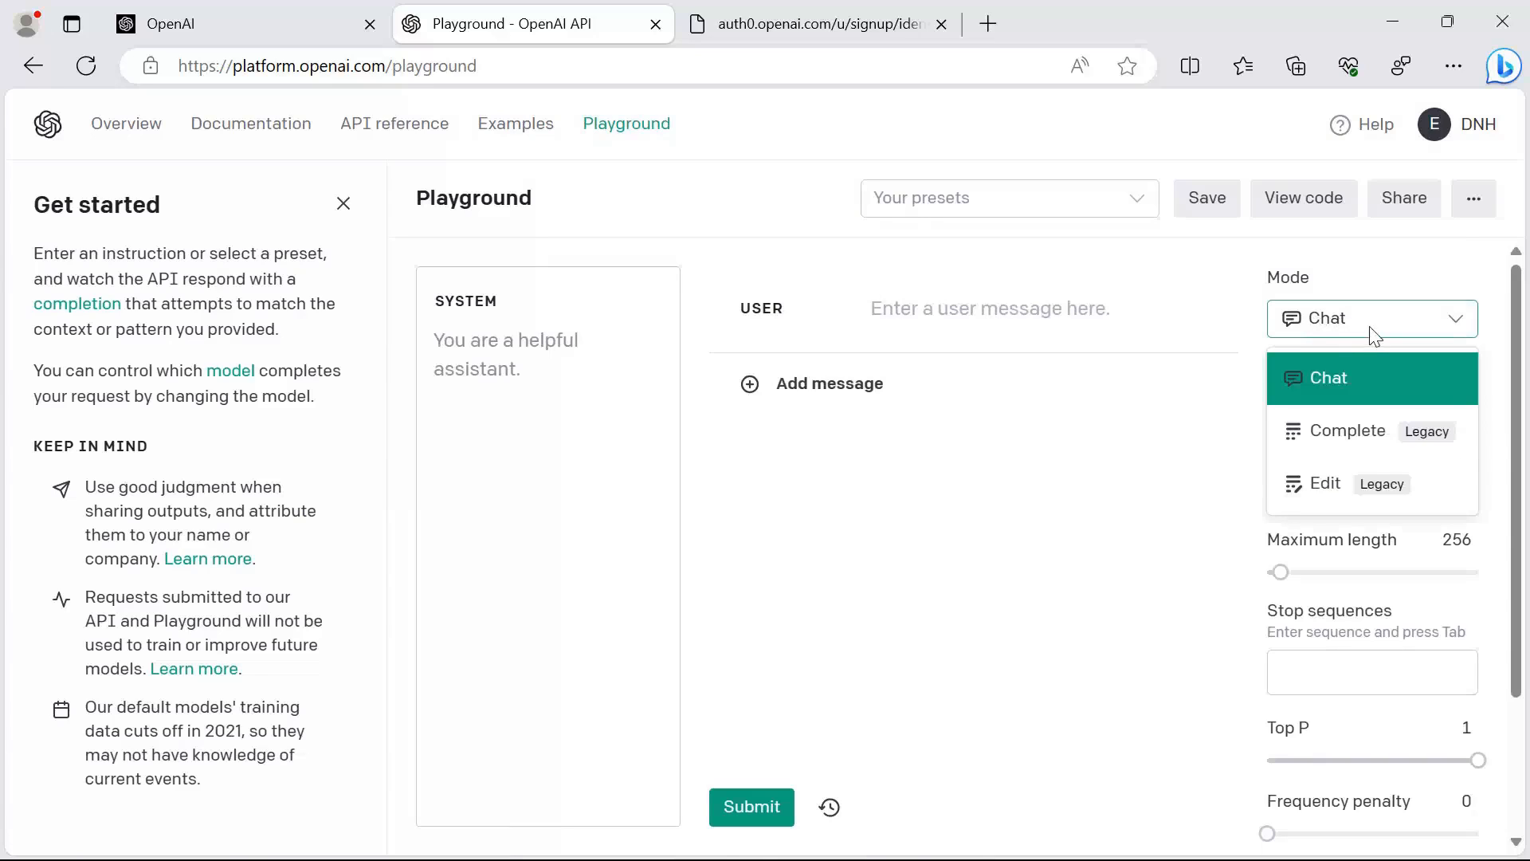
click(1371, 319)
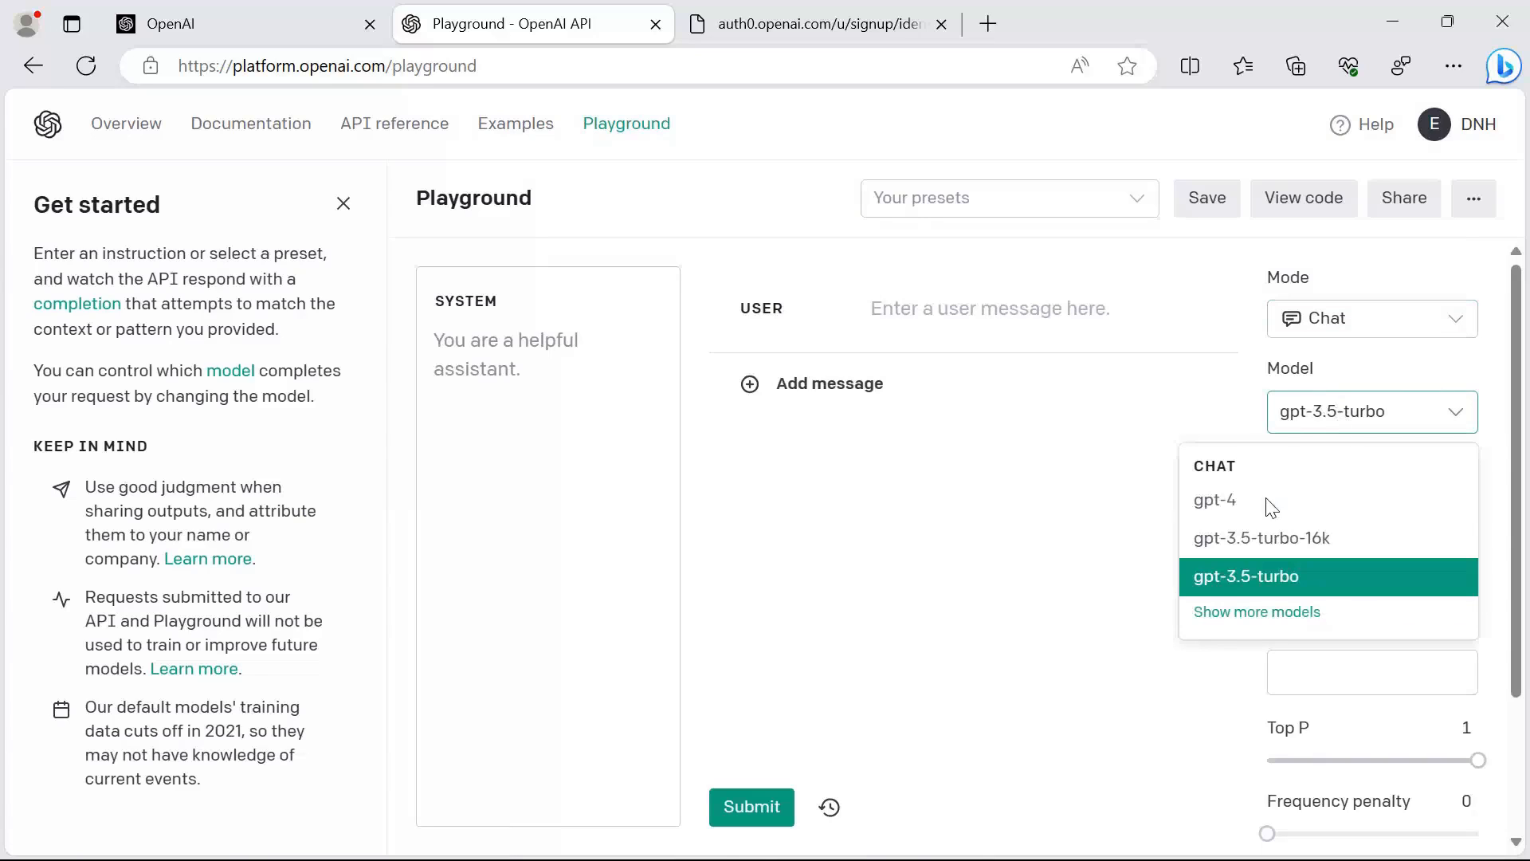
click(1214, 499)
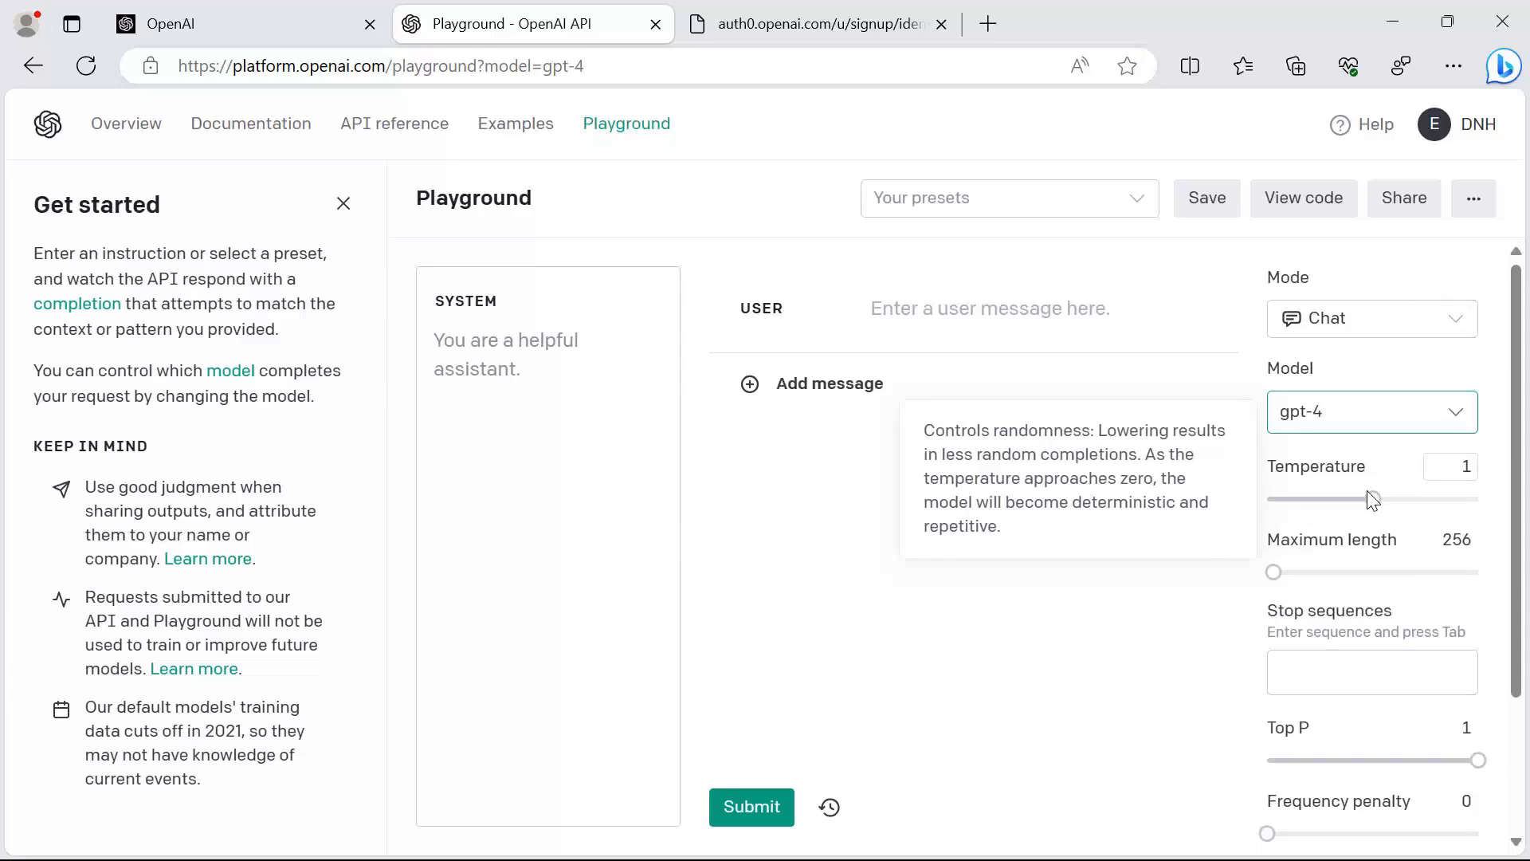
mouse_move(1340, 529)
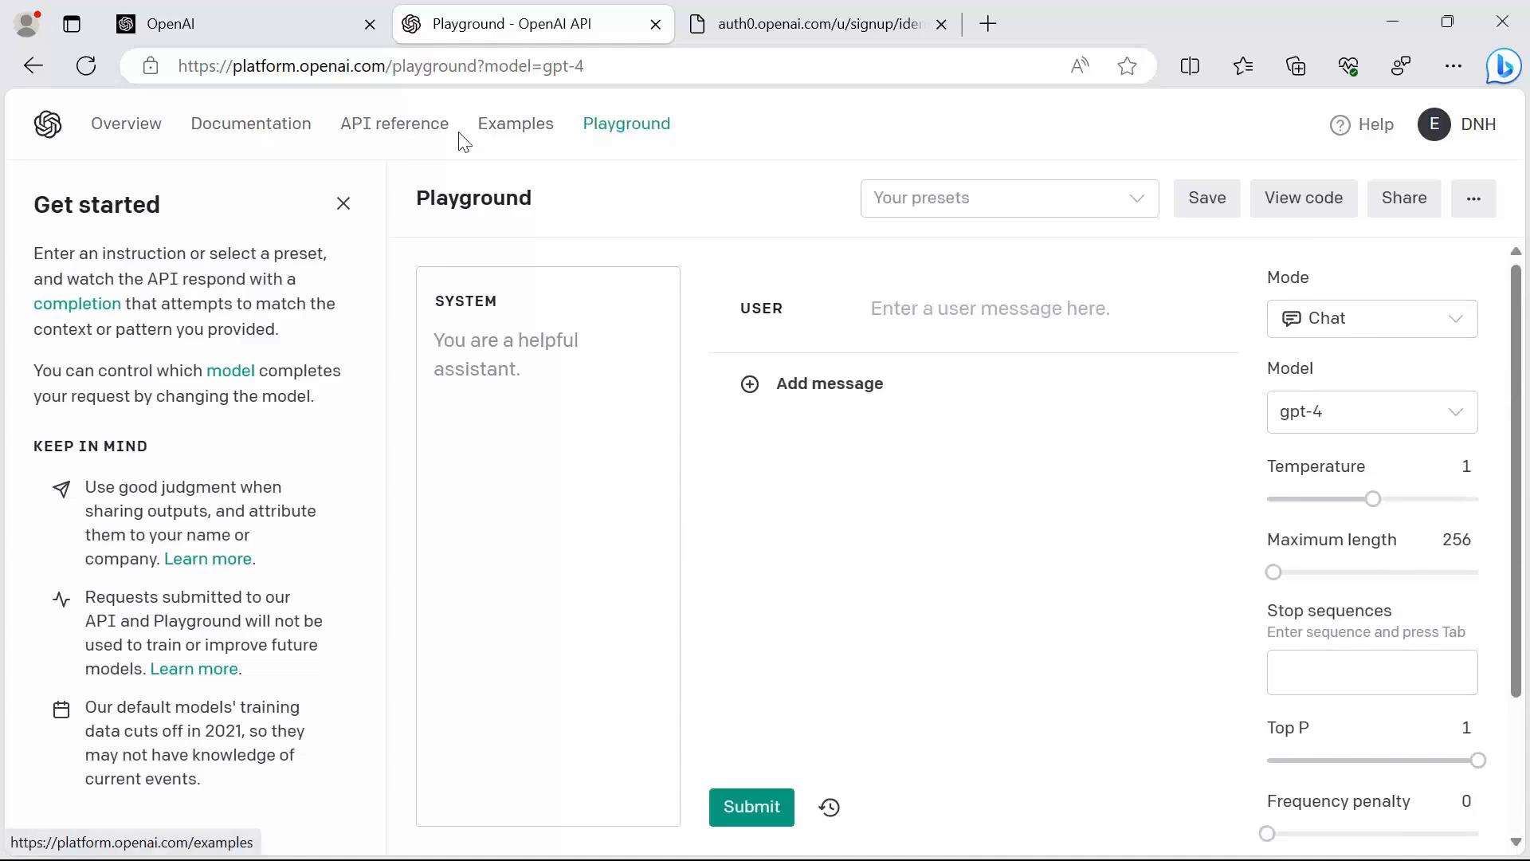
mouse_move(394, 125)
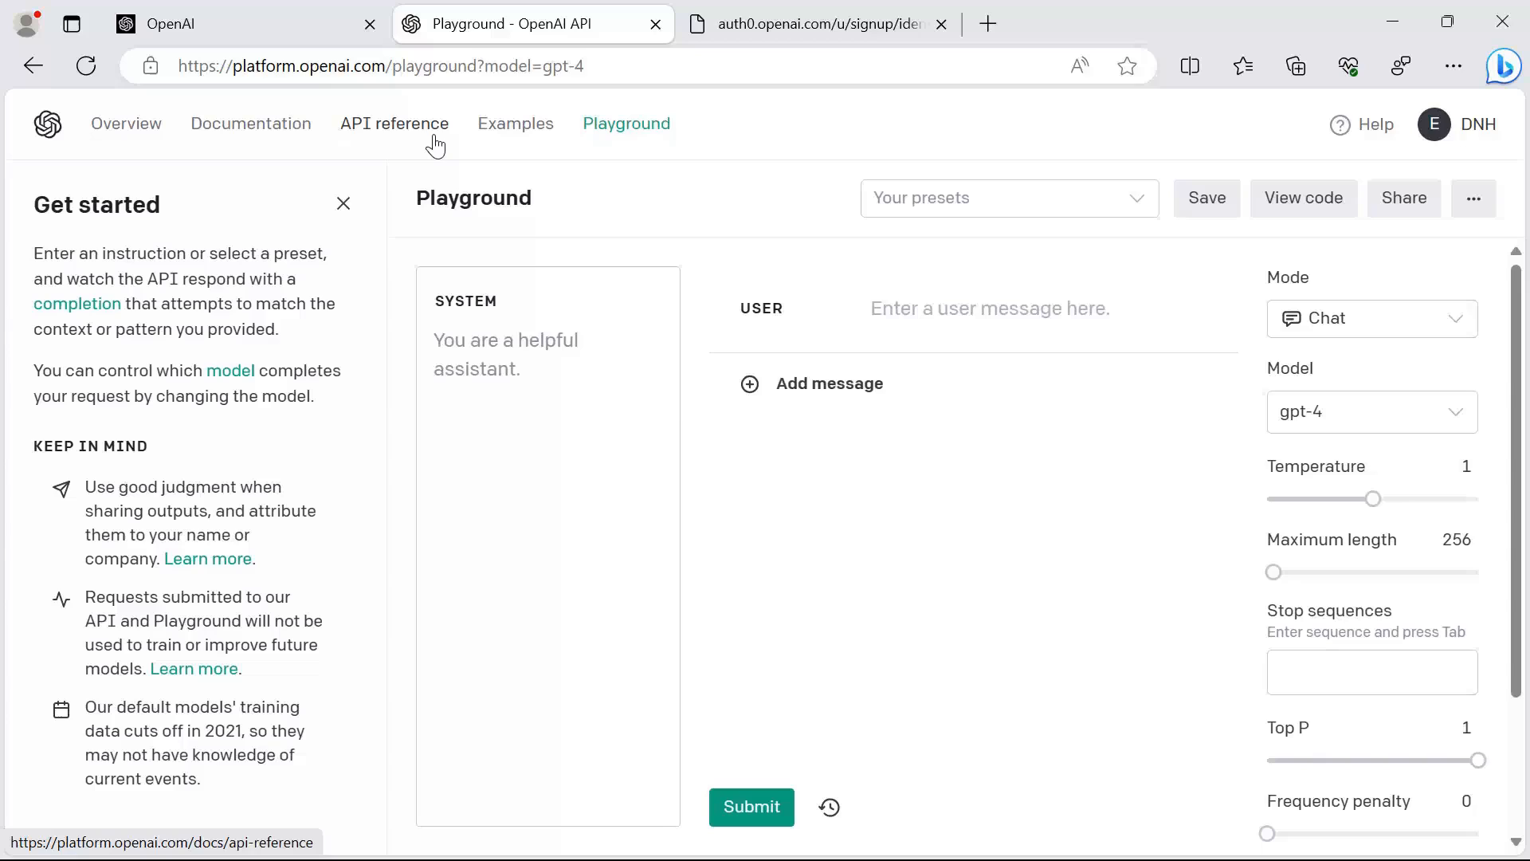
click(1370, 411)
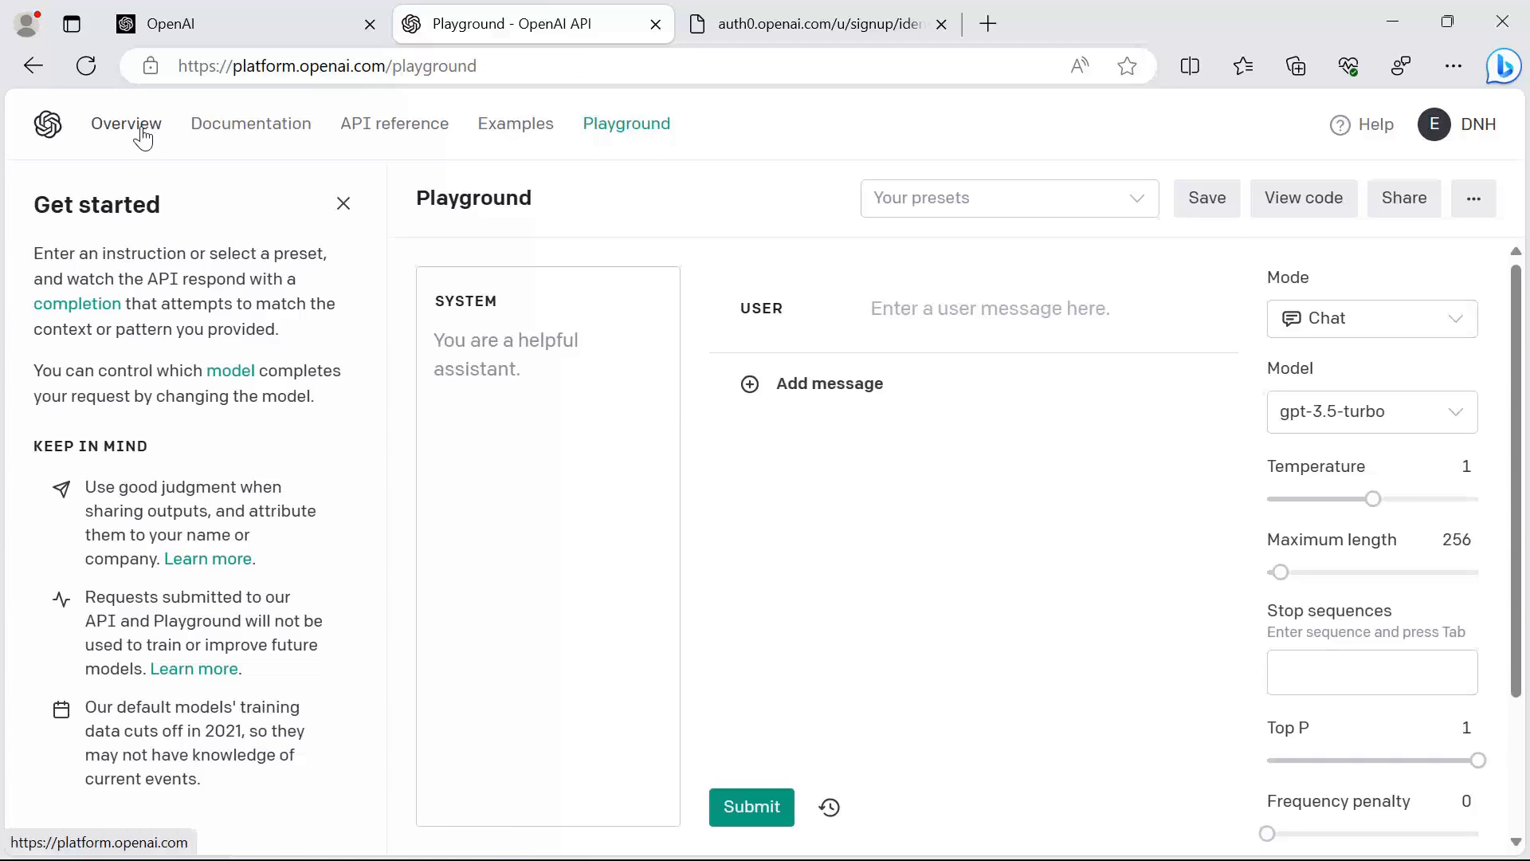
click(126, 123)
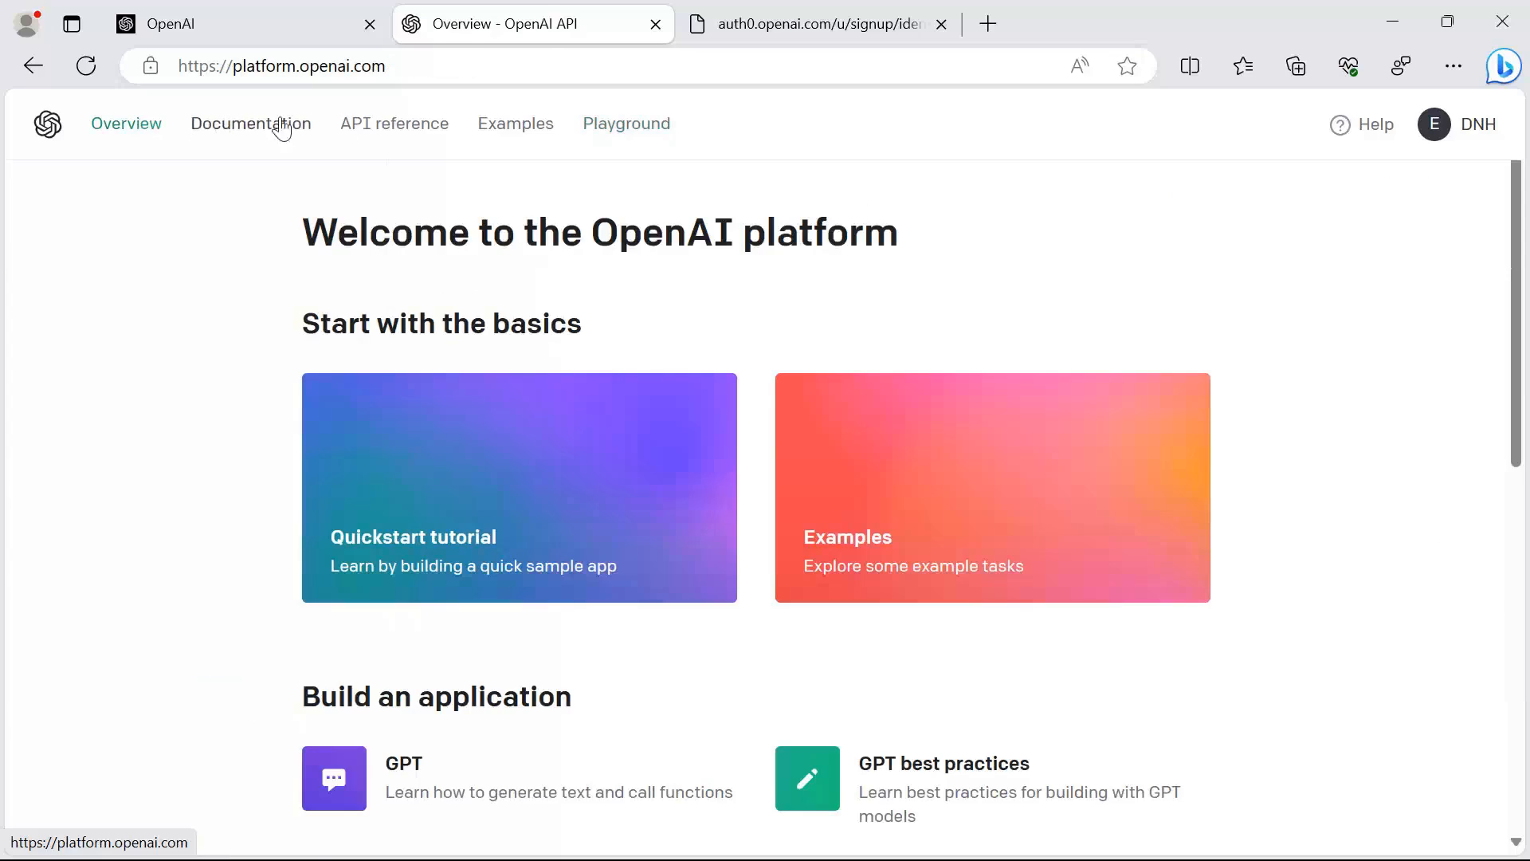